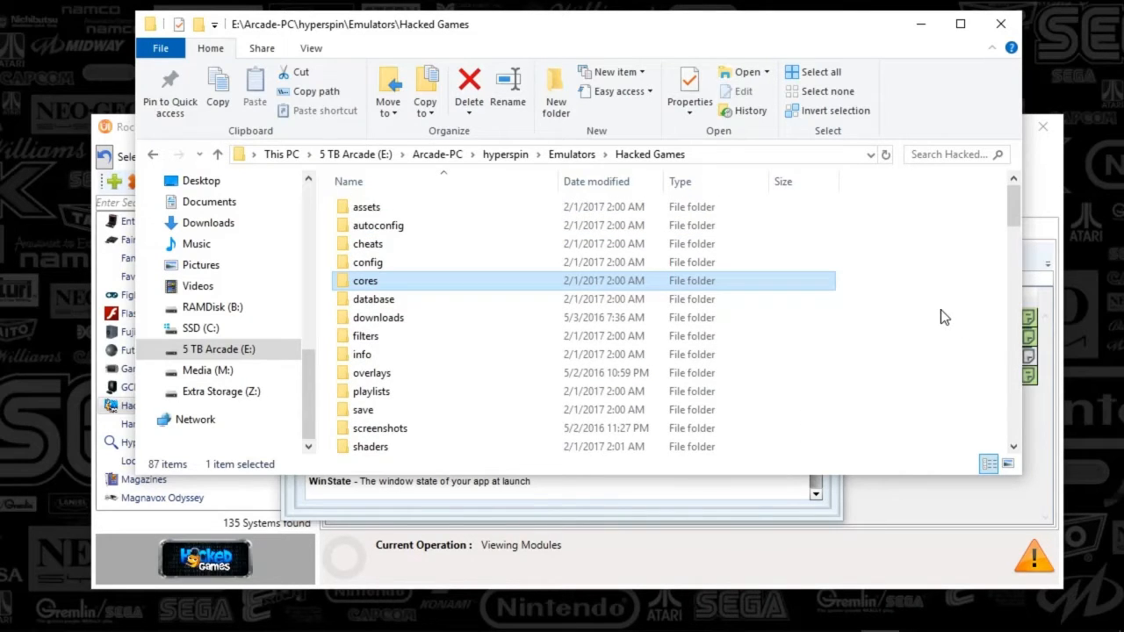
{"action": "mouse_move", "coordinate": [548, 341]}
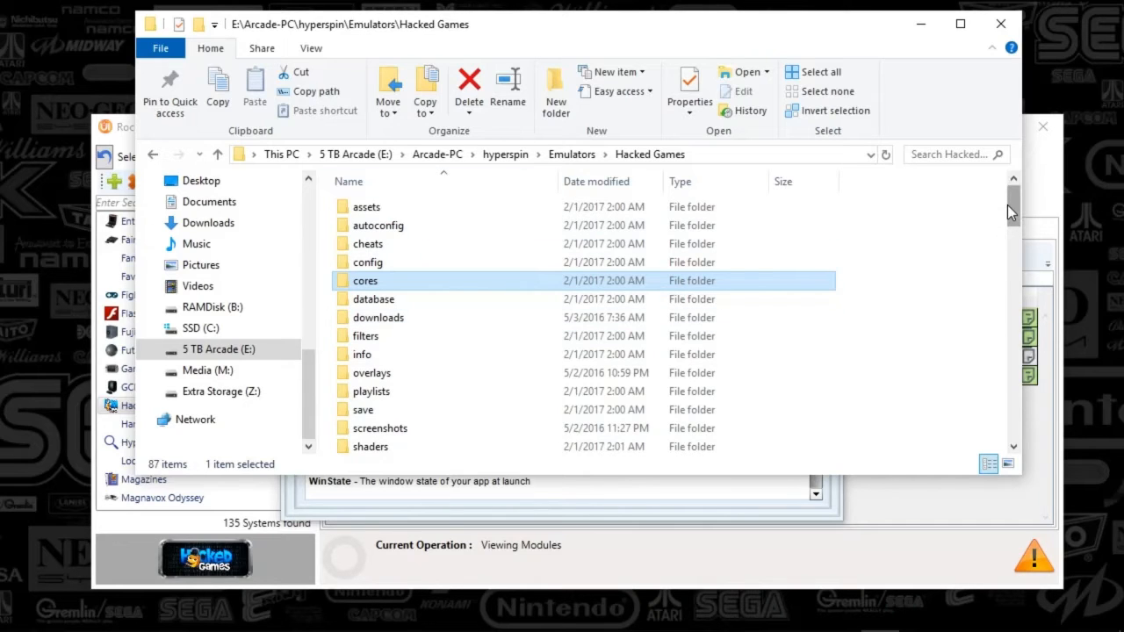
{"action": "mouse_move", "coordinate": [1005, 218]}
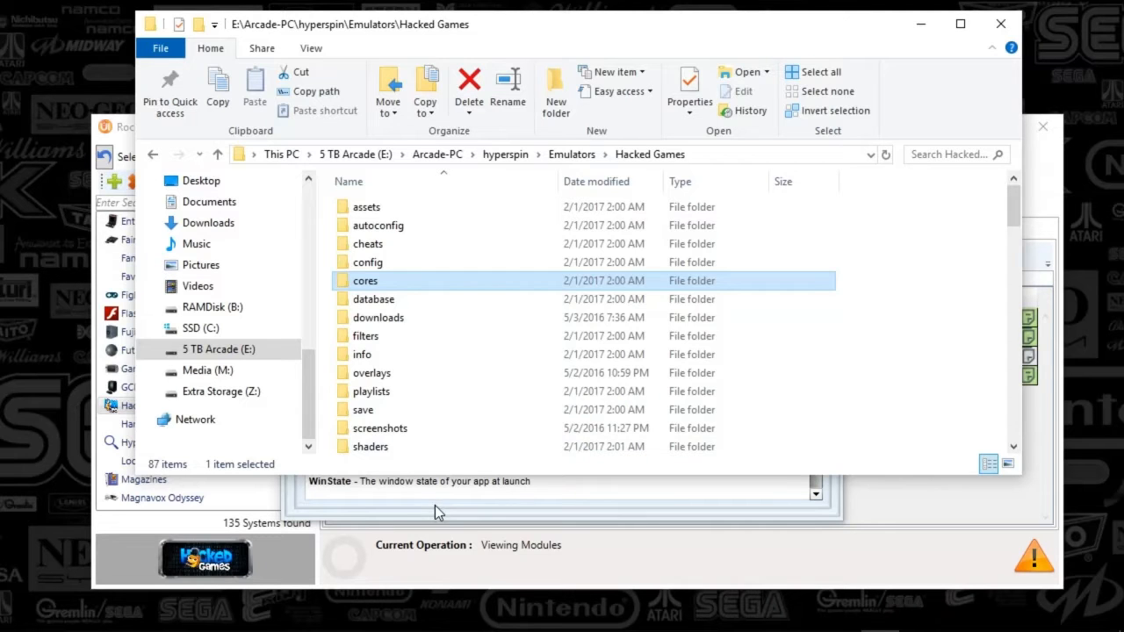
{"action": "mouse_move", "coordinate": [945, 21]}
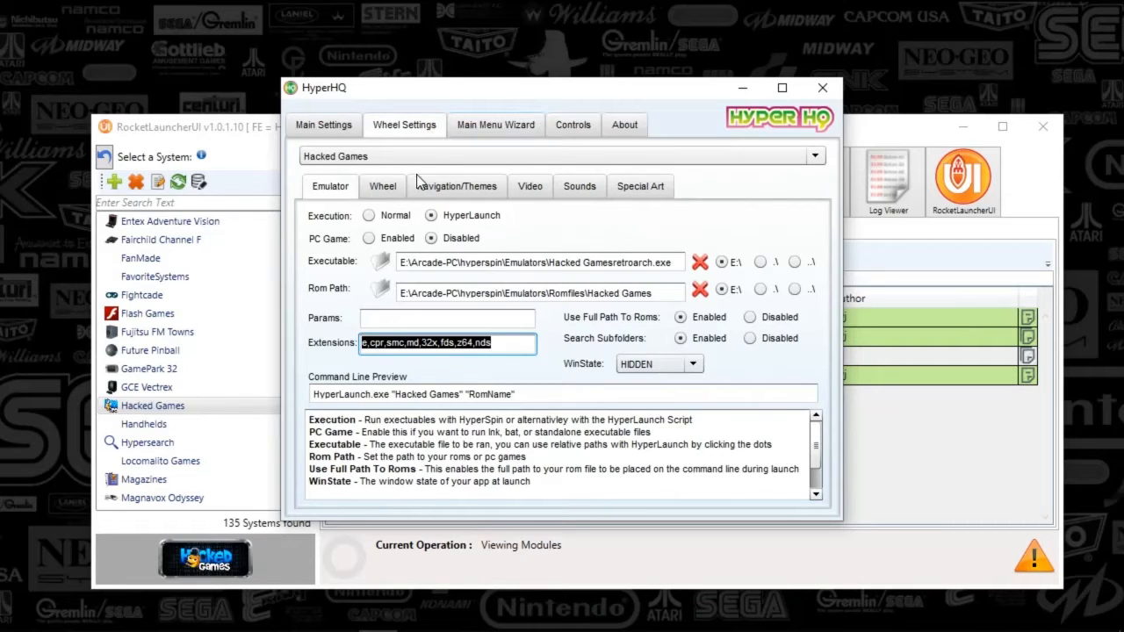
{"action": "mouse_move", "coordinate": [530, 155]}
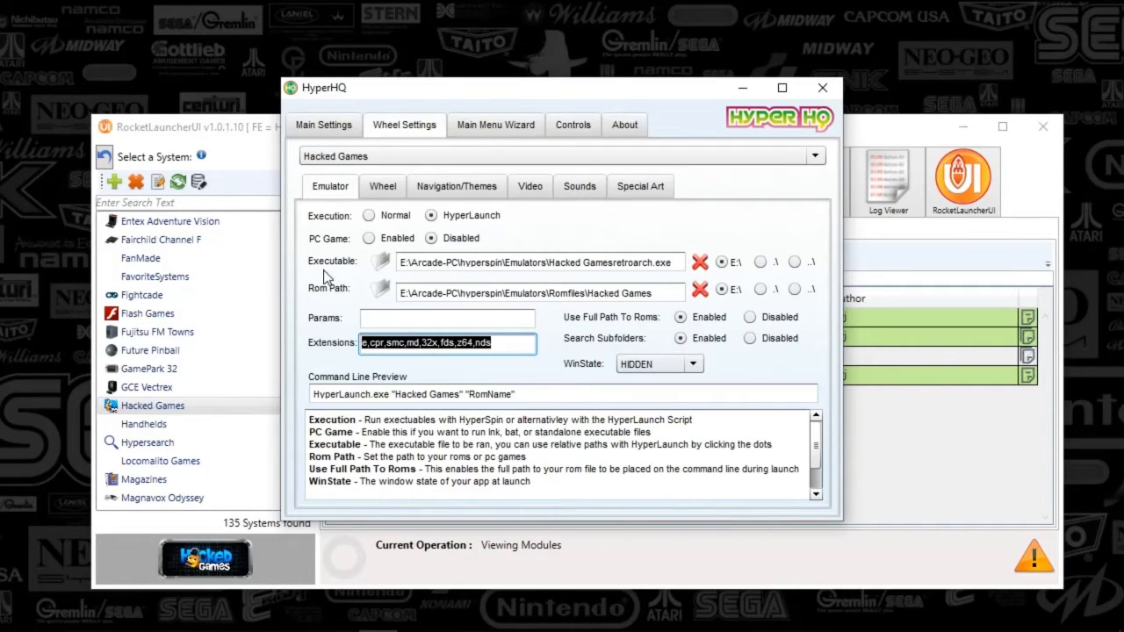
{"action": "mouse_move", "coordinate": [316, 284]}
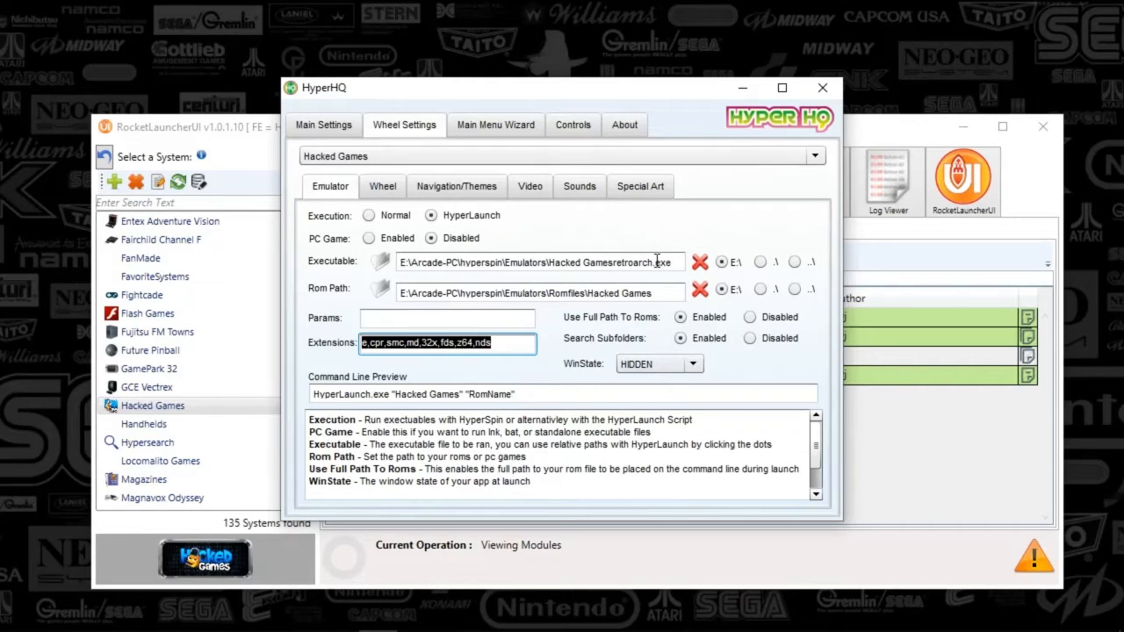
{"action": "mouse_move", "coordinate": [548, 305]}
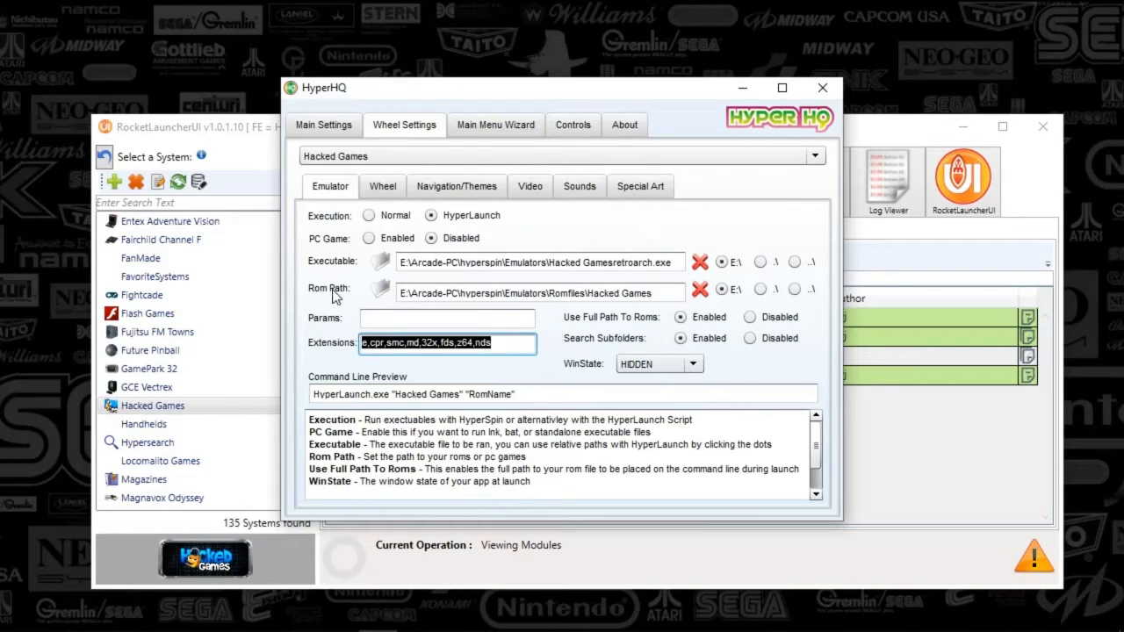
{"action": "mouse_move", "coordinate": [611, 313]}
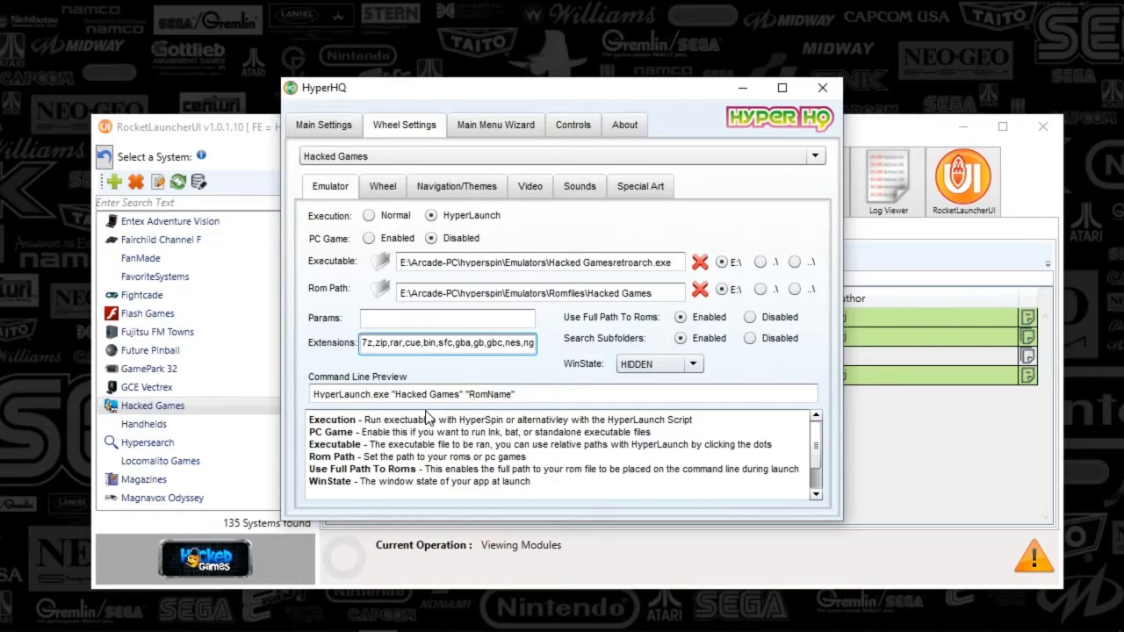
- Append fds, z64 and nds to the end of the Hacked Games ROM extensions list
{"action": "left_click", "coordinate": [527, 343]}
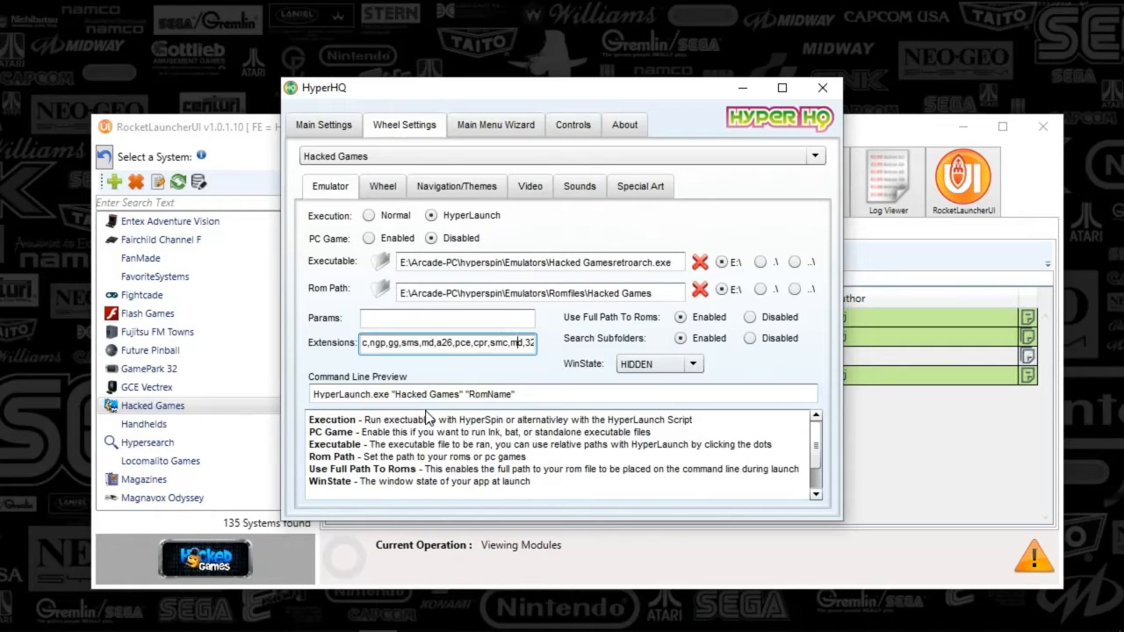
{"action": "type", "text": "fds,z64"}
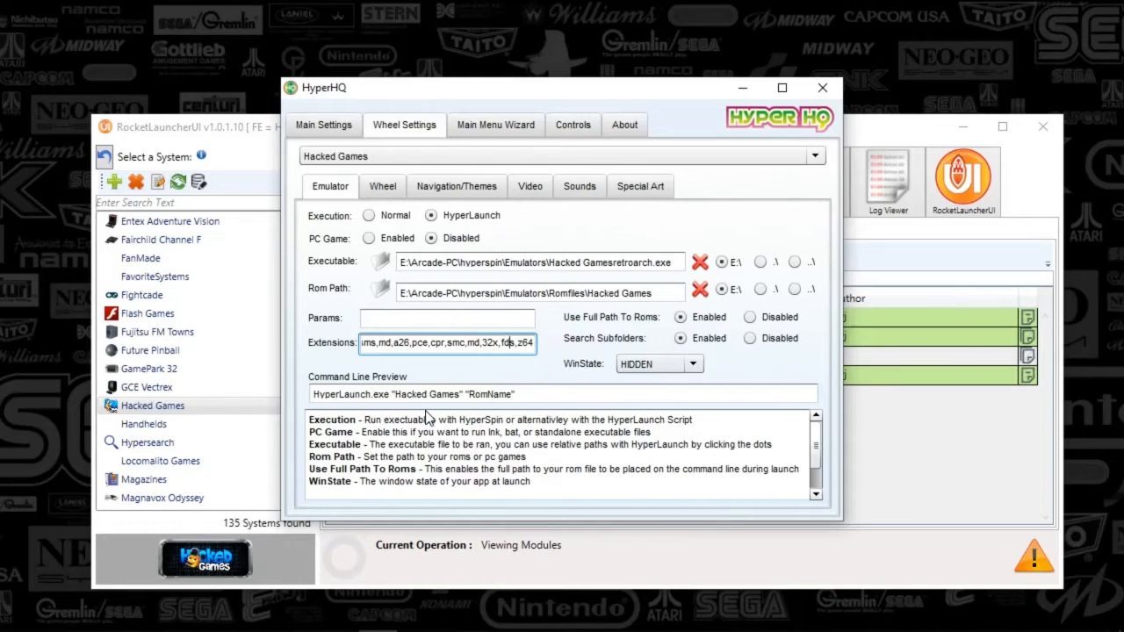
{"action": "type", "text": "nds"}
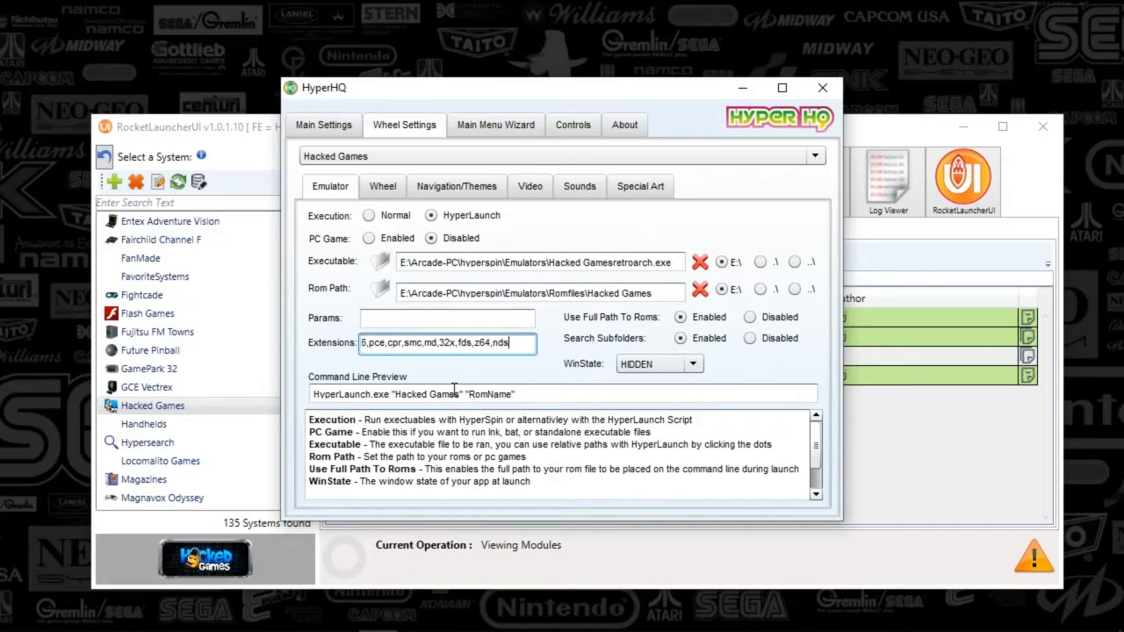
{"action": "mouse_move", "coordinate": [576, 256]}
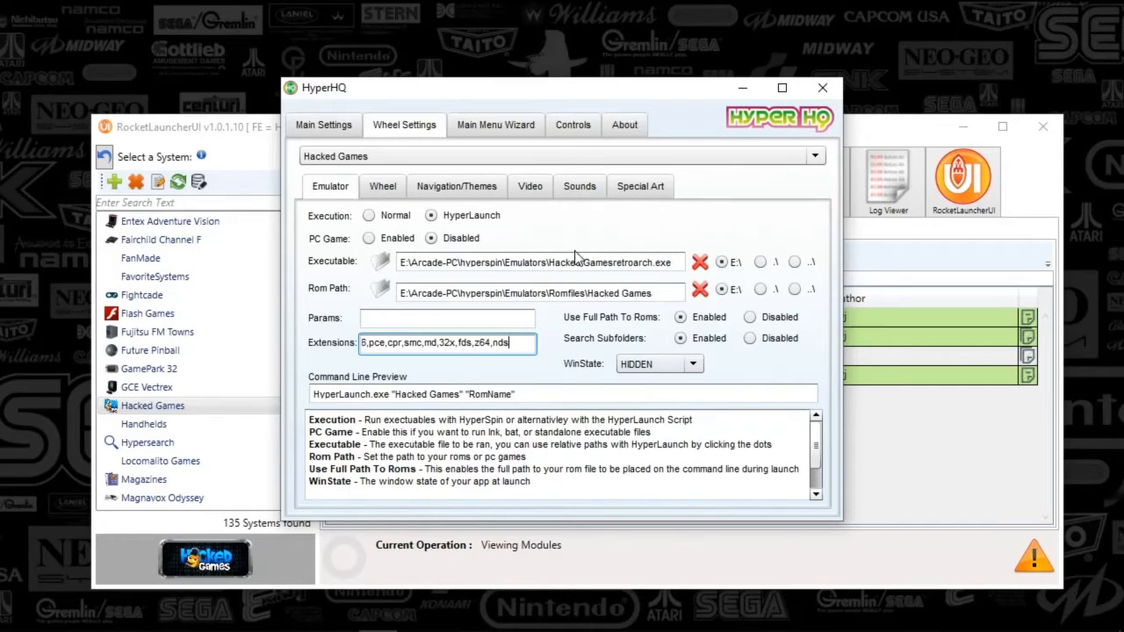
- Show the Hacked Games wheel style and size settings: normal style, large 365, small 190
{"action": "left_click", "coordinate": [383, 186]}
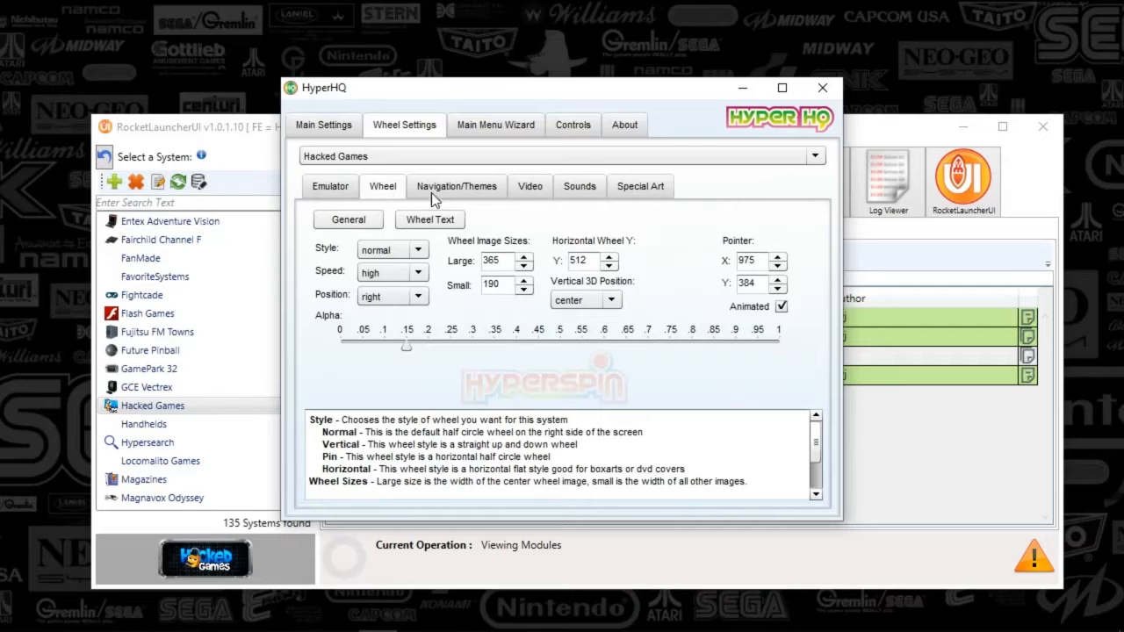
{"action": "mouse_move", "coordinate": [310, 325]}
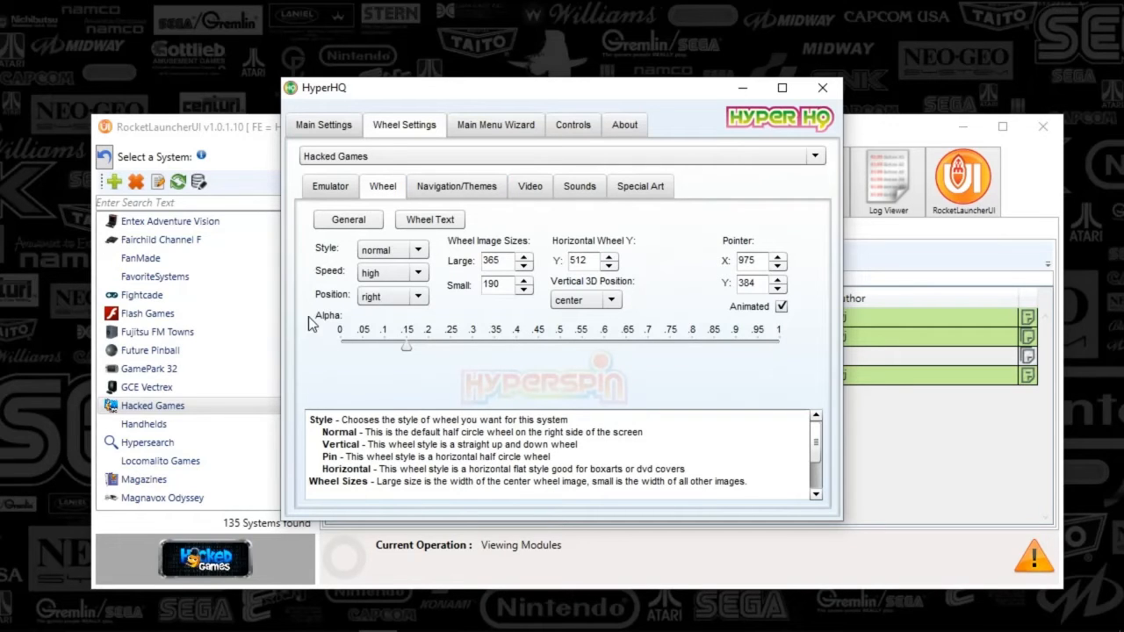
{"action": "mouse_move", "coordinate": [395, 384]}
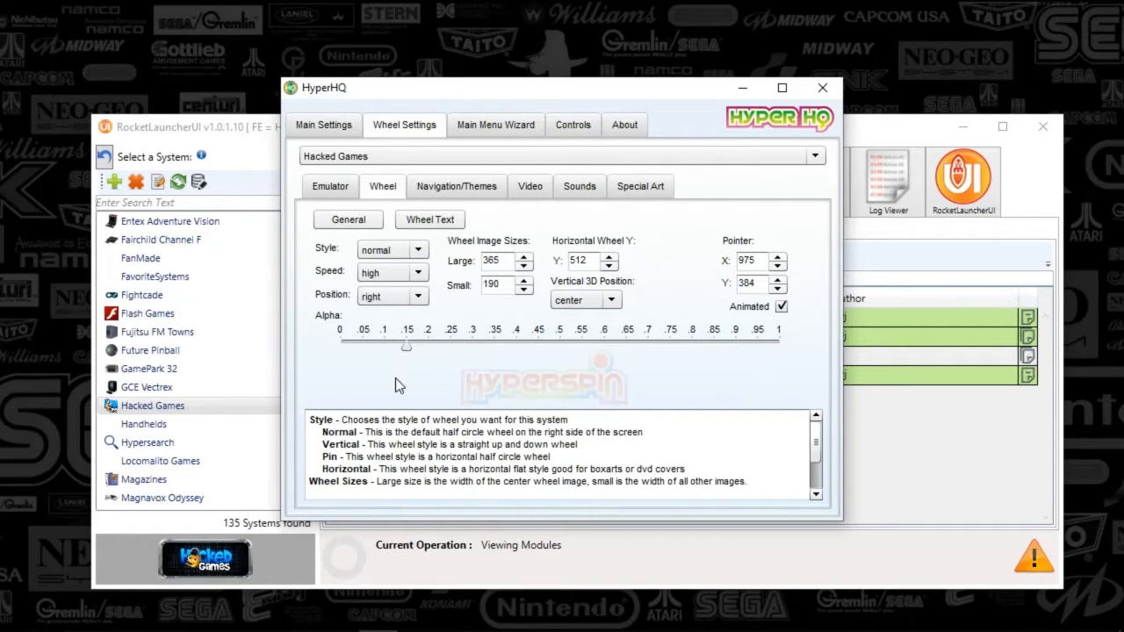
{"action": "mouse_move", "coordinate": [538, 390]}
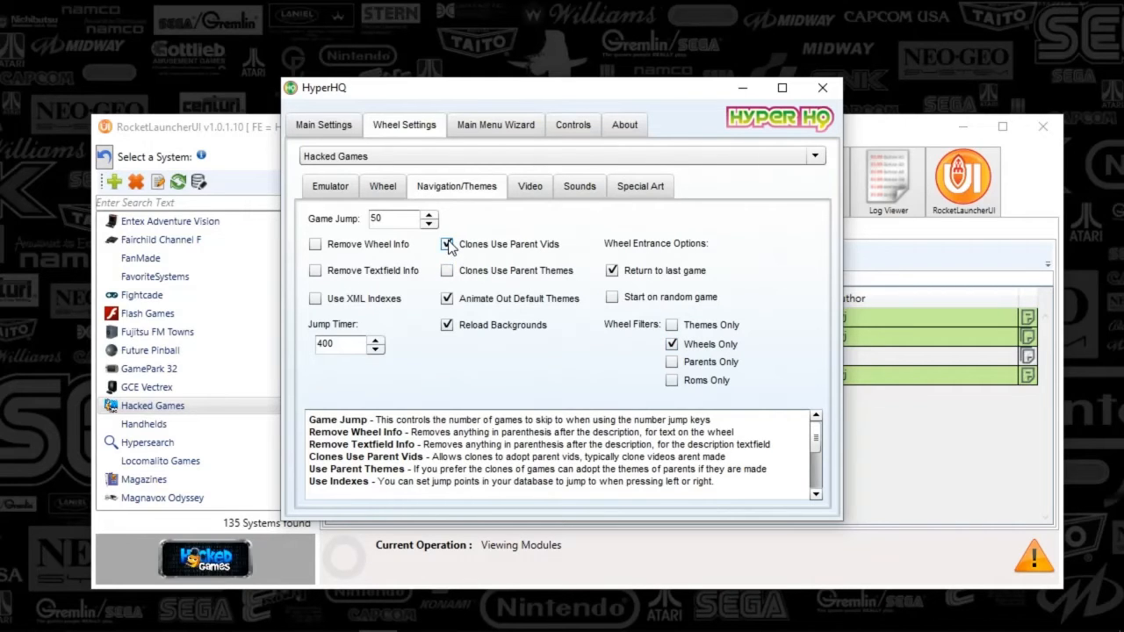
- Move through the Video settings to the wheel Sounds options with game and click sounds enabled
{"action": "left_click", "coordinate": [448, 245]}
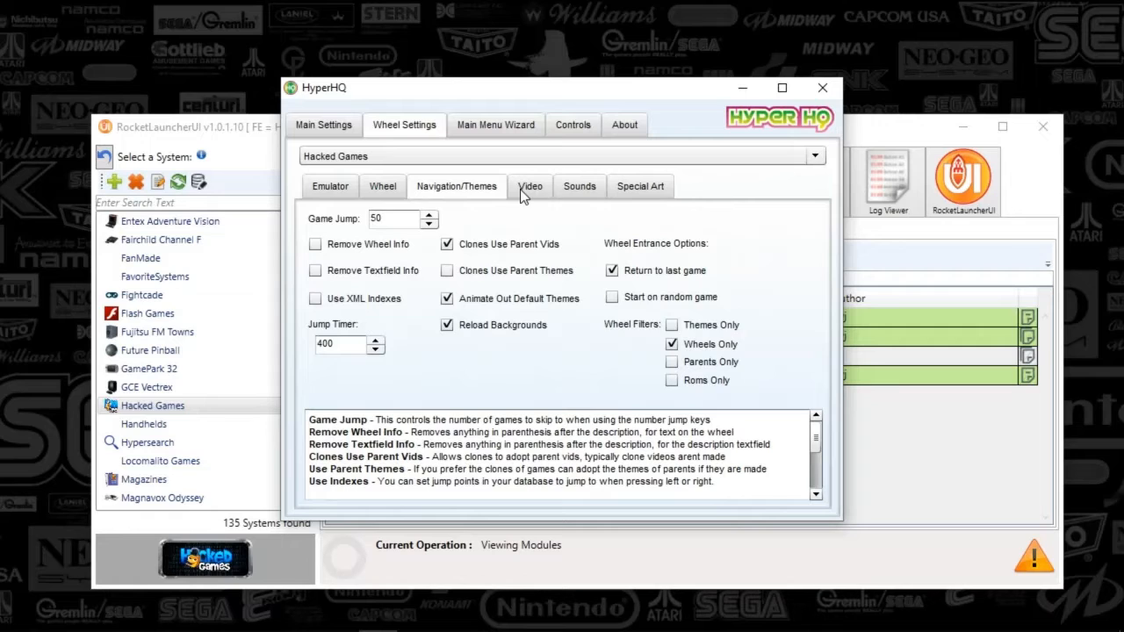
{"action": "left_click", "coordinate": [530, 186]}
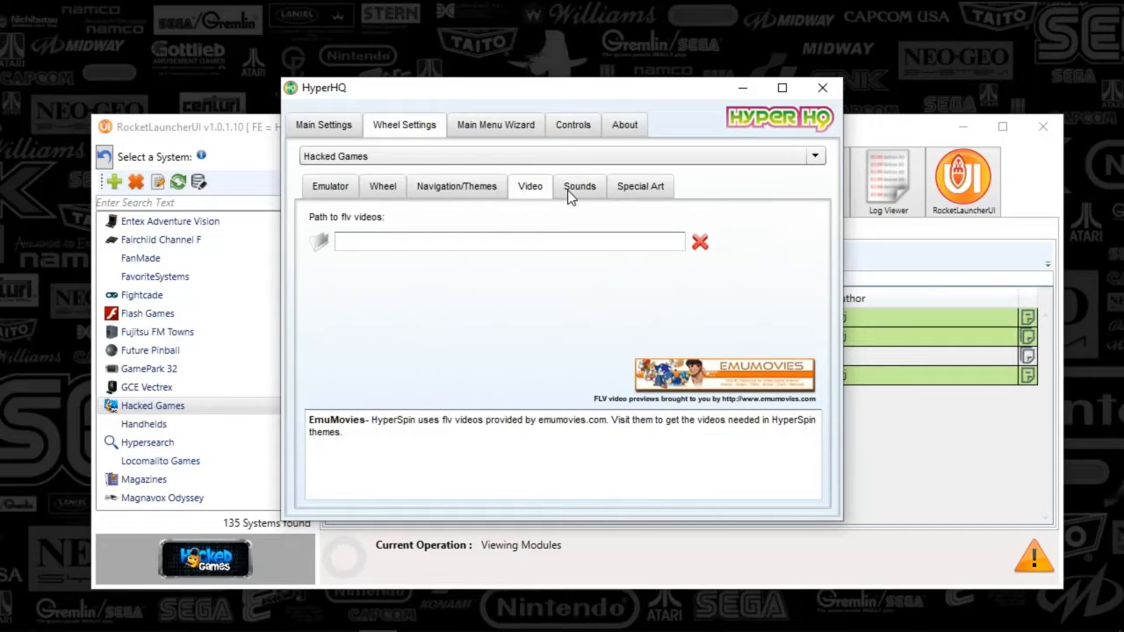
{"action": "left_click", "coordinate": [580, 187]}
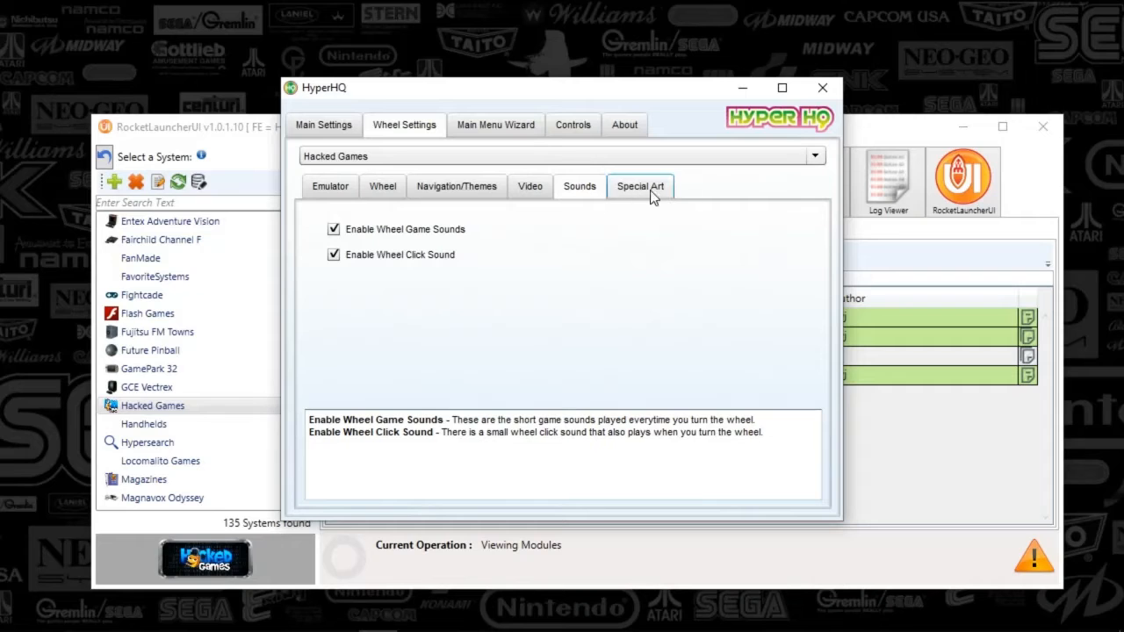
- Review the Special Art animation settings, then close HyperHQ to return to RocketLauncherUI
{"action": "left_click", "coordinate": [639, 186]}
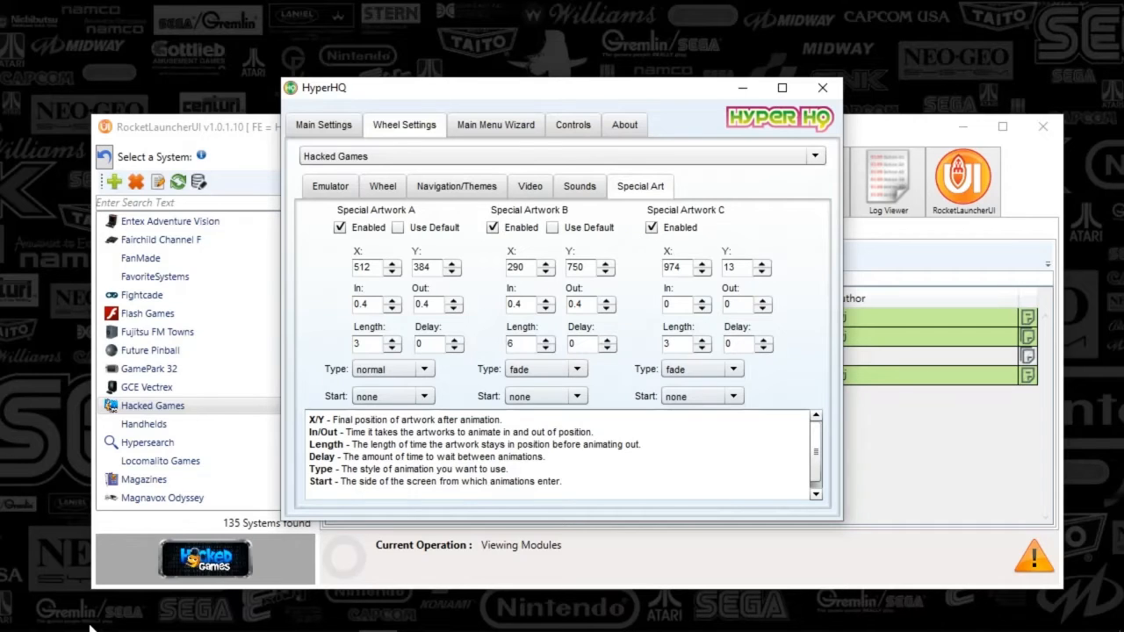
{"action": "mouse_move", "coordinate": [1113, 583]}
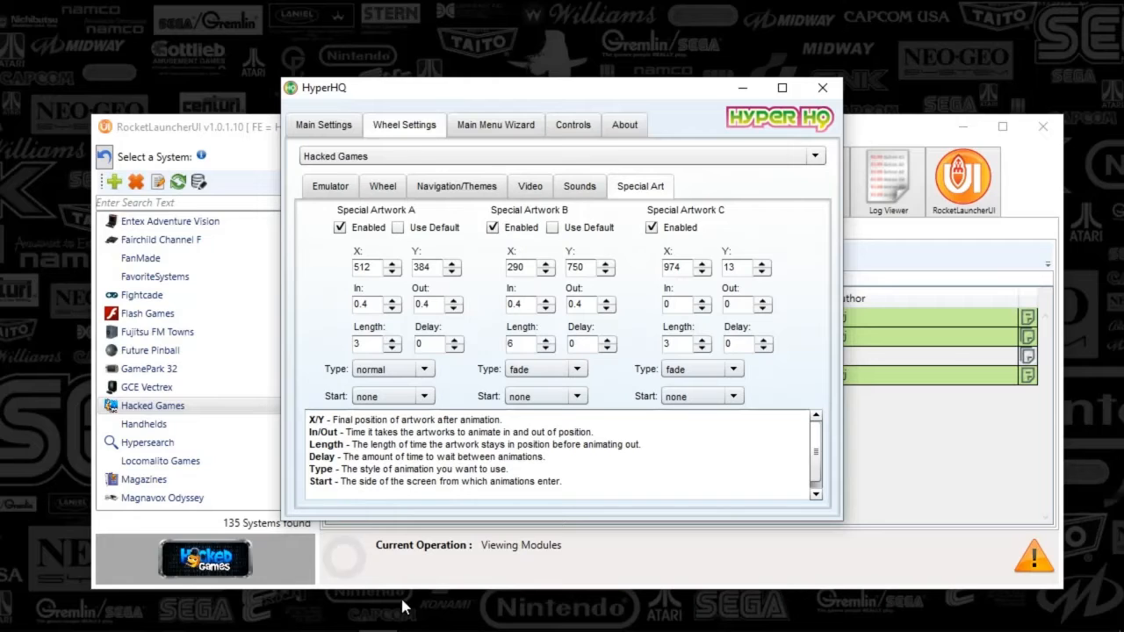
{"action": "mouse_move", "coordinate": [439, 611]}
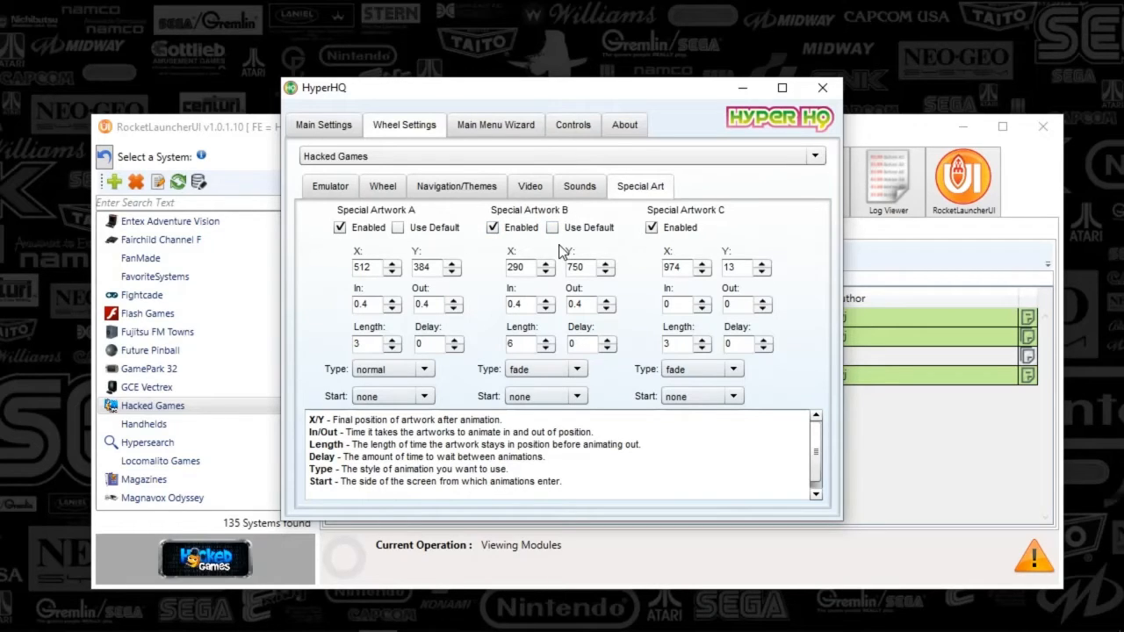
{"action": "mouse_move", "coordinate": [822, 88]}
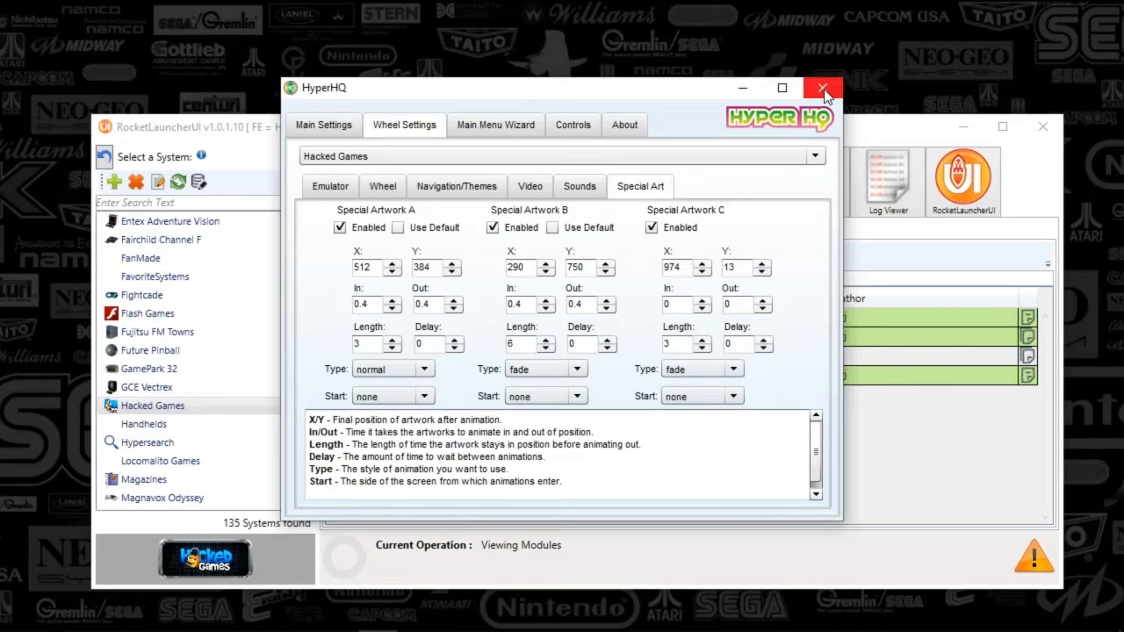
{"action": "mouse_move", "coordinate": [822, 88]}
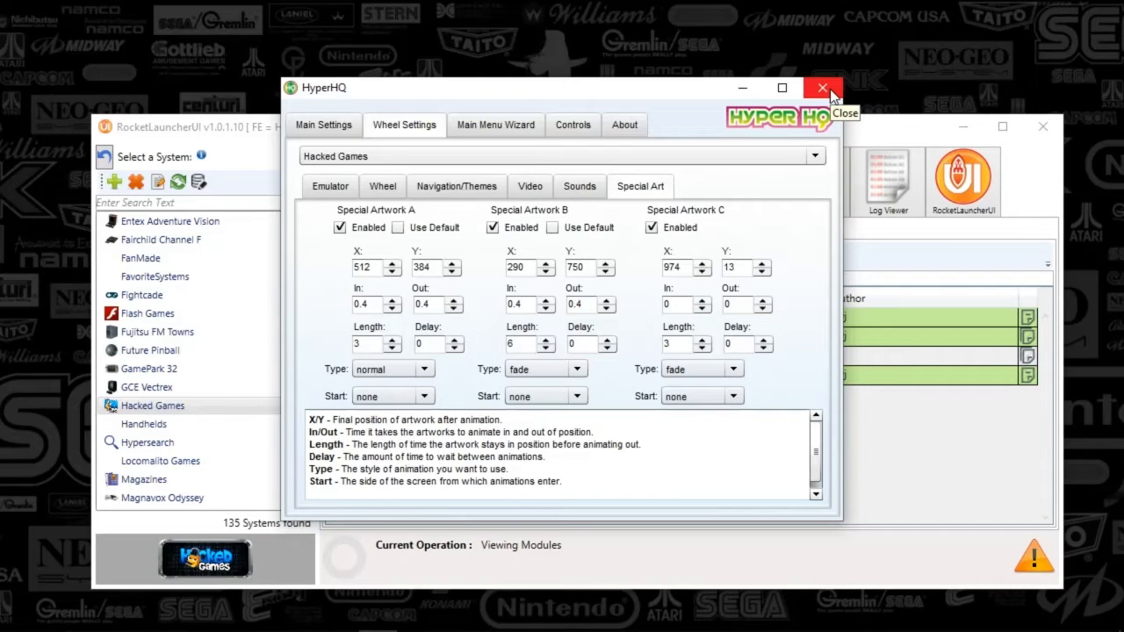
{"action": "left_click", "coordinate": [821, 88]}
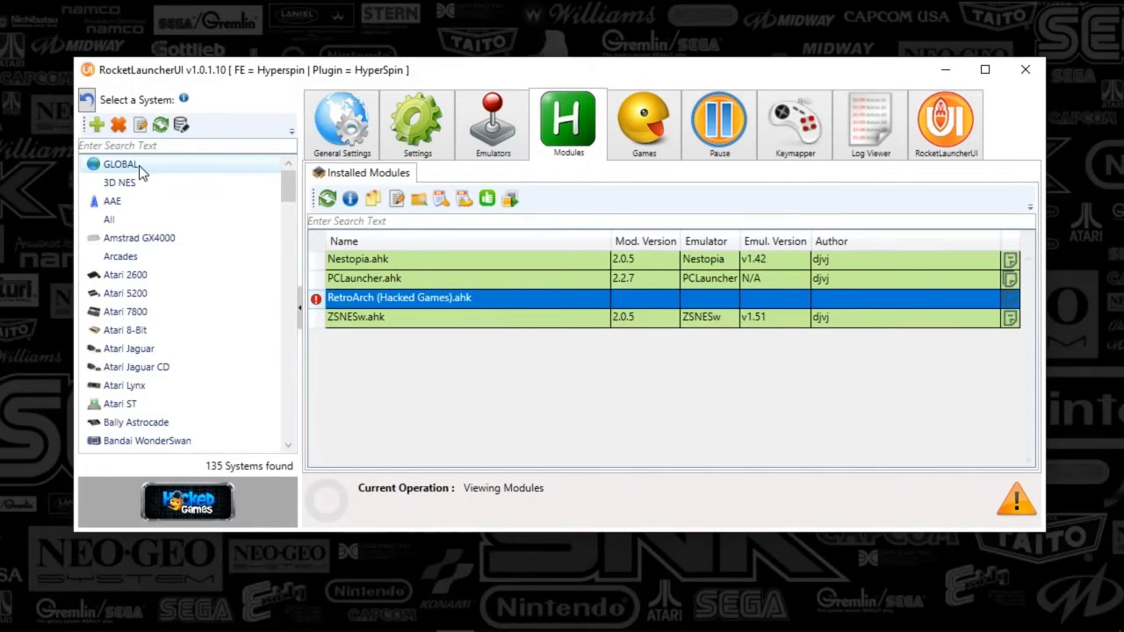
- Show the GLOBAL emulator list and scroll down to the RetroArch emulator entry
{"action": "left_click", "coordinate": [121, 165]}
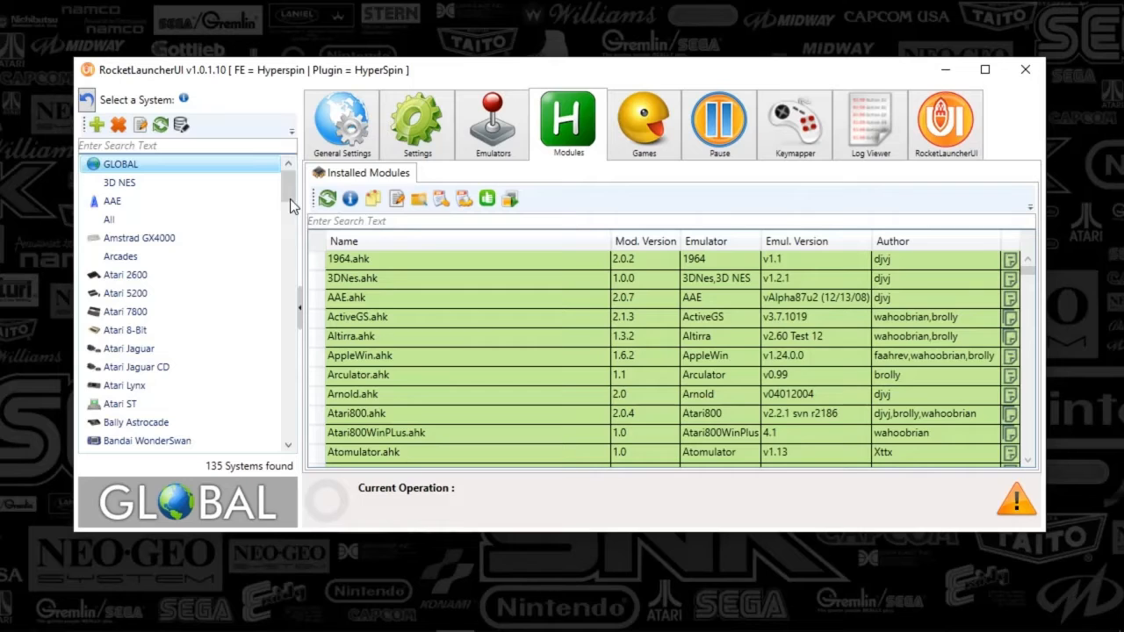
{"action": "left_click", "coordinate": [492, 123]}
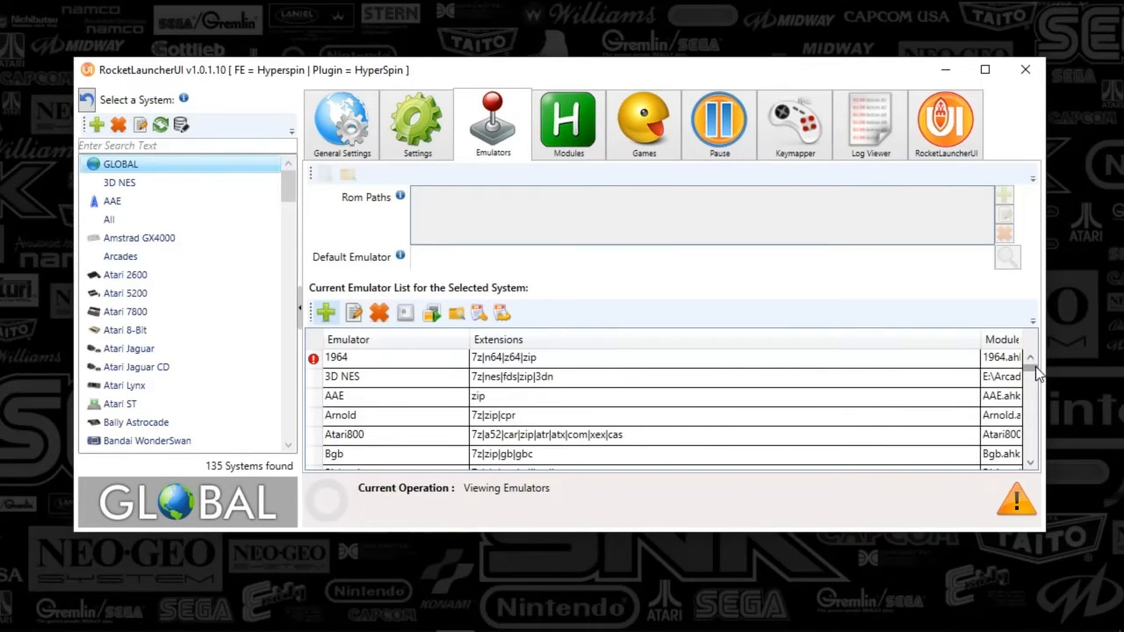
{"action": "scroll", "scroll_direction": "down", "scroll_amount": 3}
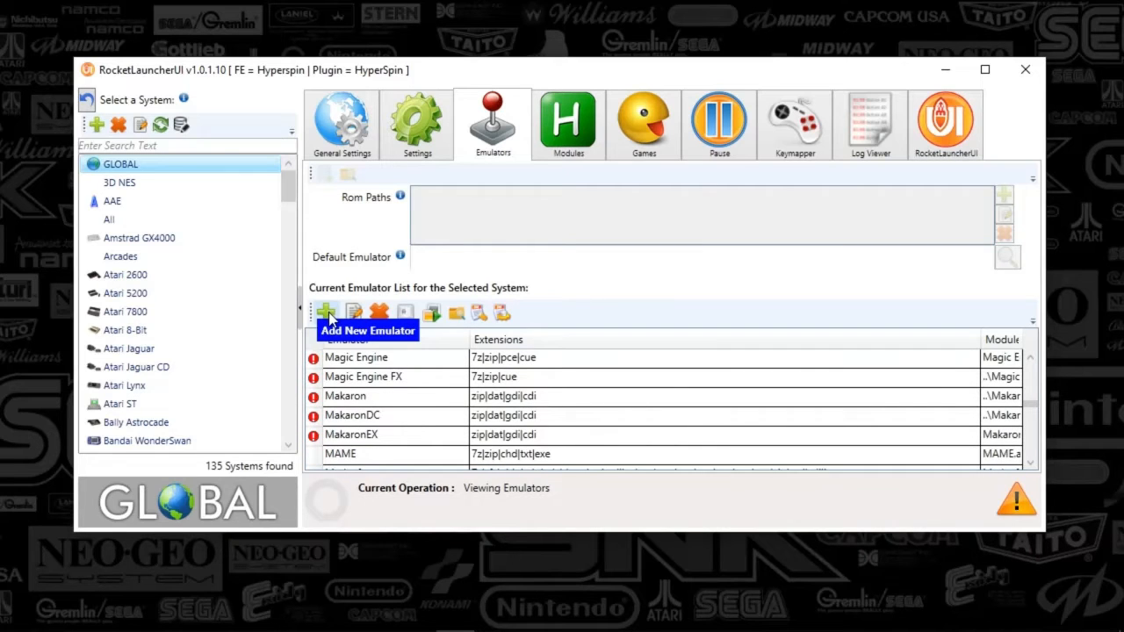
{"action": "scroll", "scroll_direction": "down", "scroll_amount": 3}
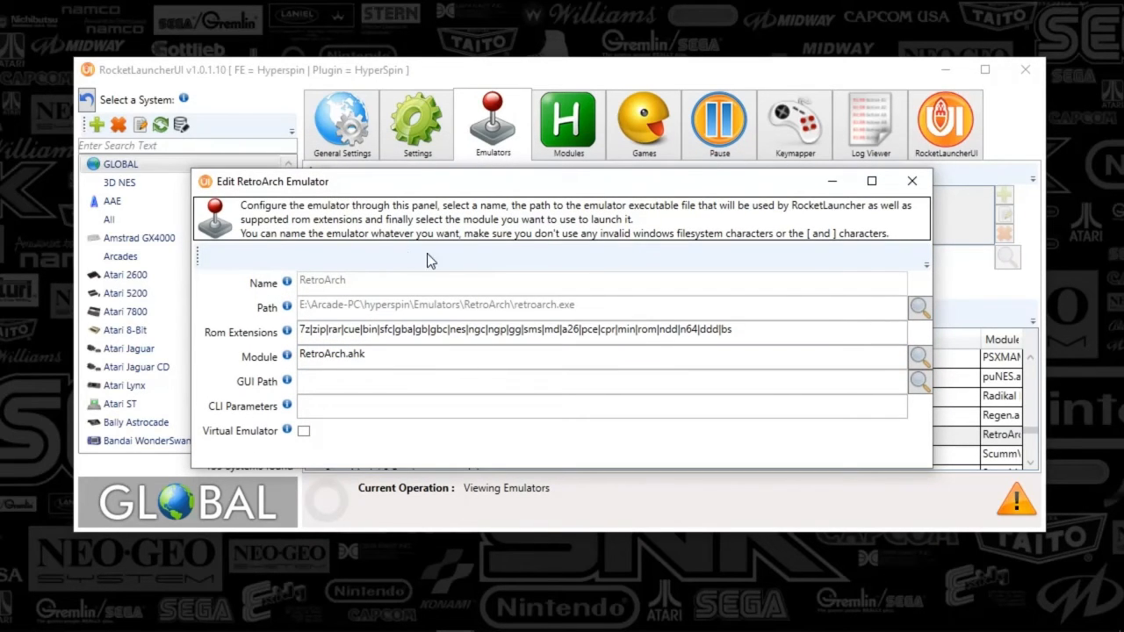
{"action": "mouse_move", "coordinate": [402, 293]}
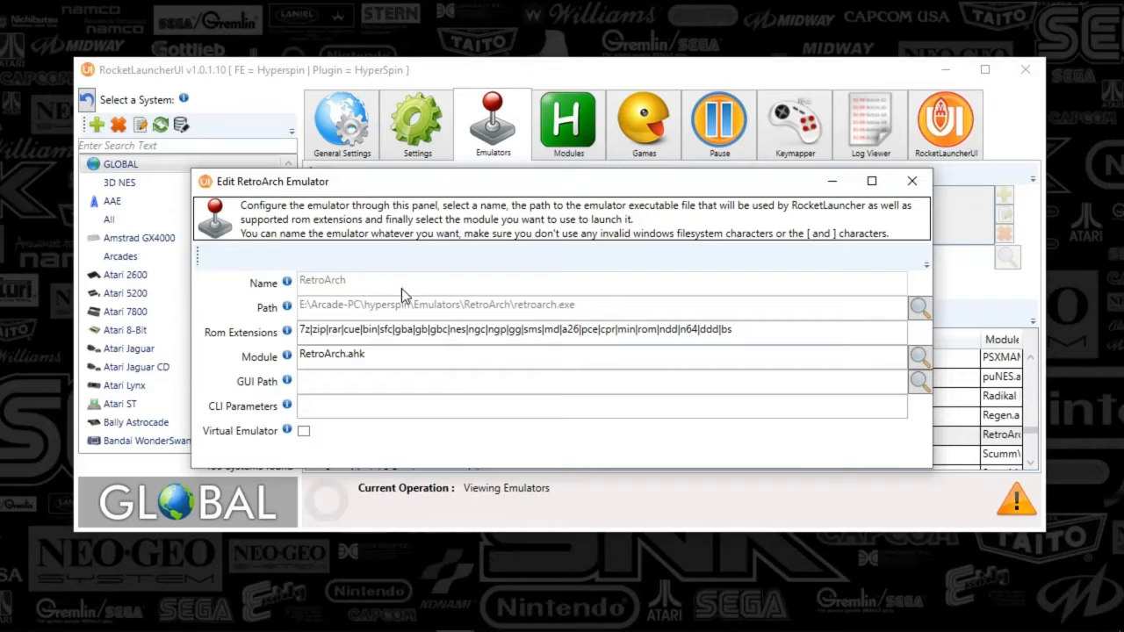
{"action": "mouse_move", "coordinate": [358, 302]}
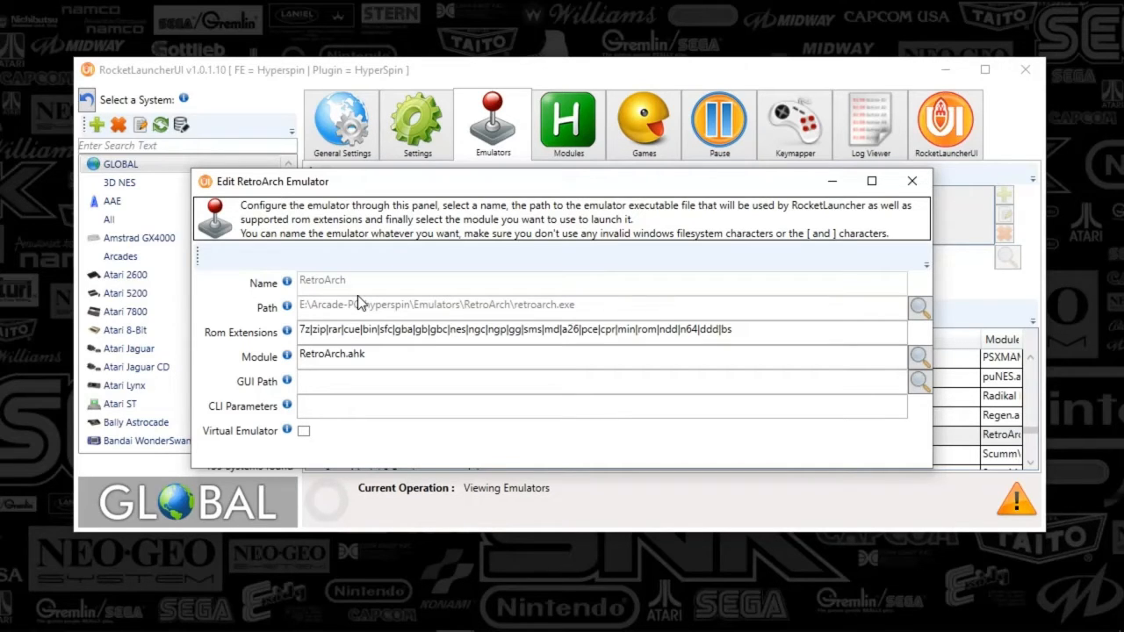
{"action": "mouse_move", "coordinate": [518, 309]}
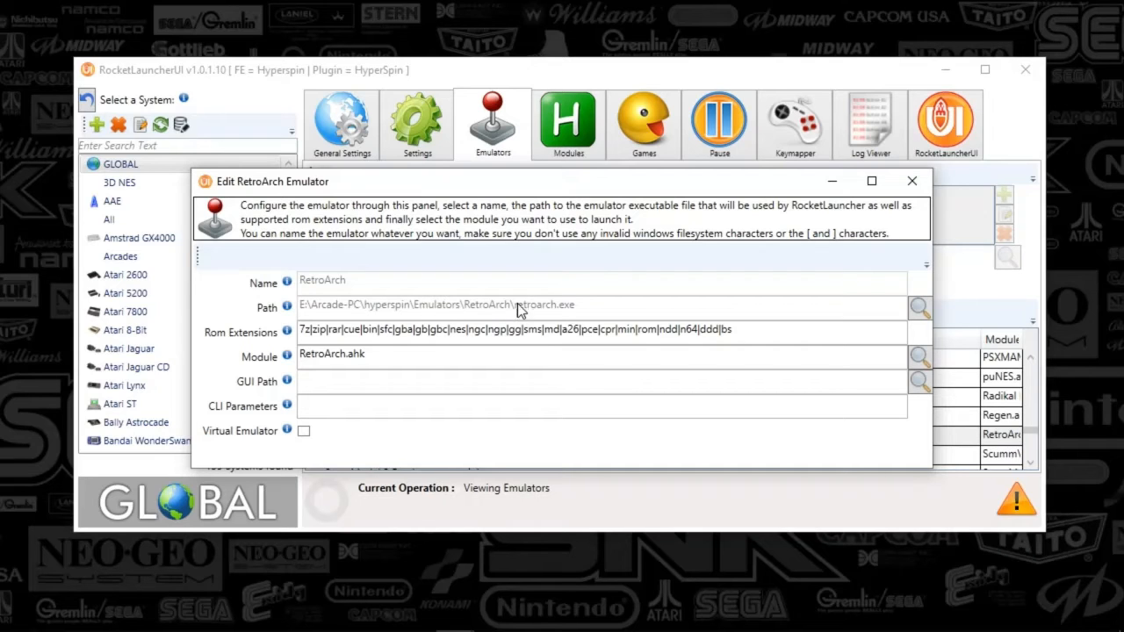
{"action": "mouse_move", "coordinate": [833, 277]}
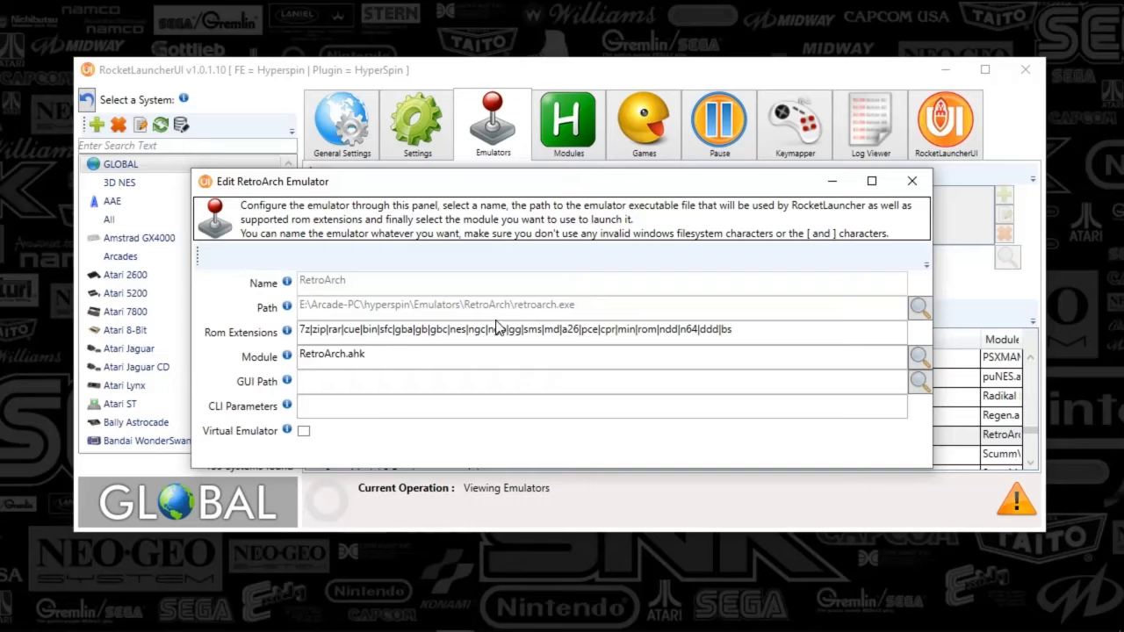
{"action": "mouse_move", "coordinate": [221, 355]}
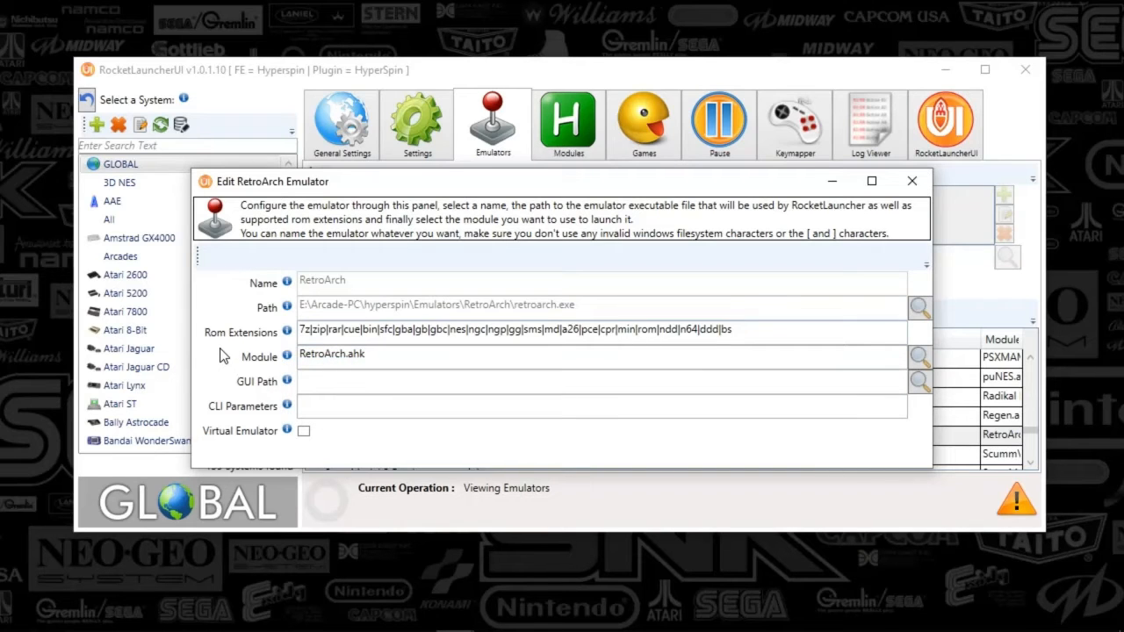
{"action": "mouse_move", "coordinate": [302, 384]}
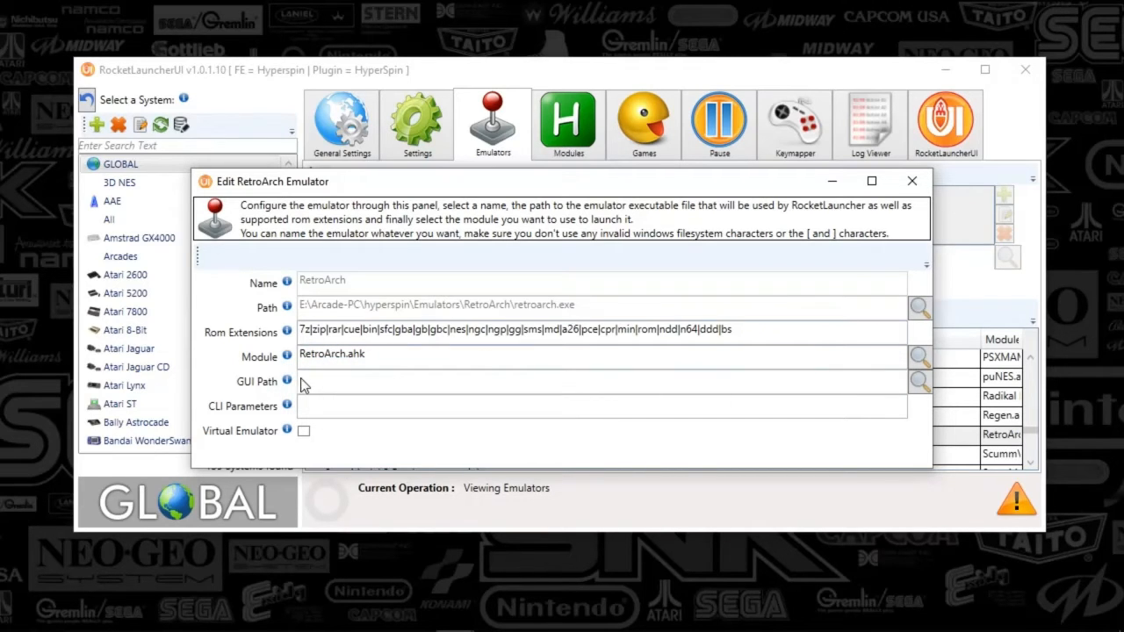
{"action": "left_click", "coordinate": [377, 355]}
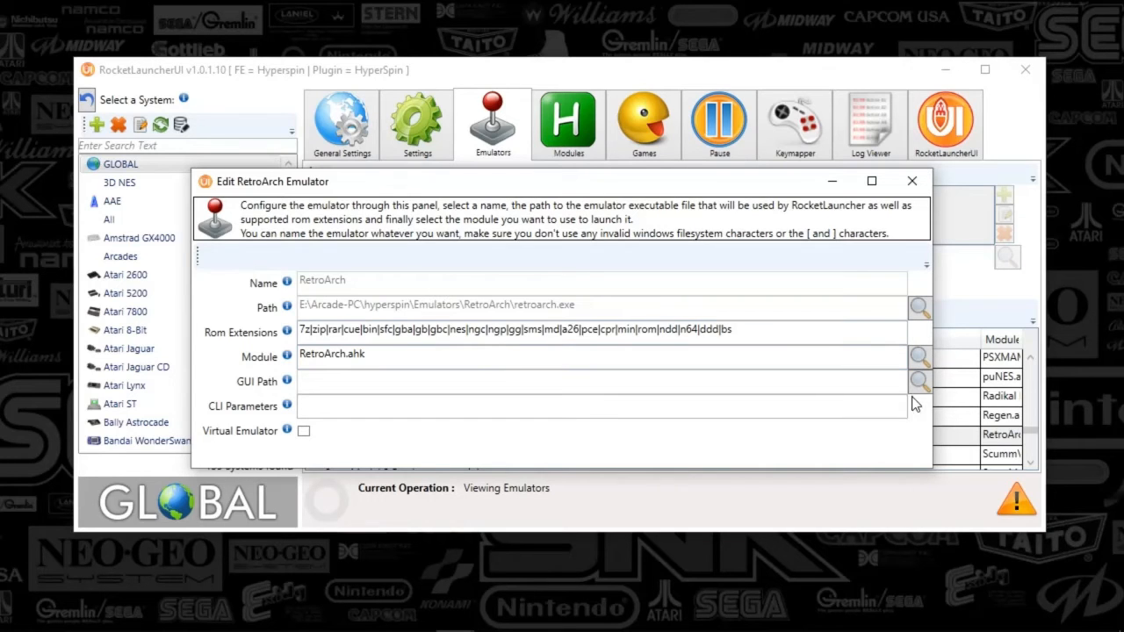
{"action": "mouse_move", "coordinate": [583, 451]}
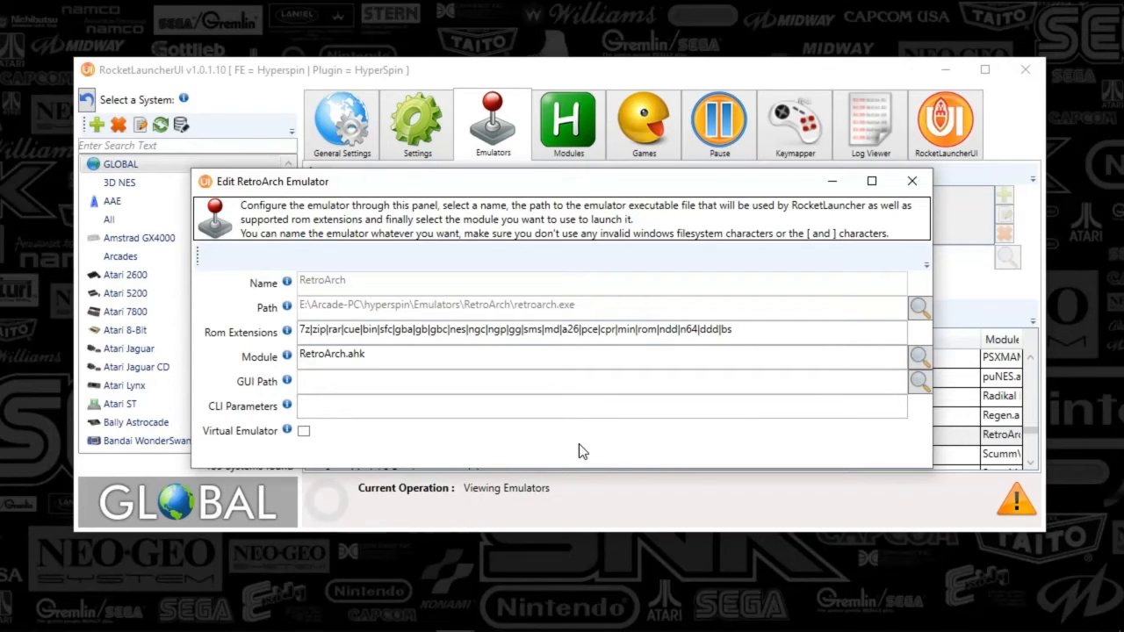
{"action": "left_click", "coordinate": [580, 406]}
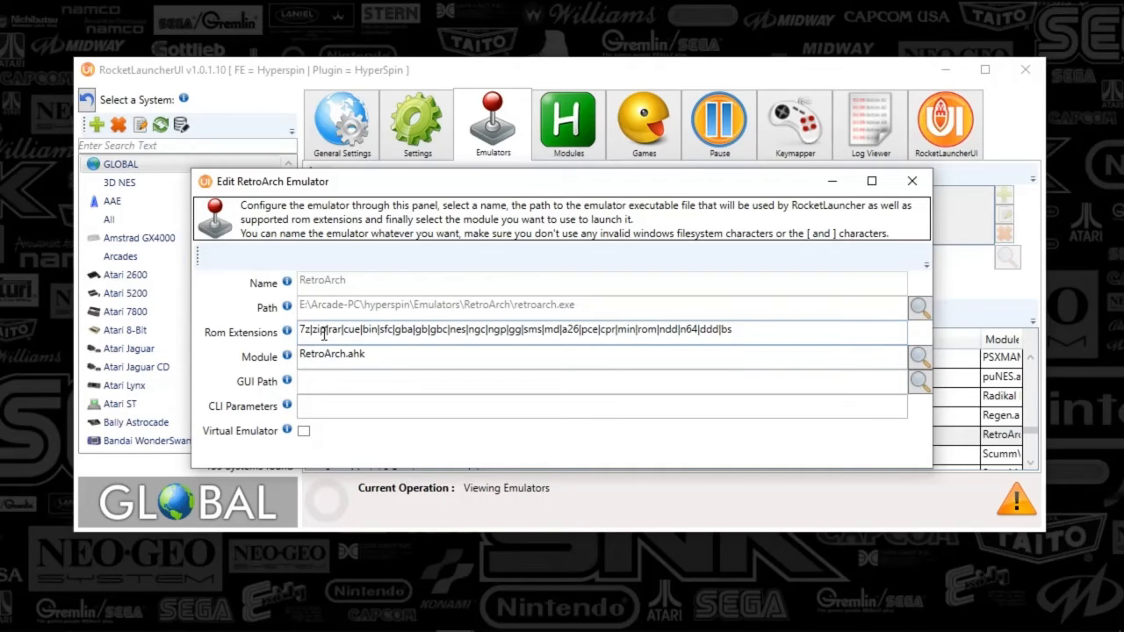
{"action": "mouse_move", "coordinate": [397, 341]}
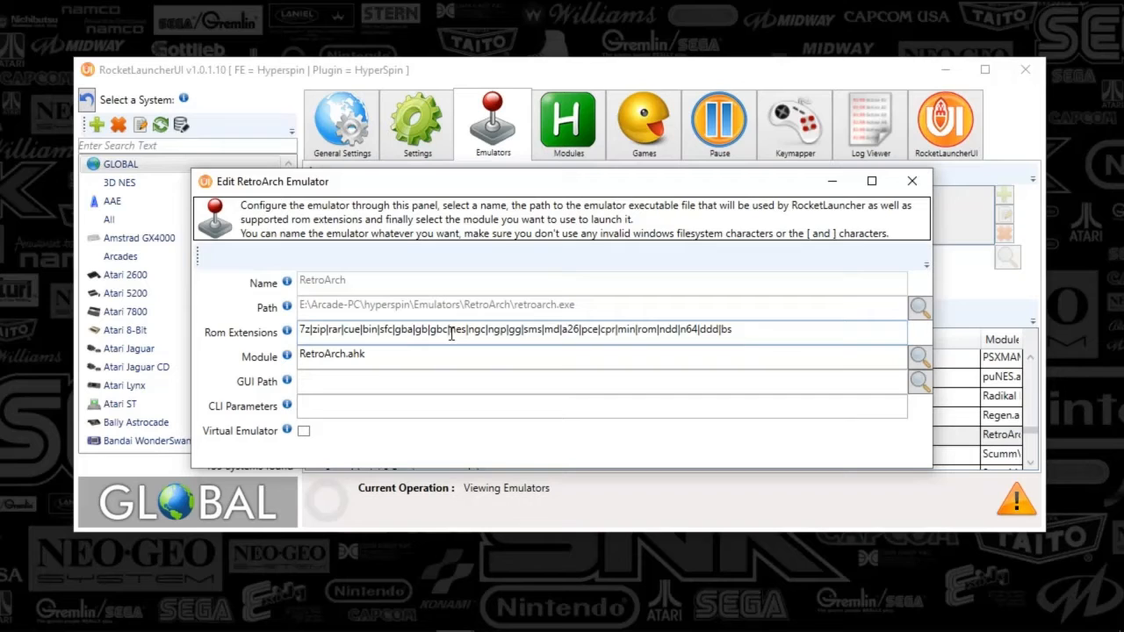
{"action": "mouse_move", "coordinate": [495, 333]}
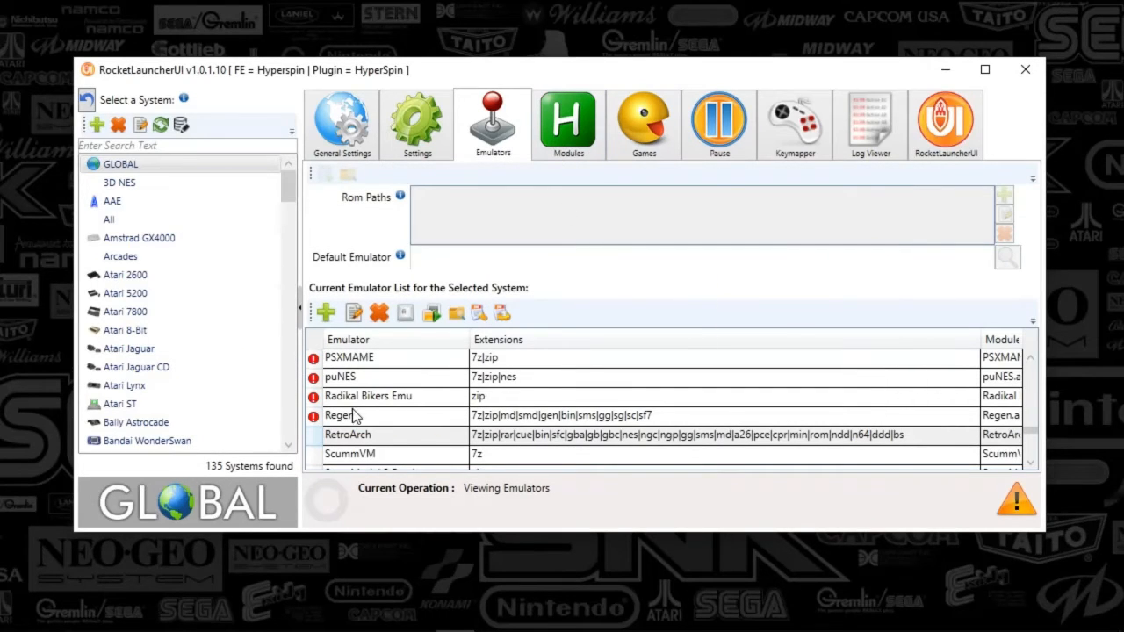
- Select the Hacked Games system and display its General Settings paths
{"action": "scroll", "scroll_direction": "down", "scroll_amount": 3}
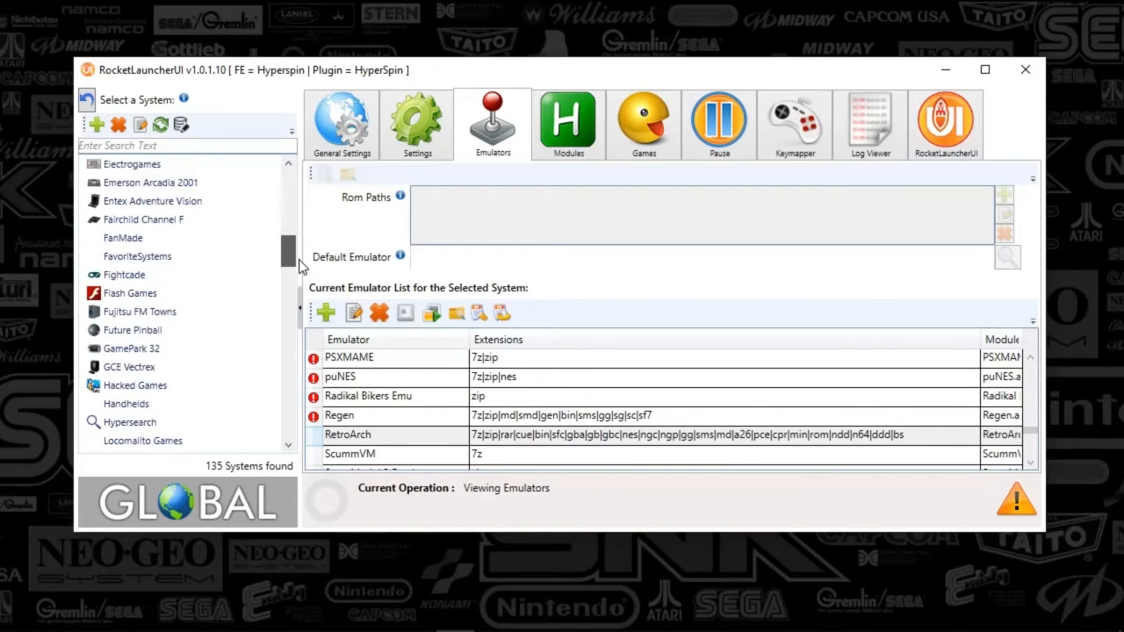
{"action": "scroll", "scroll_direction": "down", "scroll_amount": 3}
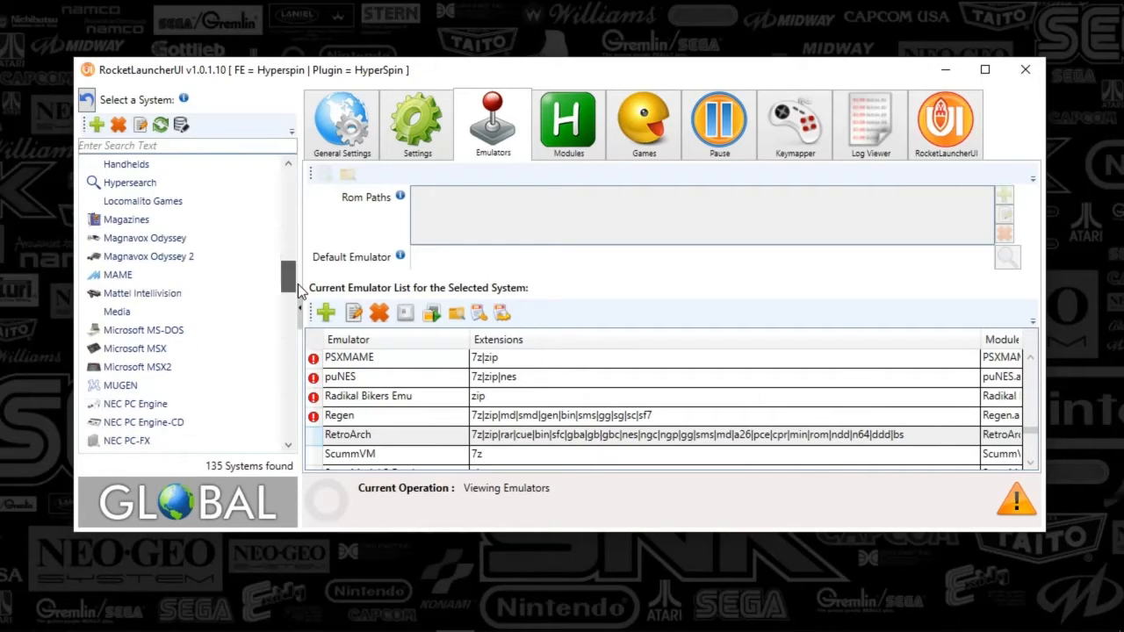
{"action": "scroll", "scroll_direction": "down", "scroll_amount": 3}
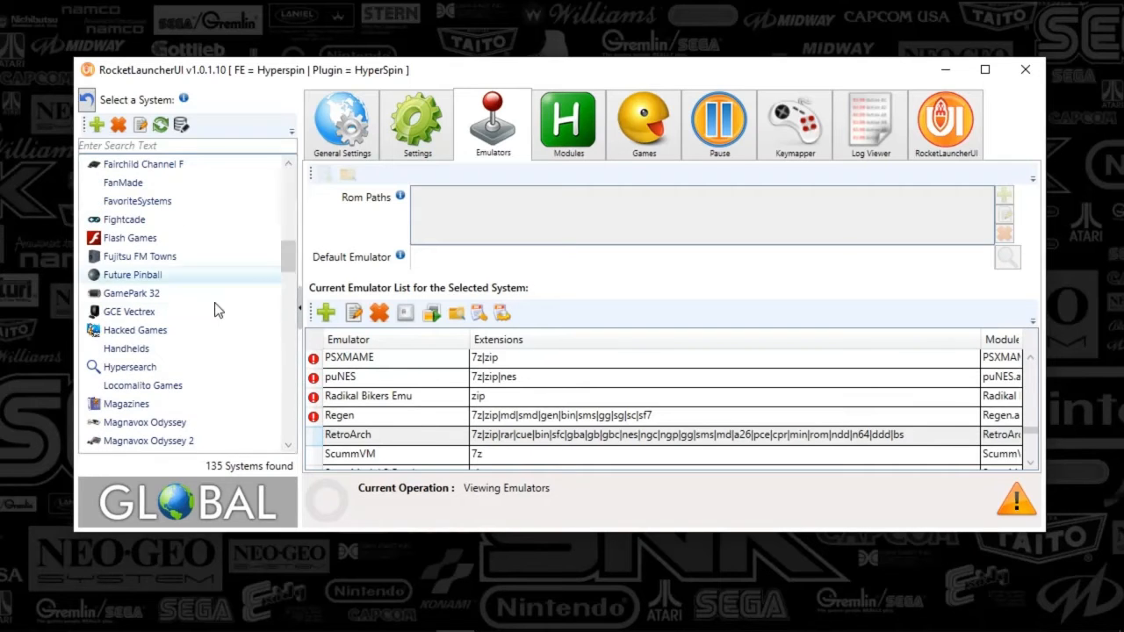
{"action": "left_click", "coordinate": [133, 330]}
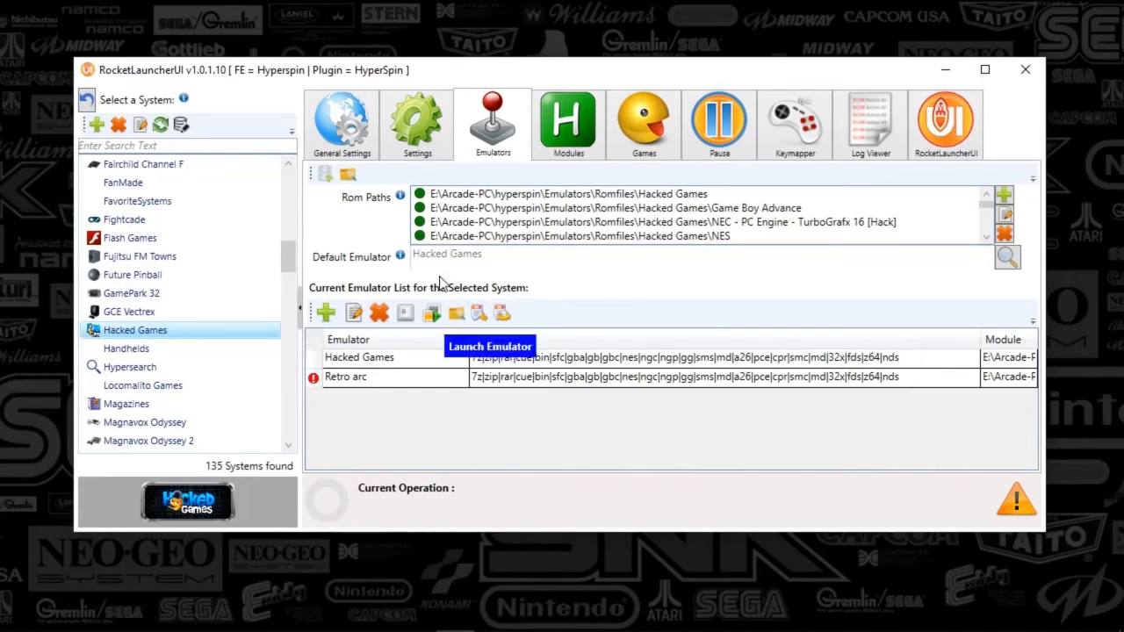
{"action": "left_click", "coordinate": [341, 123]}
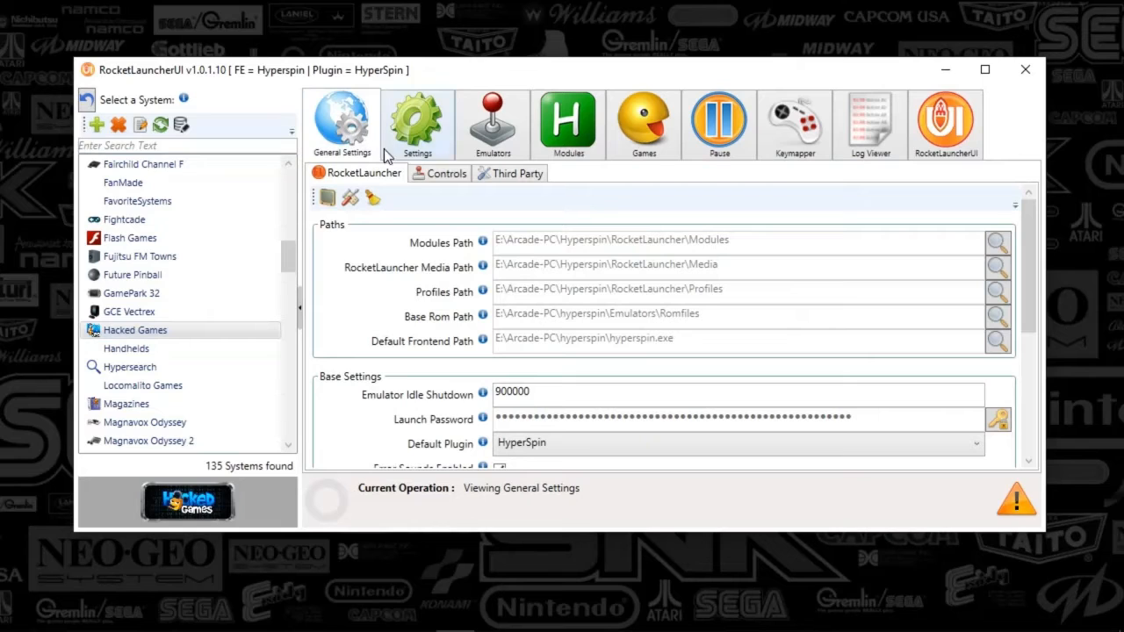
- Scroll through Hacked Games Main Settings from Desktop and Controls down to Settings, then back to the top
{"action": "left_click", "coordinate": [418, 122]}
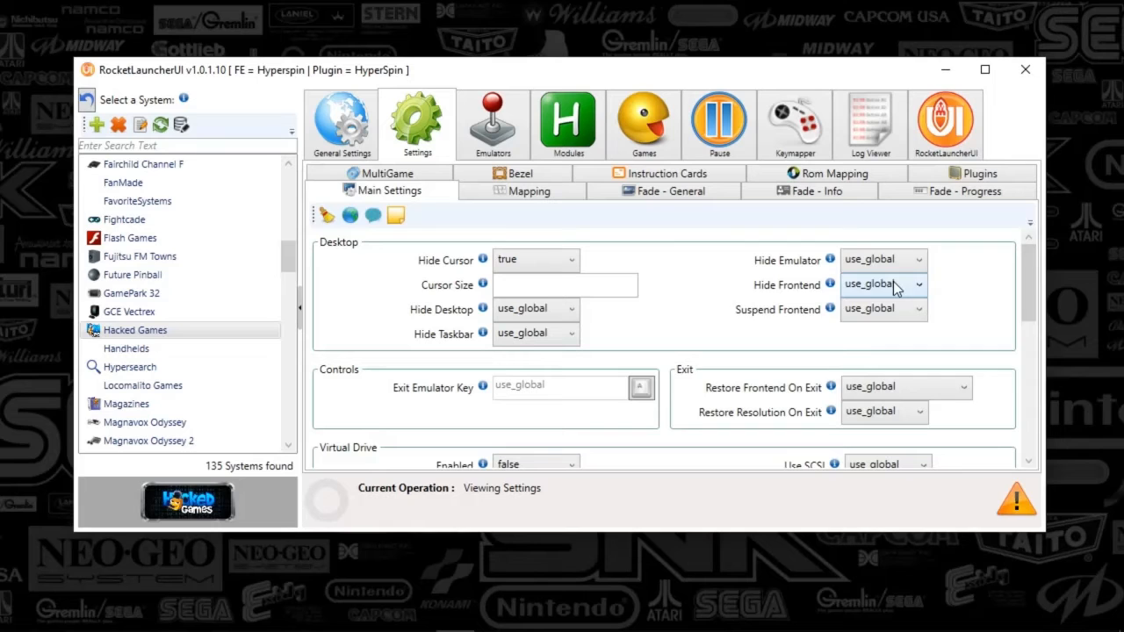
{"action": "mouse_move", "coordinate": [825, 267]}
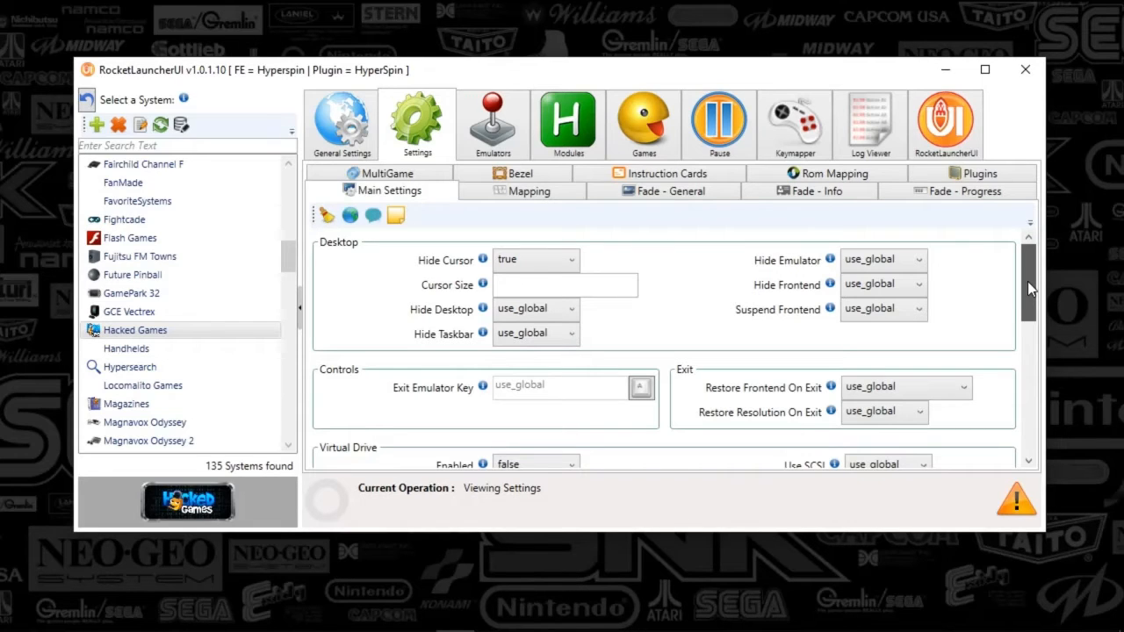
{"action": "scroll", "scroll_direction": "down", "scroll_amount": 3}
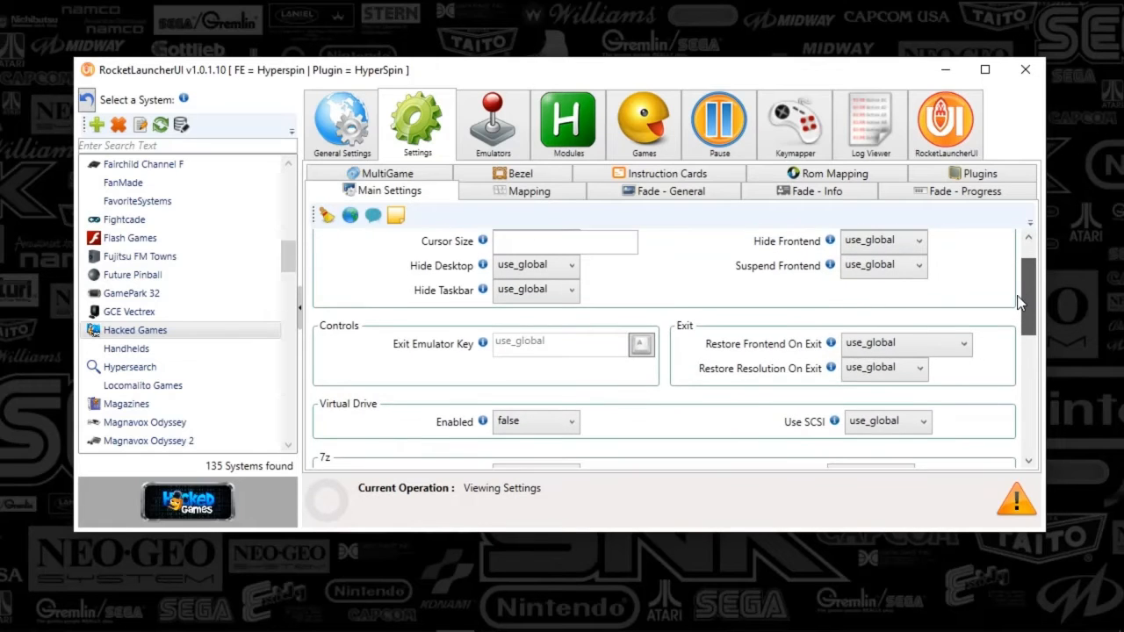
{"action": "scroll", "scroll_direction": "down", "scroll_amount": 3}
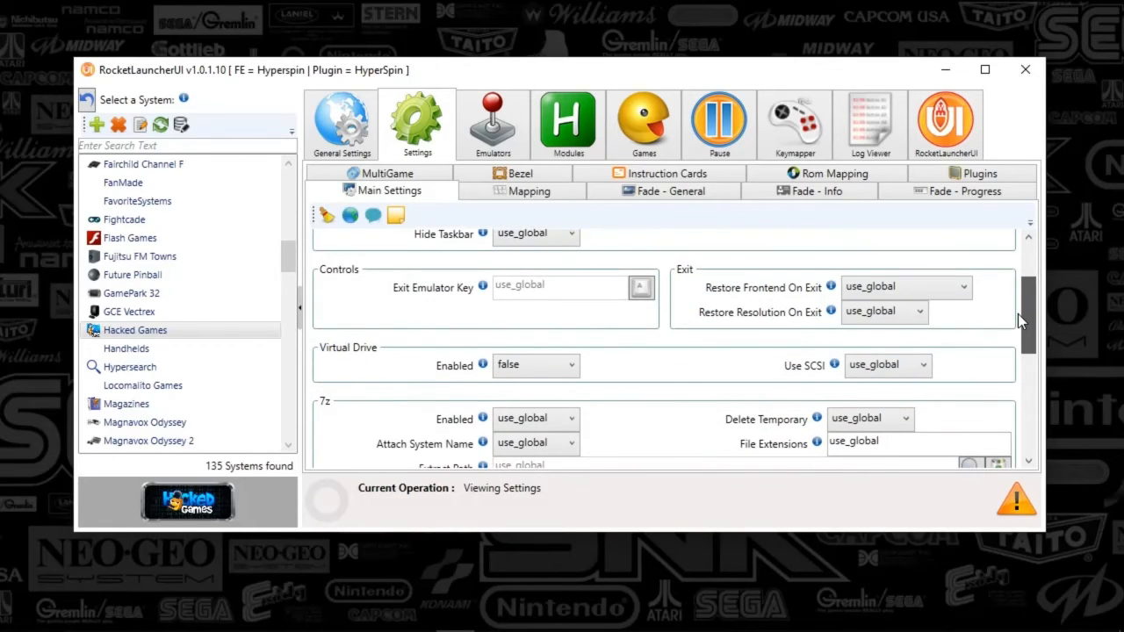
{"action": "scroll", "scroll_direction": "down", "scroll_amount": 3}
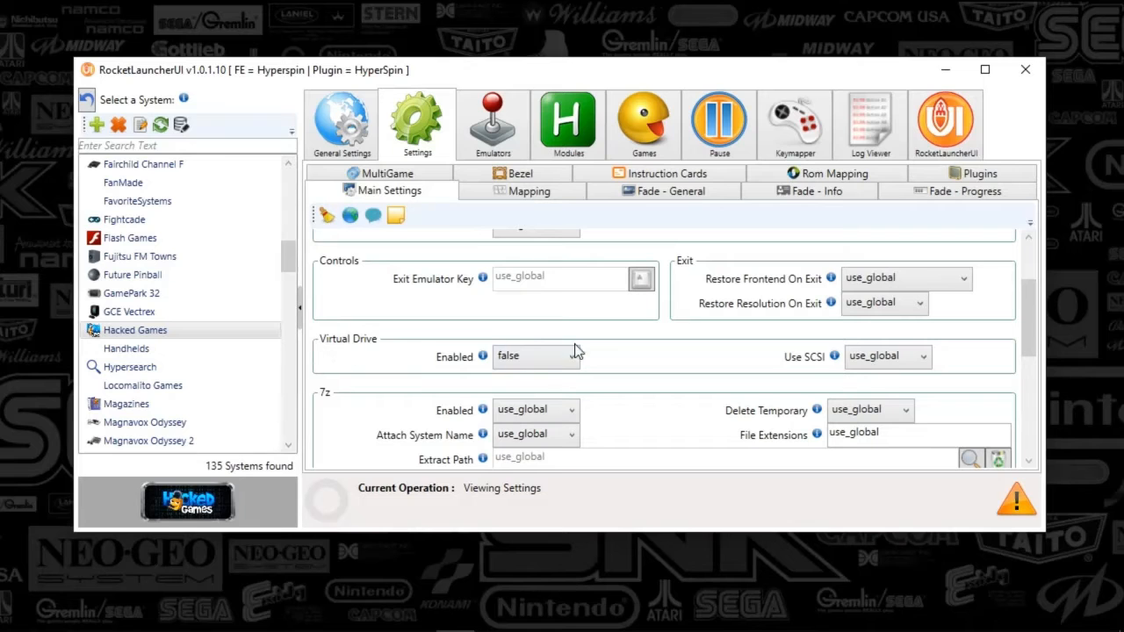
{"action": "scroll", "scroll_direction": "down", "scroll_amount": 3}
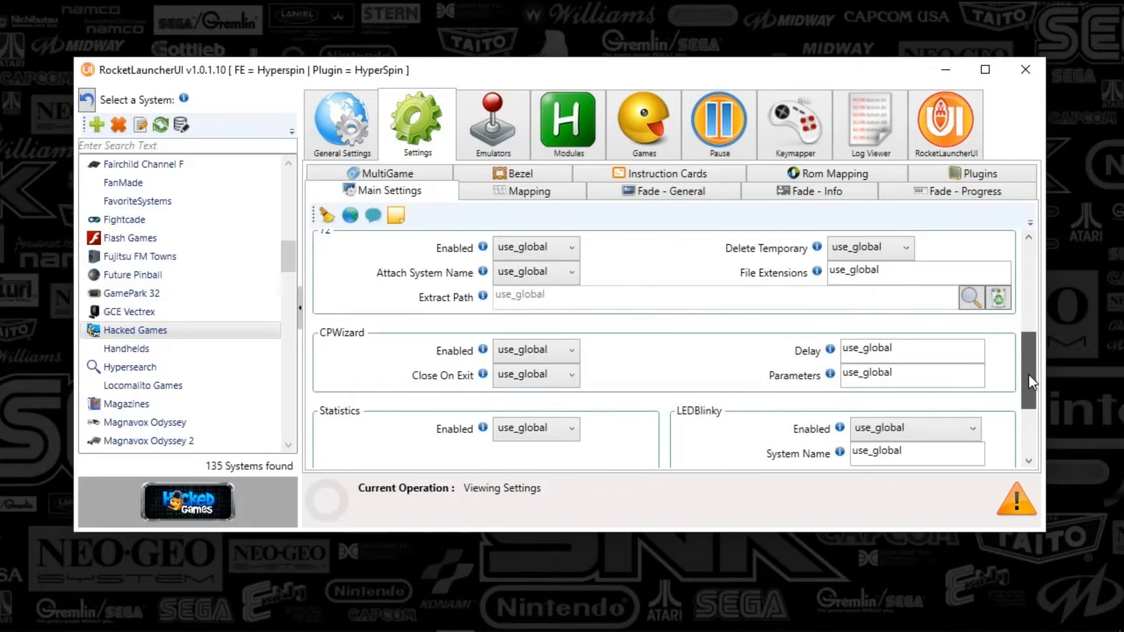
{"action": "scroll", "scroll_direction": "down", "scroll_amount": 3}
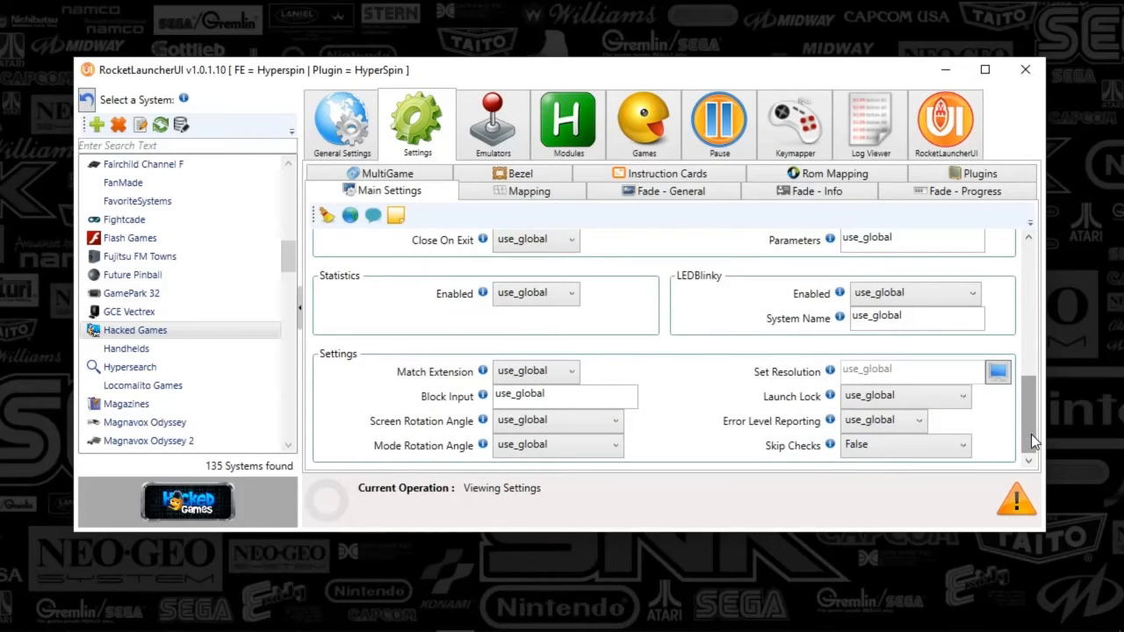
{"action": "left_click", "coordinate": [531, 189]}
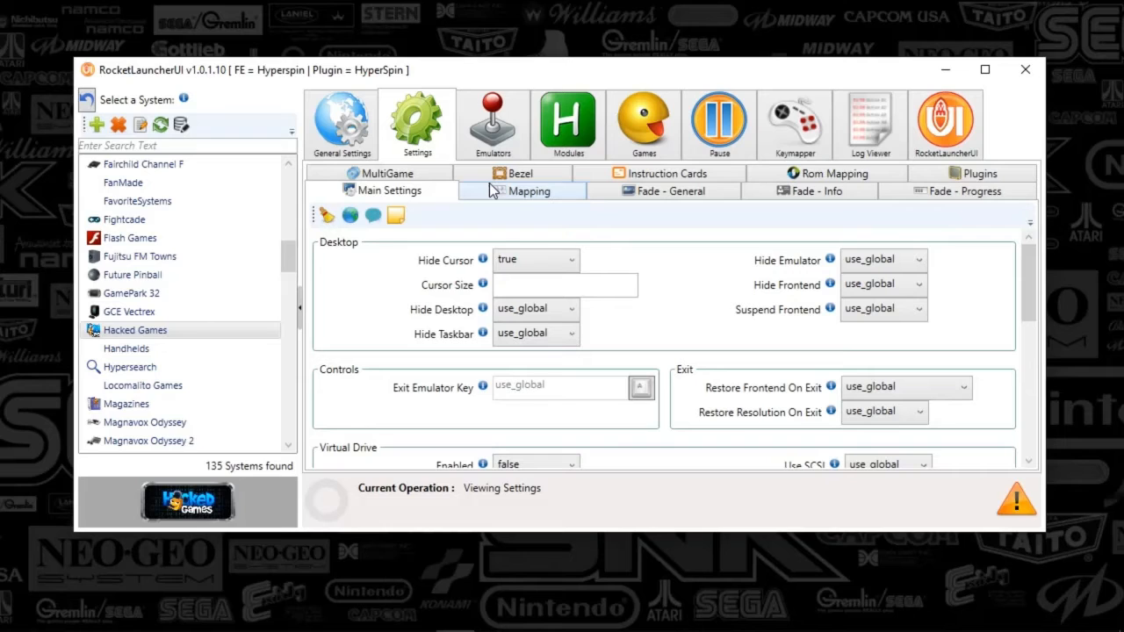
{"action": "left_click", "coordinate": [520, 189]}
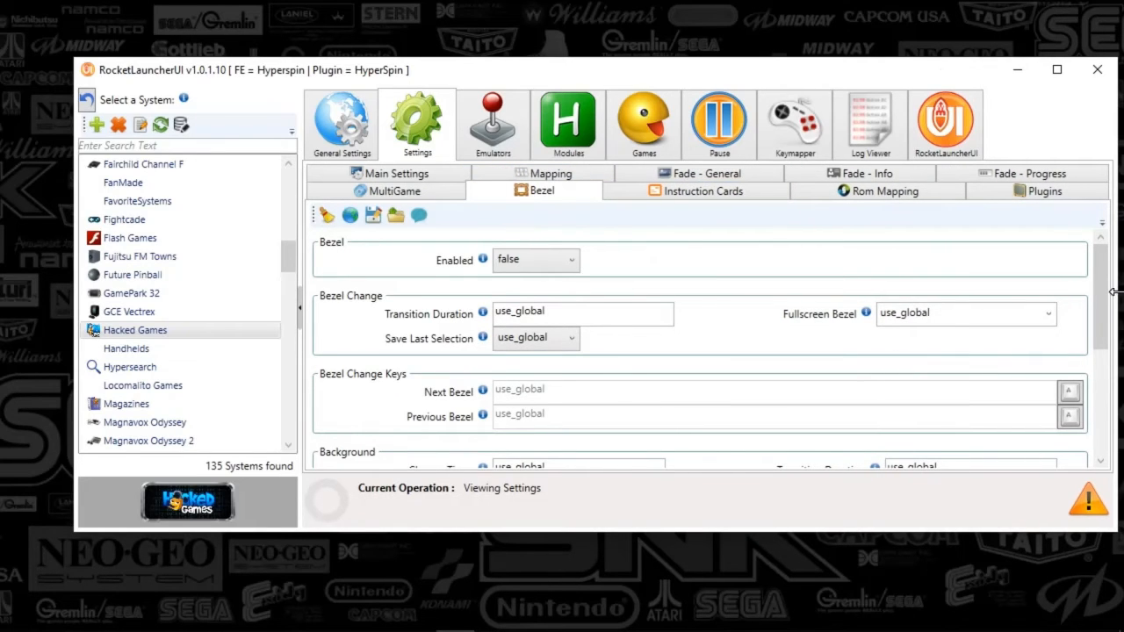
{"action": "mouse_move", "coordinate": [72, 246]}
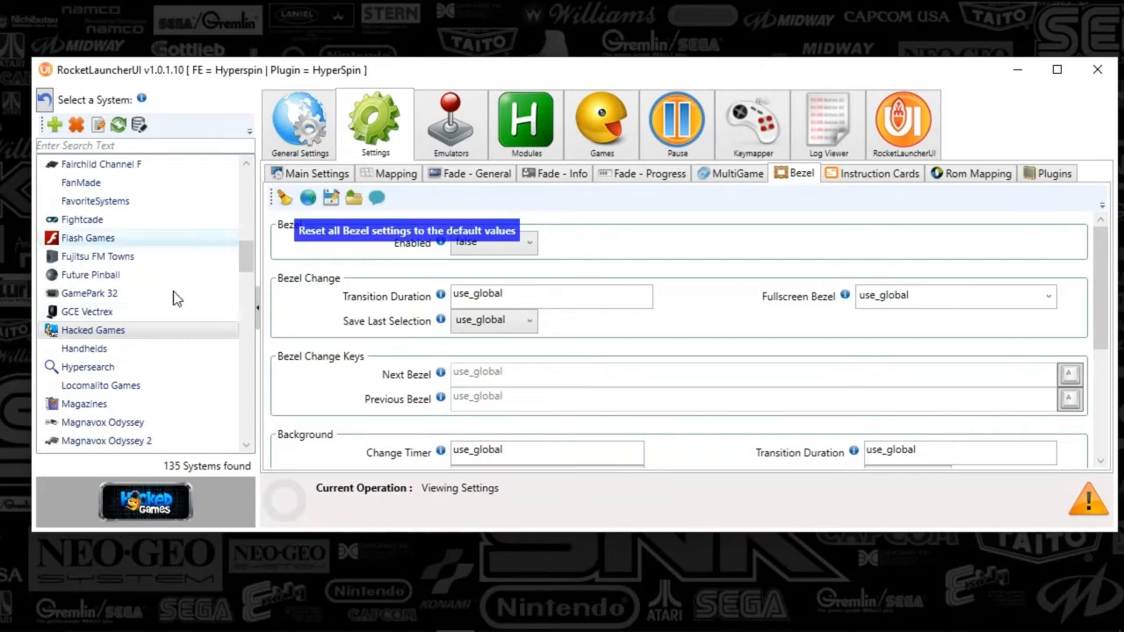
{"action": "mouse_move", "coordinate": [365, 278]}
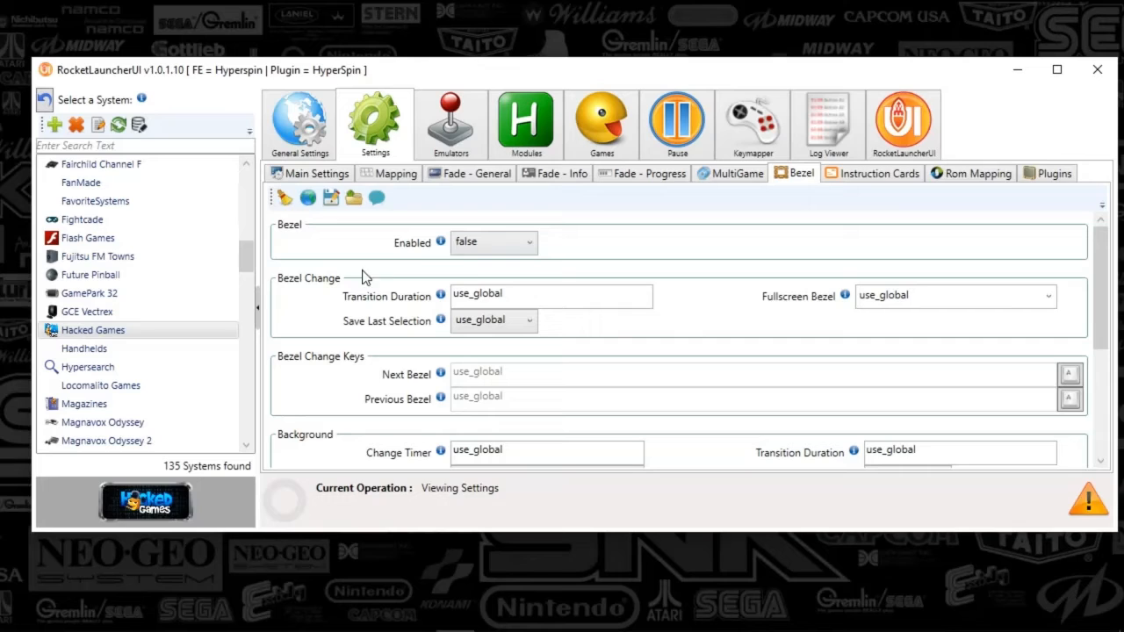
{"action": "mouse_move", "coordinate": [400, 255]}
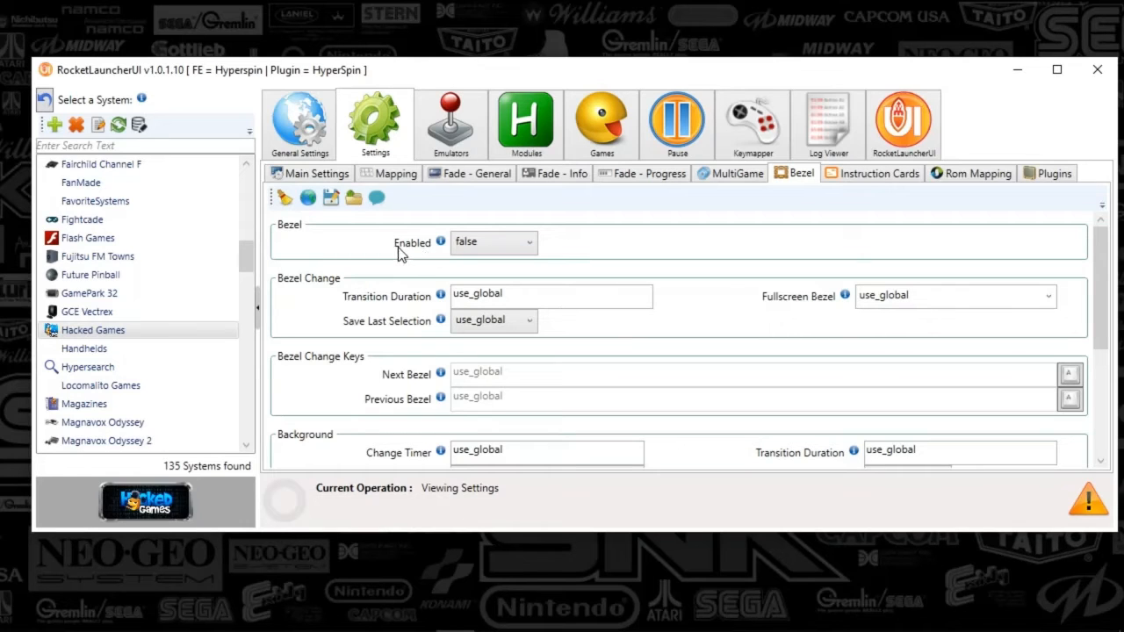
{"action": "mouse_move", "coordinate": [397, 256]}
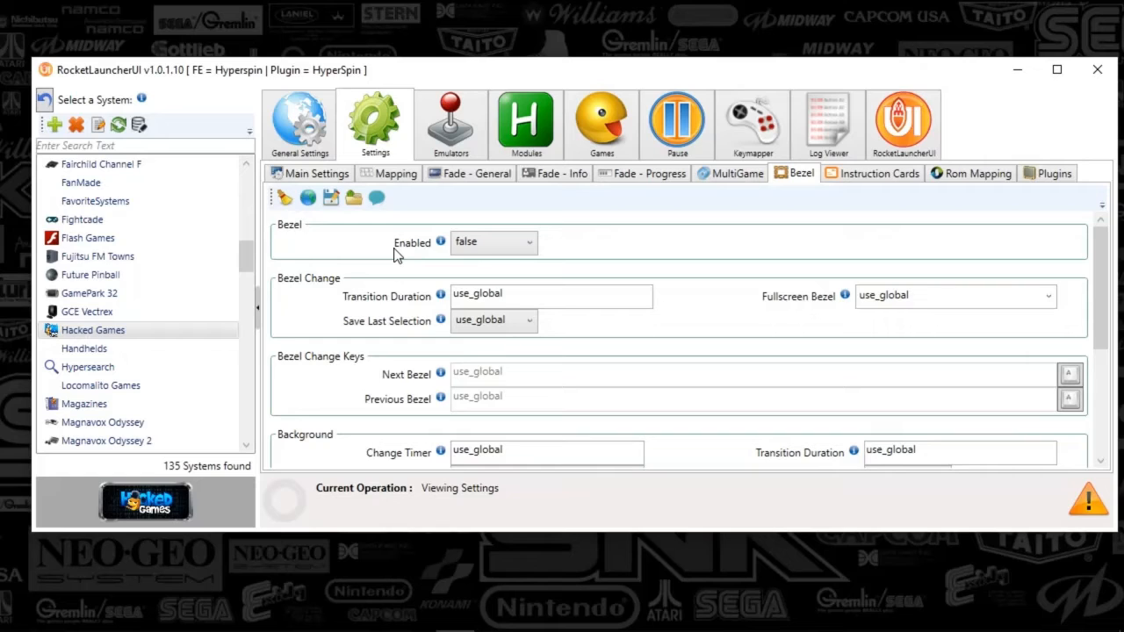
{"action": "mouse_move", "coordinate": [439, 229]}
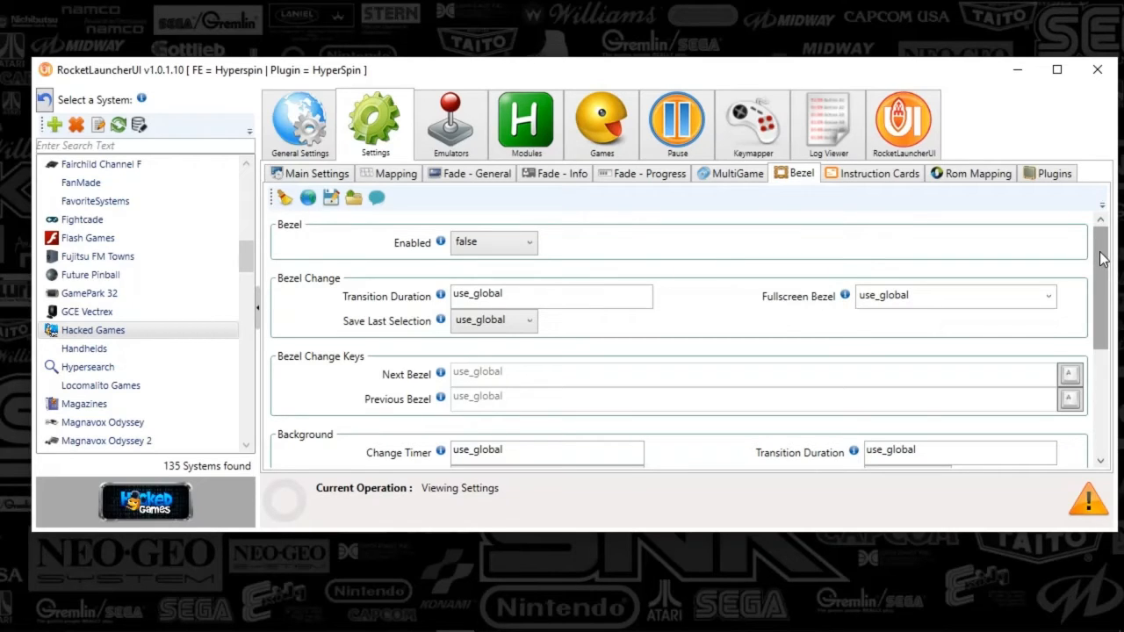
{"action": "mouse_move", "coordinate": [555, 247]}
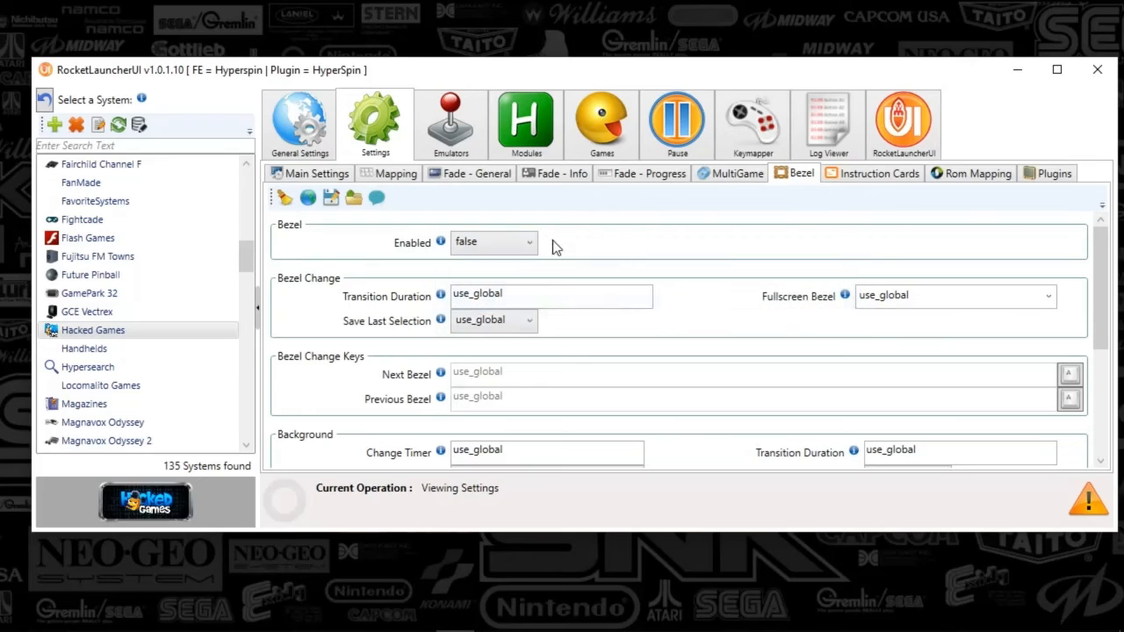
{"action": "mouse_move", "coordinate": [406, 228]}
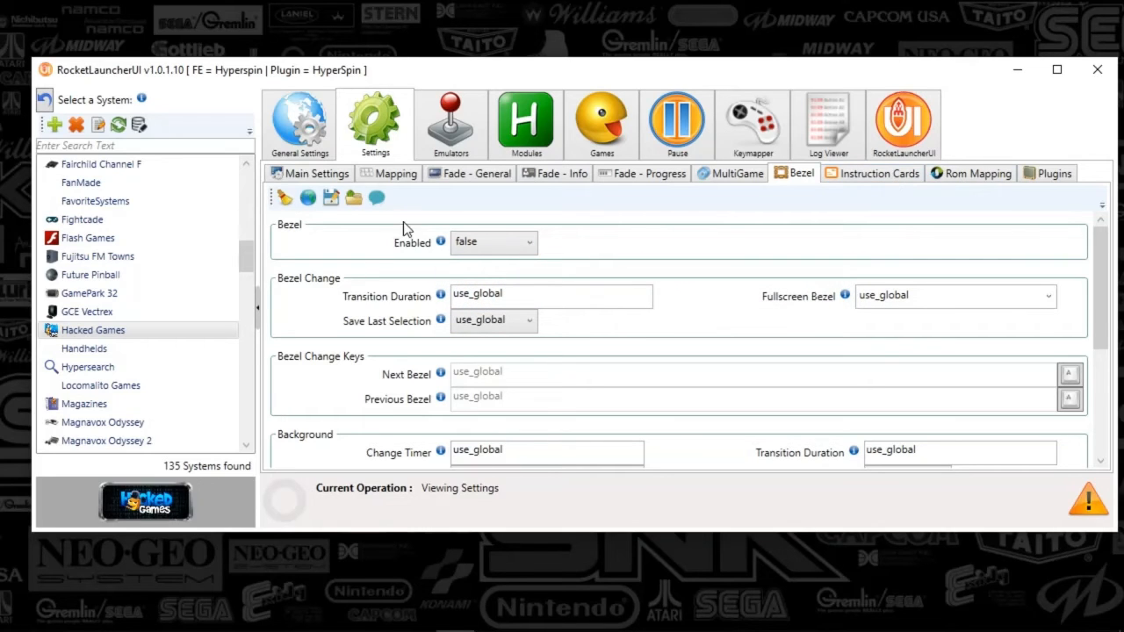
{"action": "mouse_move", "coordinate": [418, 194]}
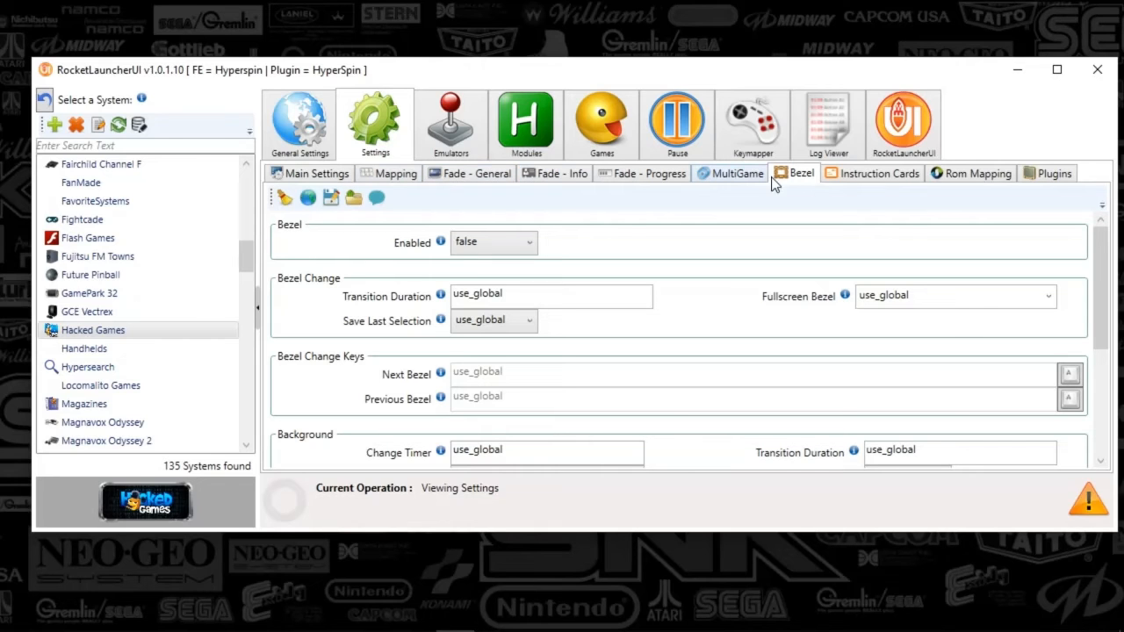
- Show Fade - General and keep Fade In Enabled and Transition Animation at use_global
{"action": "left_click", "coordinate": [478, 174]}
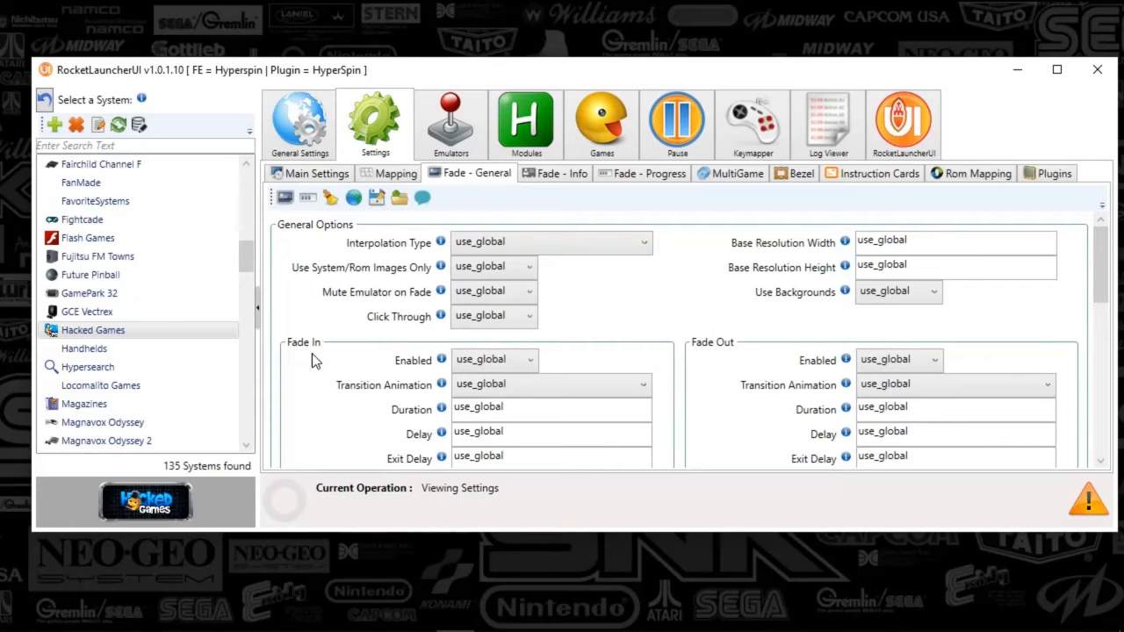
{"action": "mouse_move", "coordinate": [443, 369]}
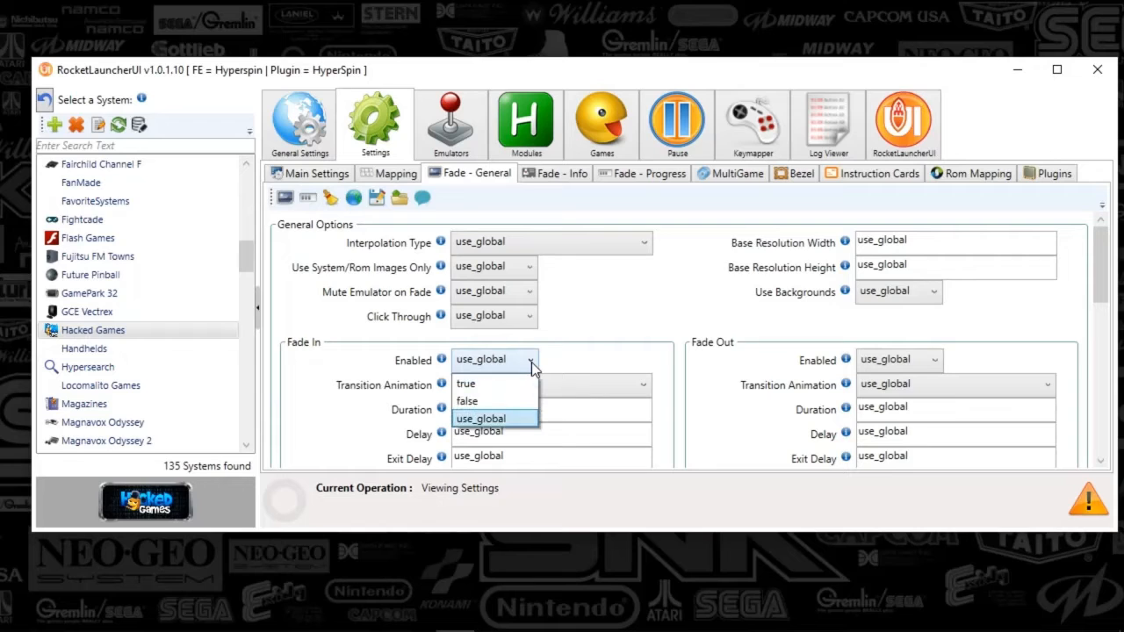
{"action": "left_click", "coordinate": [481, 418]}
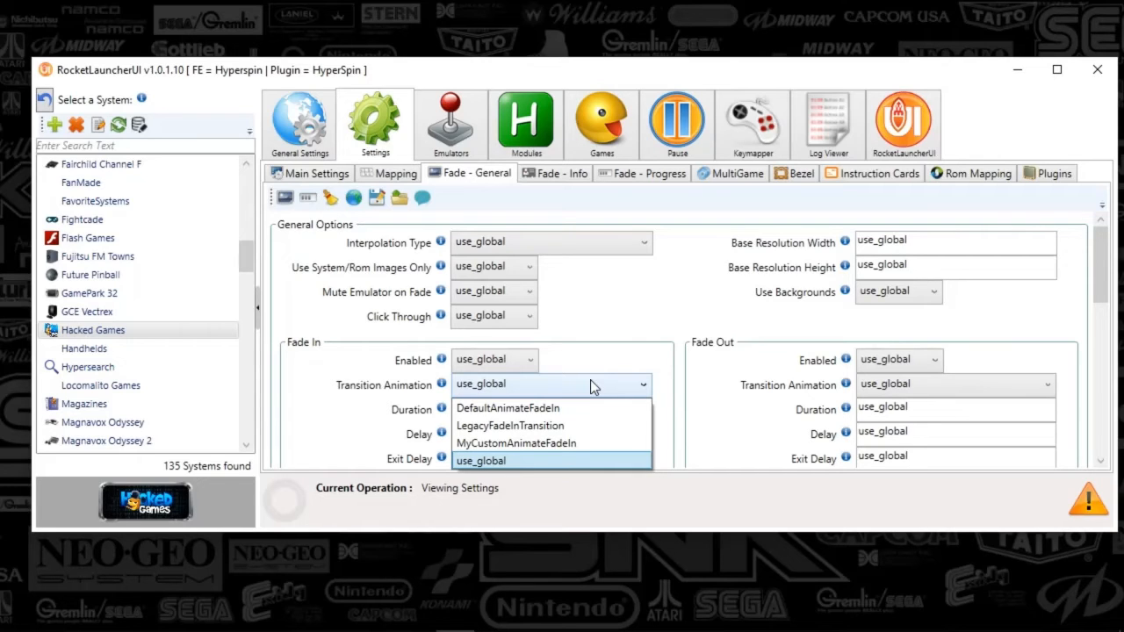
{"action": "mouse_move", "coordinate": [565, 394]}
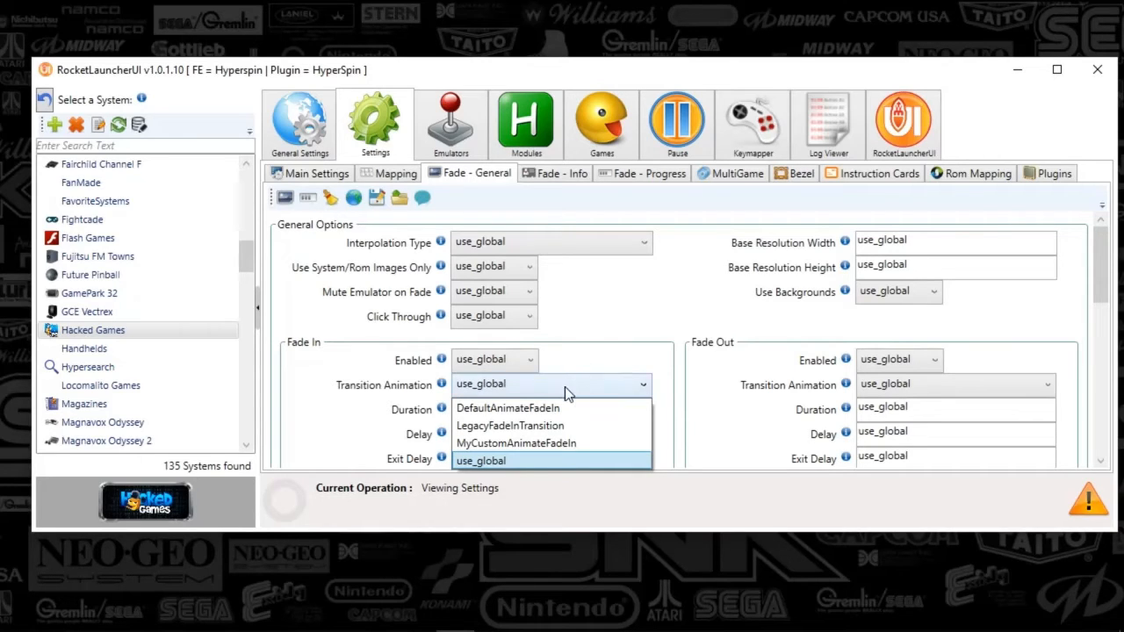
{"action": "left_click", "coordinate": [1045, 383]}
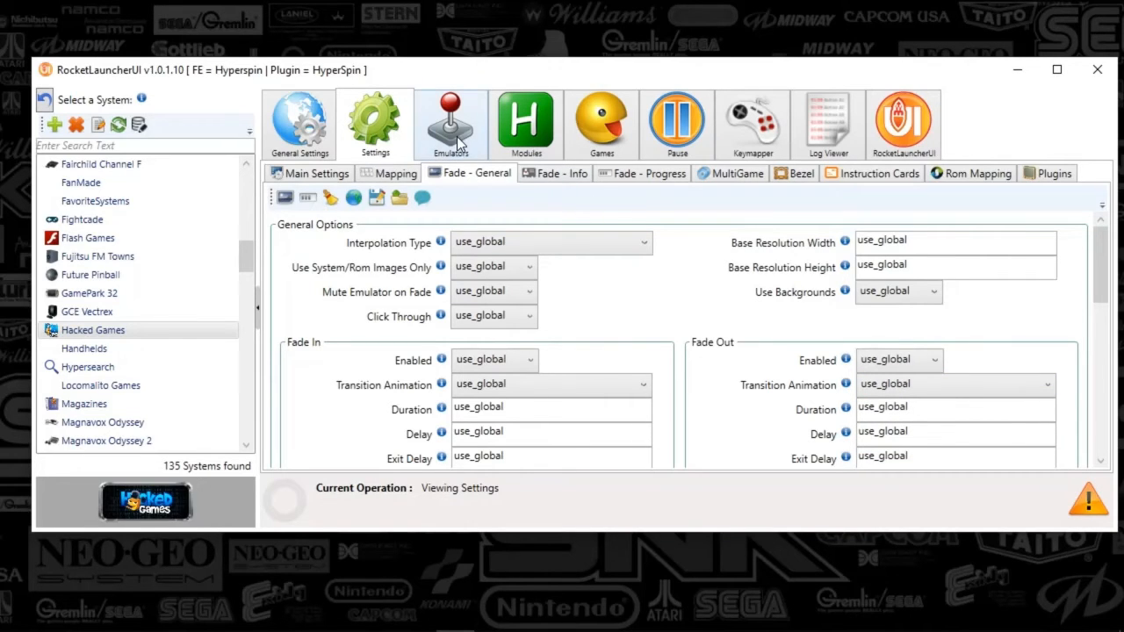
- List the Hacked Games emulators and open the Hacked Games emulator entry for editing
{"action": "left_click", "coordinate": [449, 123]}
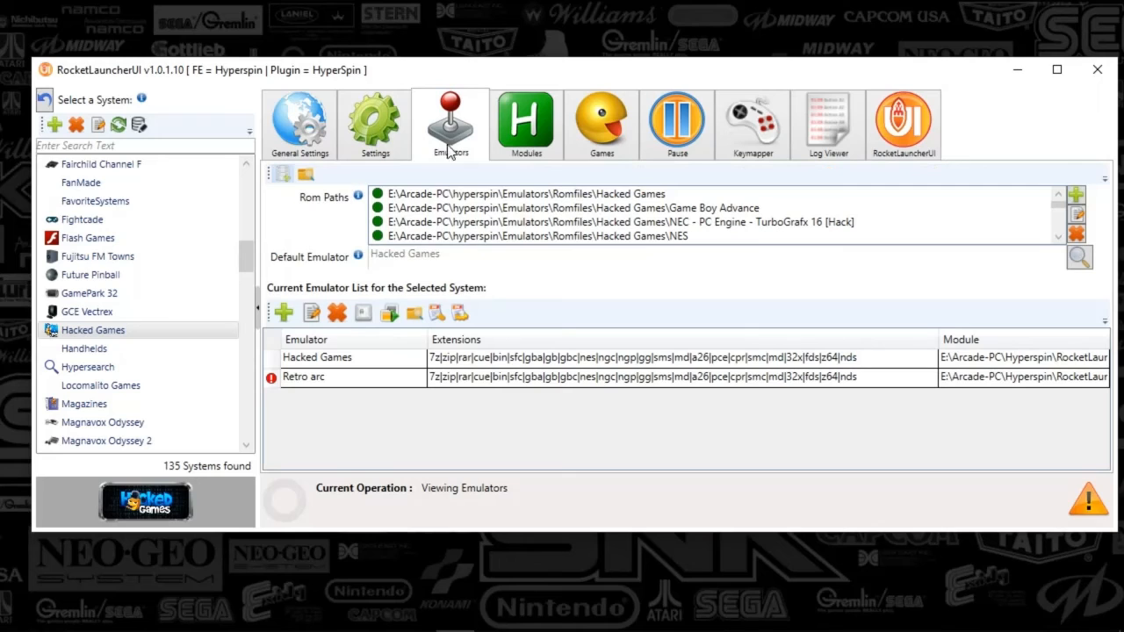
{"action": "mouse_move", "coordinate": [342, 260]}
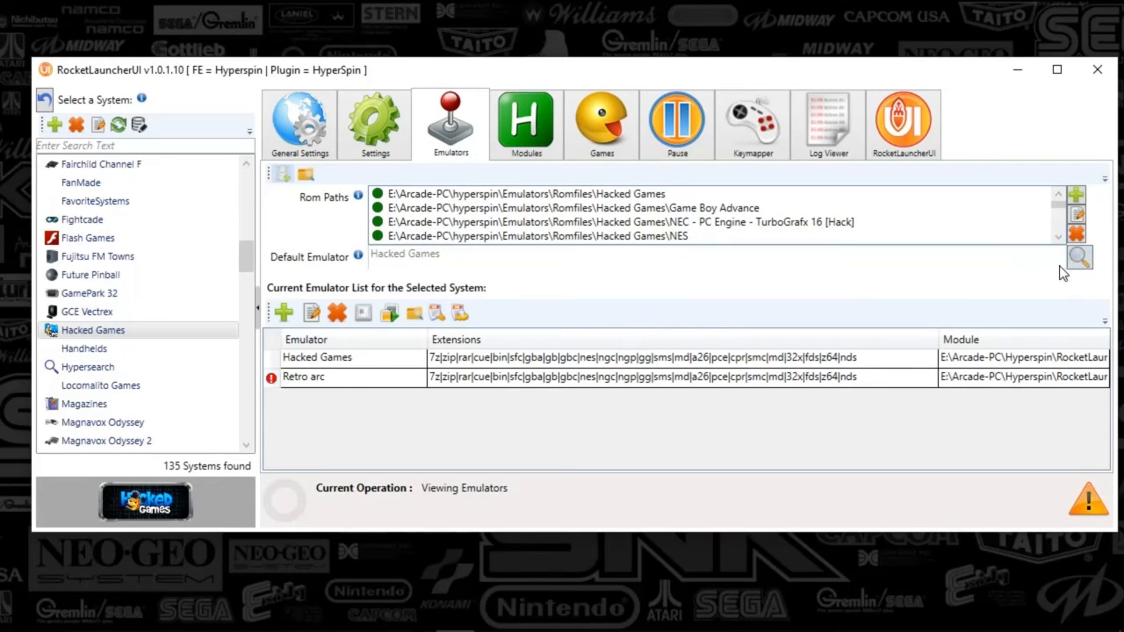
{"action": "mouse_move", "coordinate": [397, 273]}
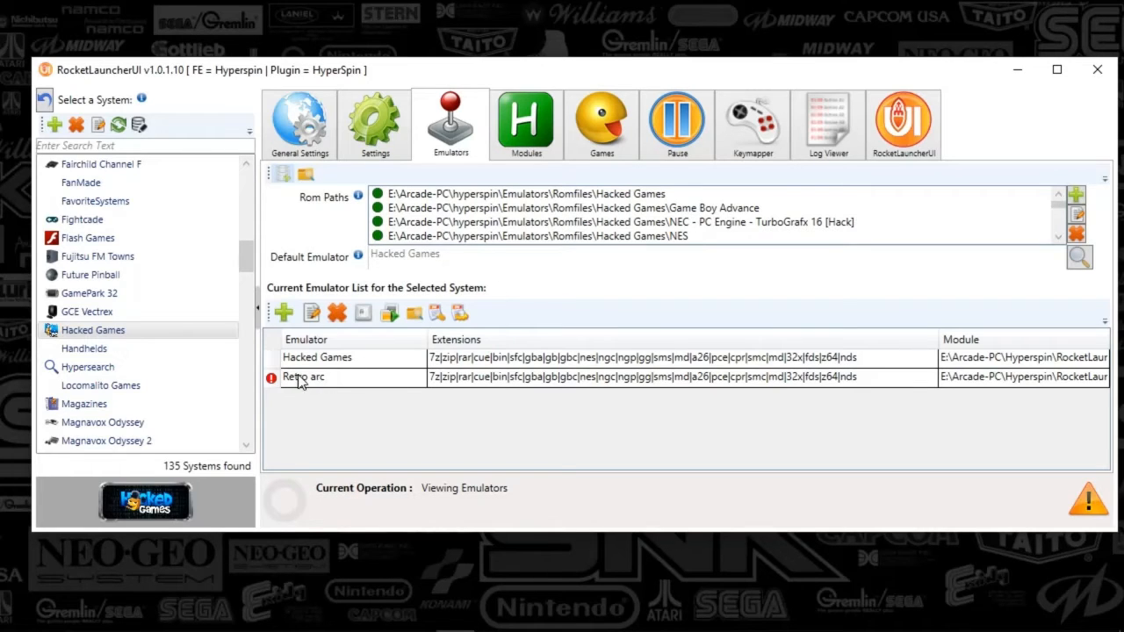
{"action": "left_click", "coordinate": [317, 359]}
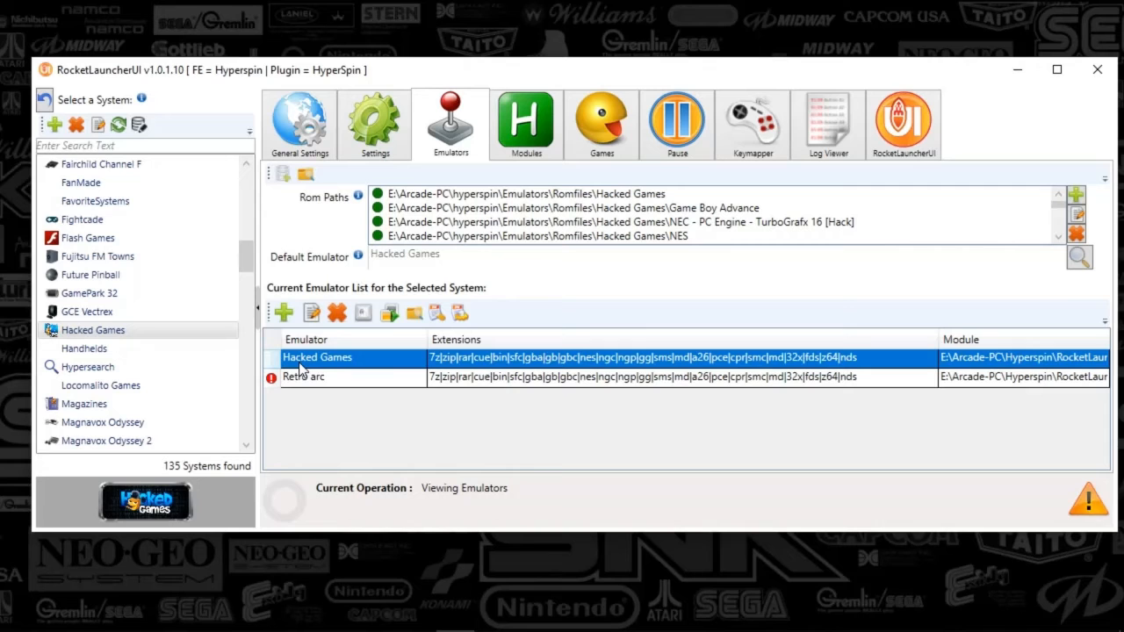
{"action": "left_click", "coordinate": [311, 313]}
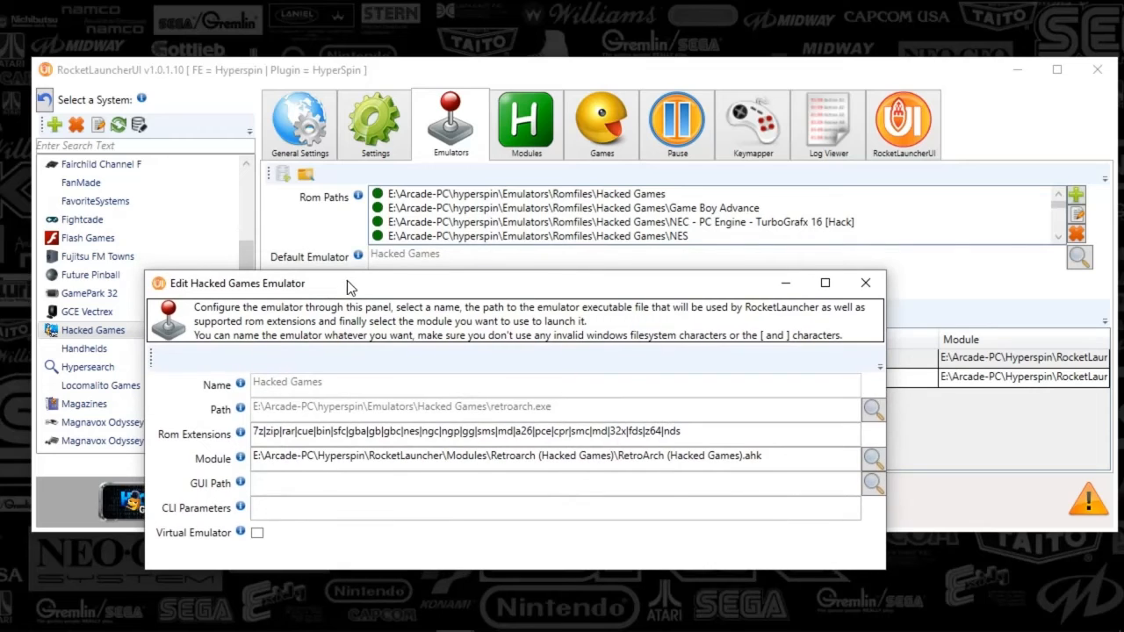
{"action": "mouse_move", "coordinate": [411, 284]}
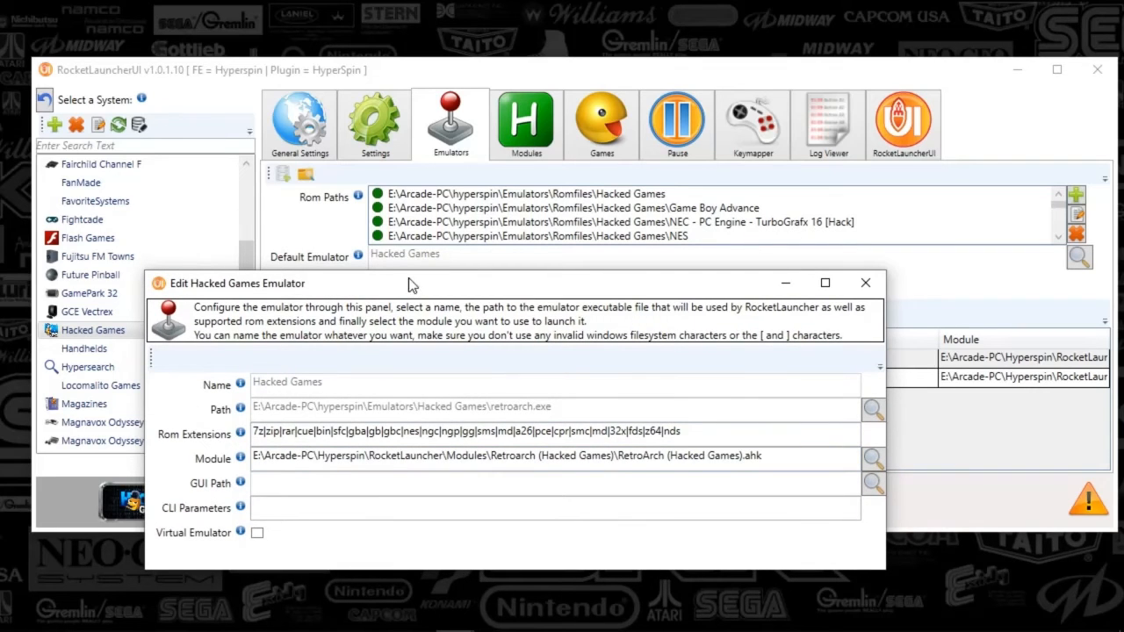
{"action": "mouse_move", "coordinate": [339, 264]}
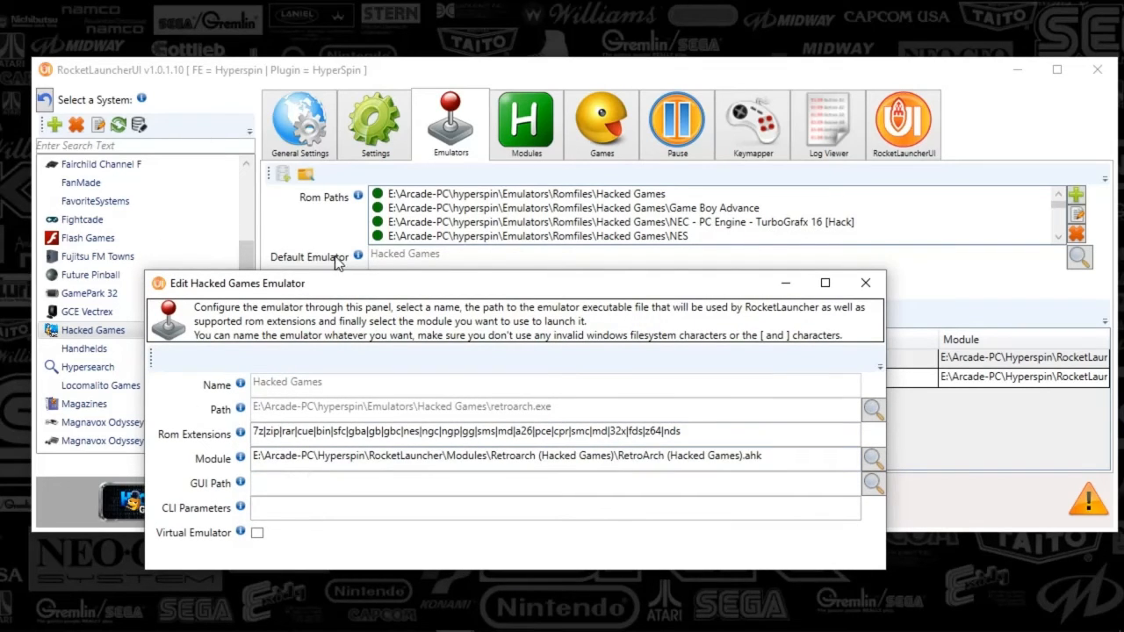
{"action": "mouse_move", "coordinate": [313, 428]}
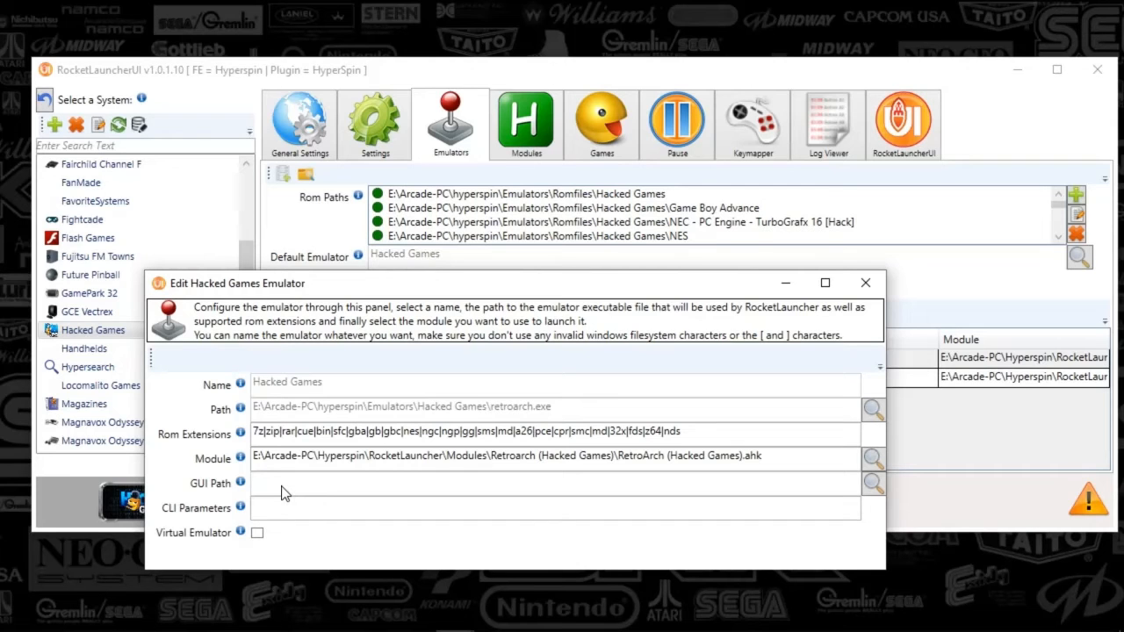
{"action": "mouse_move", "coordinate": [313, 348]}
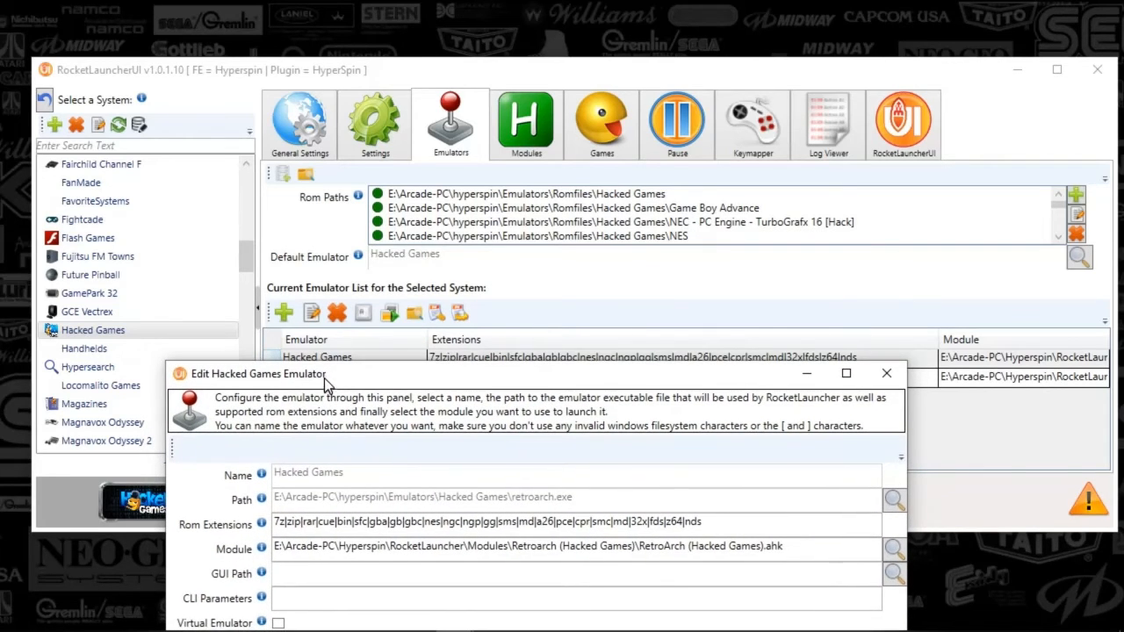
{"action": "left_click_drag", "start_coordinate": [254, 372], "coordinate": [254, 306]}
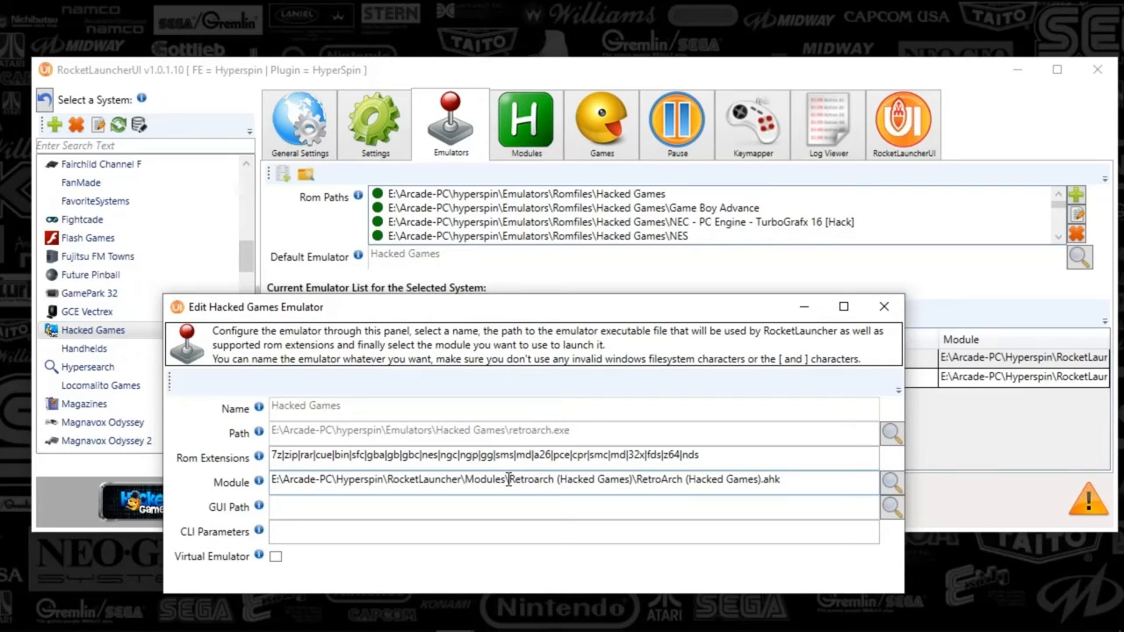
{"action": "double_click", "coordinate": [527, 480]}
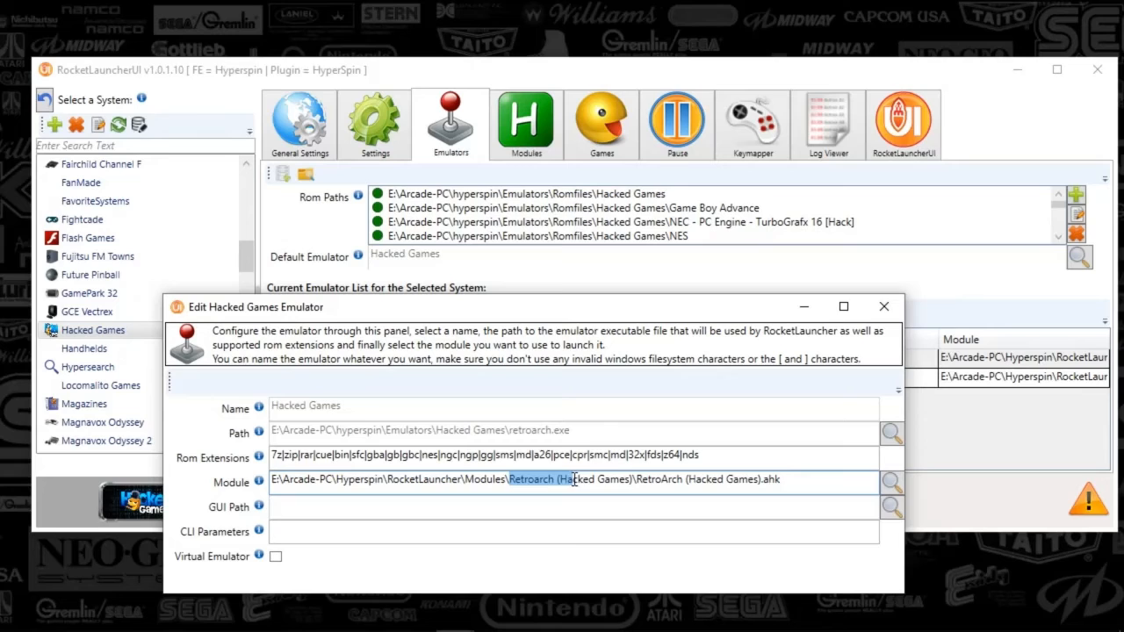
{"action": "left_click_drag", "start_coordinate": [576, 480], "coordinate": [635, 480]}
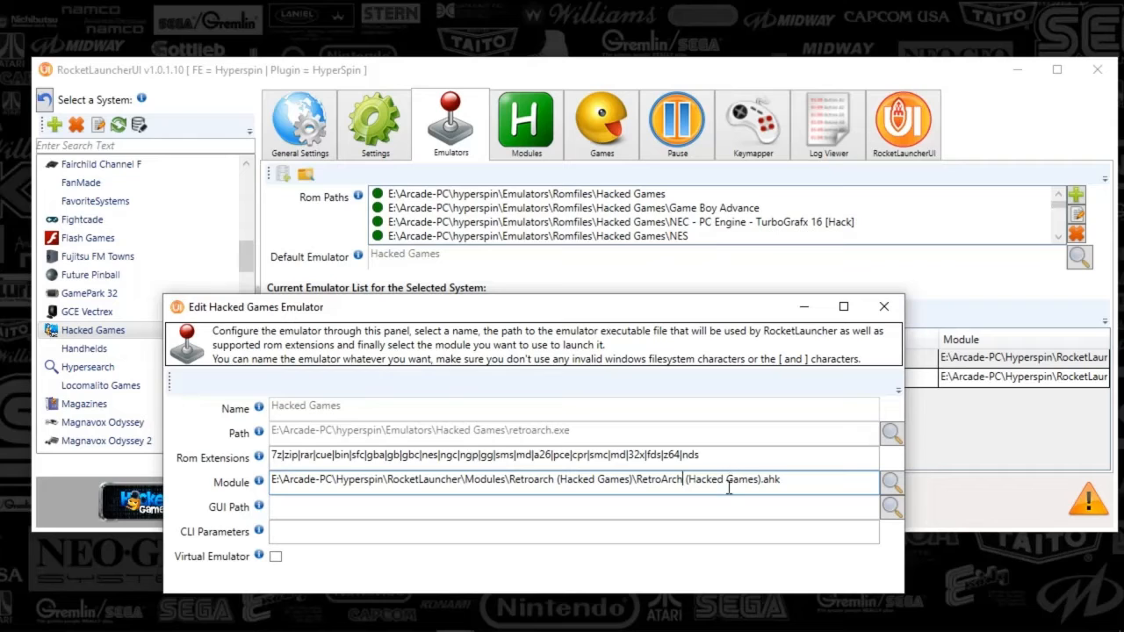
{"action": "mouse_move", "coordinate": [710, 506]}
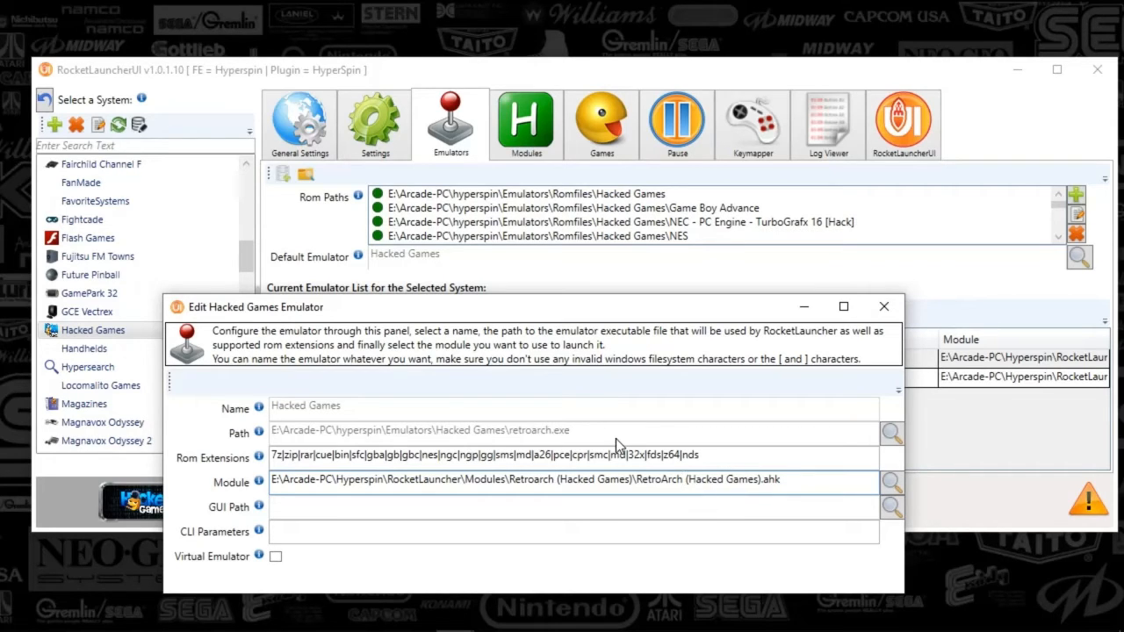
{"action": "mouse_move", "coordinate": [630, 439]}
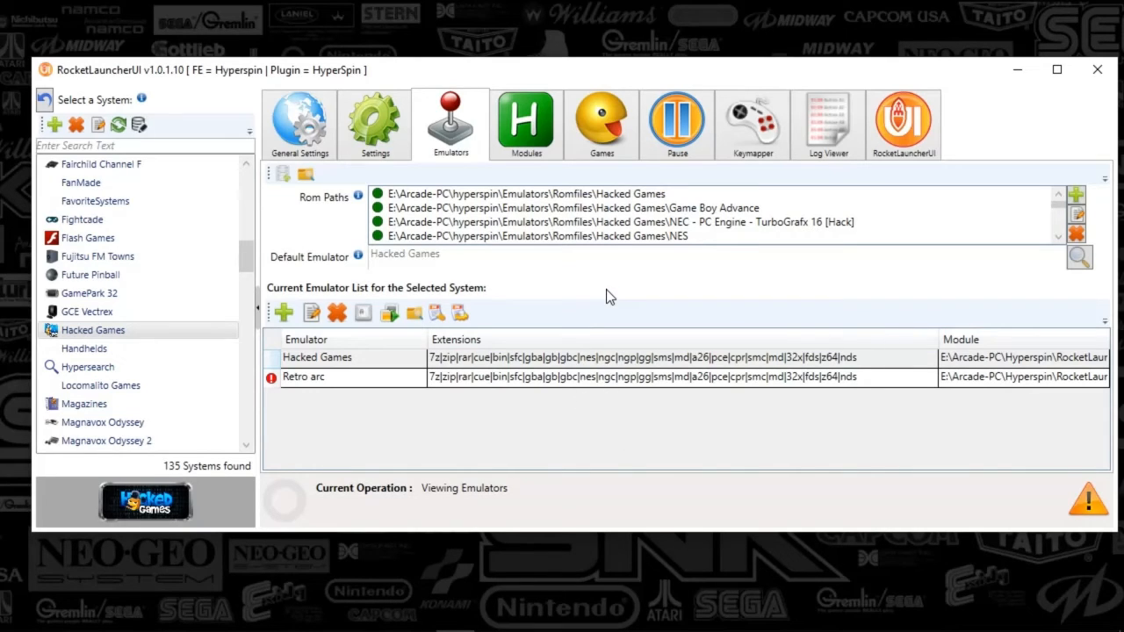
{"action": "mouse_move", "coordinate": [832, 203]}
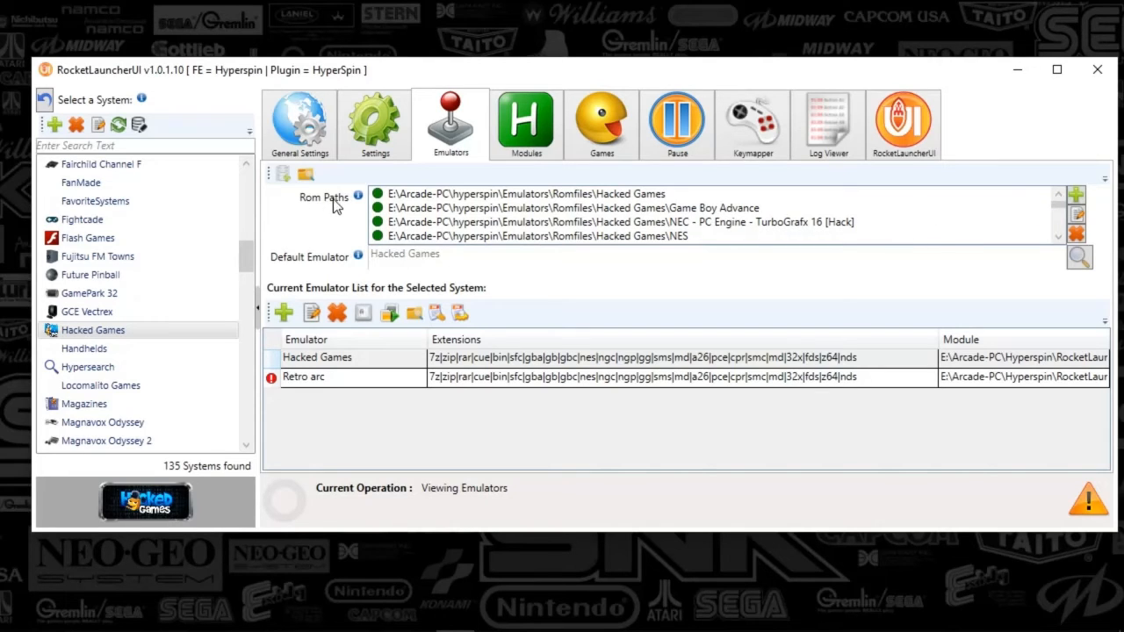
- Review the Hacked Games ROM paths dropdown, then list its installed modules
{"action": "left_click", "coordinate": [571, 208]}
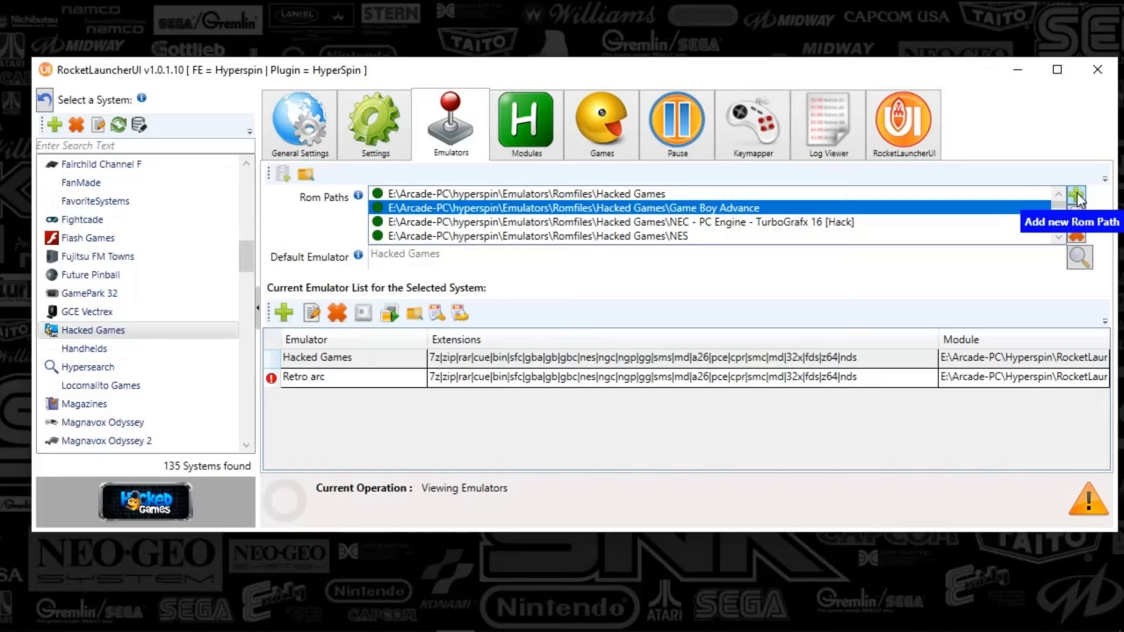
{"action": "mouse_move", "coordinate": [921, 207]}
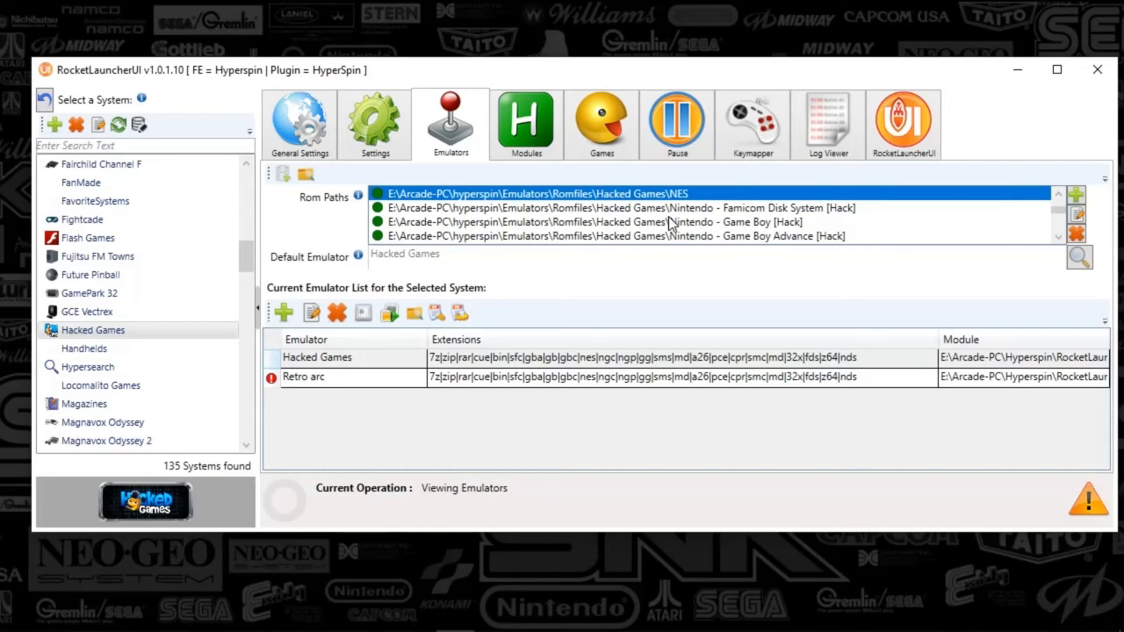
{"action": "mouse_move", "coordinate": [443, 232]}
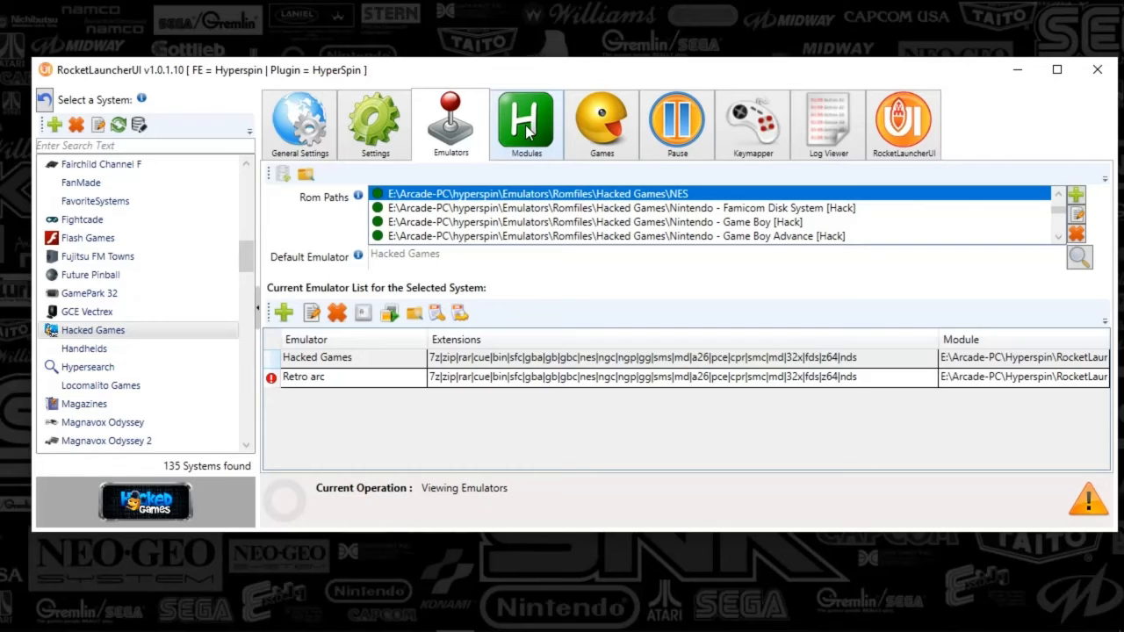
{"action": "left_click", "coordinate": [525, 123]}
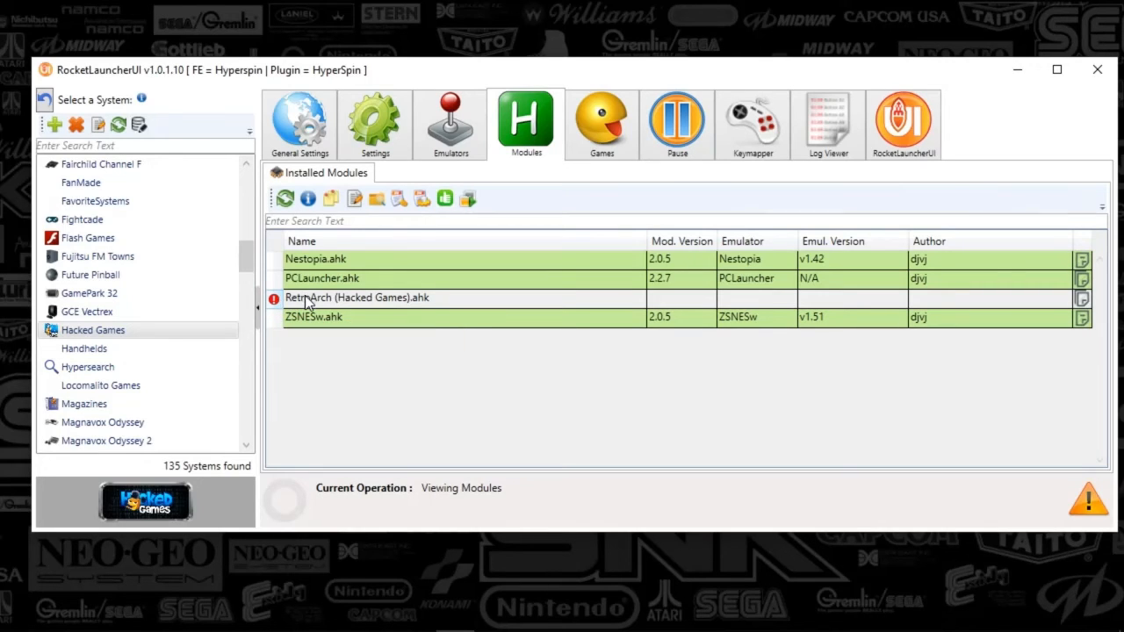
- Read through the module notes for RetroArch (Hacked Games).ahk and close them
{"action": "left_click", "coordinate": [358, 299]}
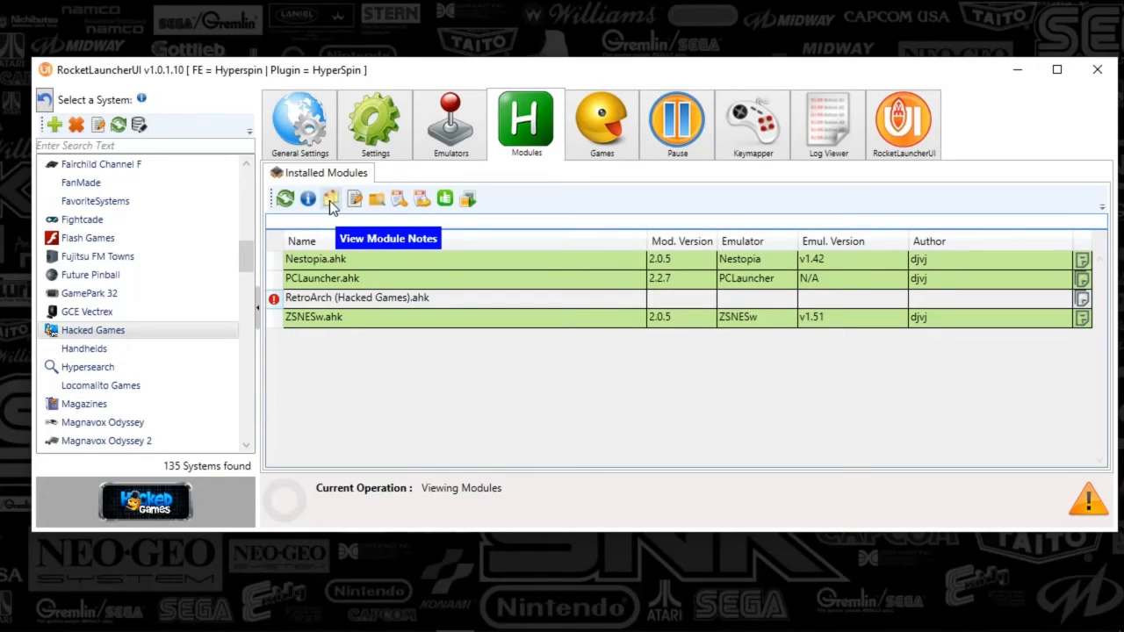
{"action": "left_click", "coordinate": [330, 198]}
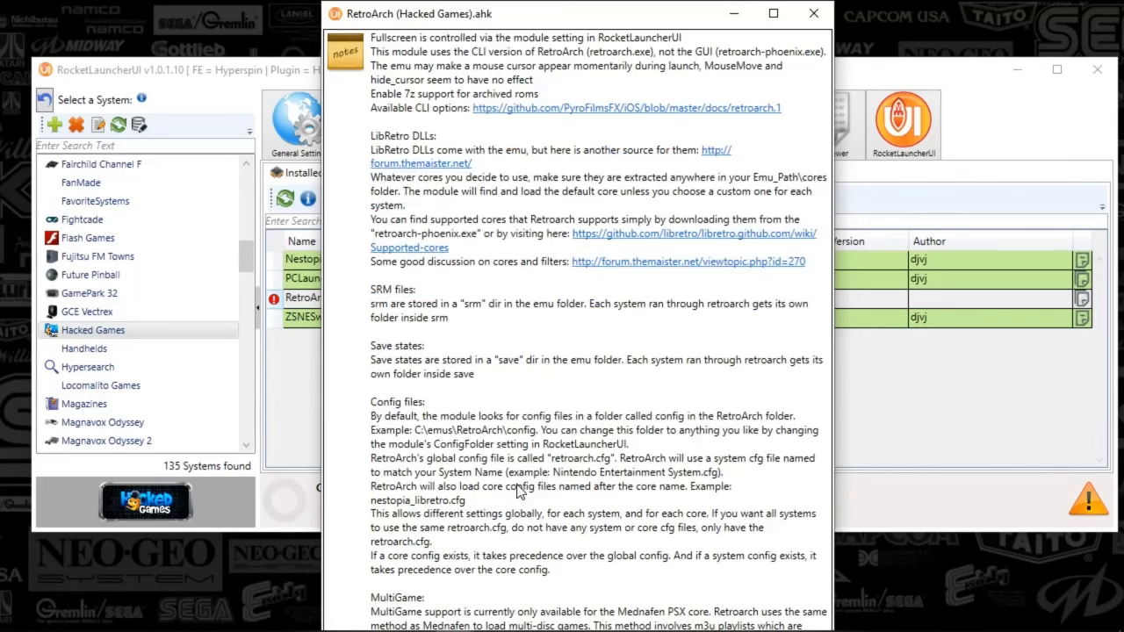
{"action": "scroll", "scroll_direction": "down", "scroll_amount": 3}
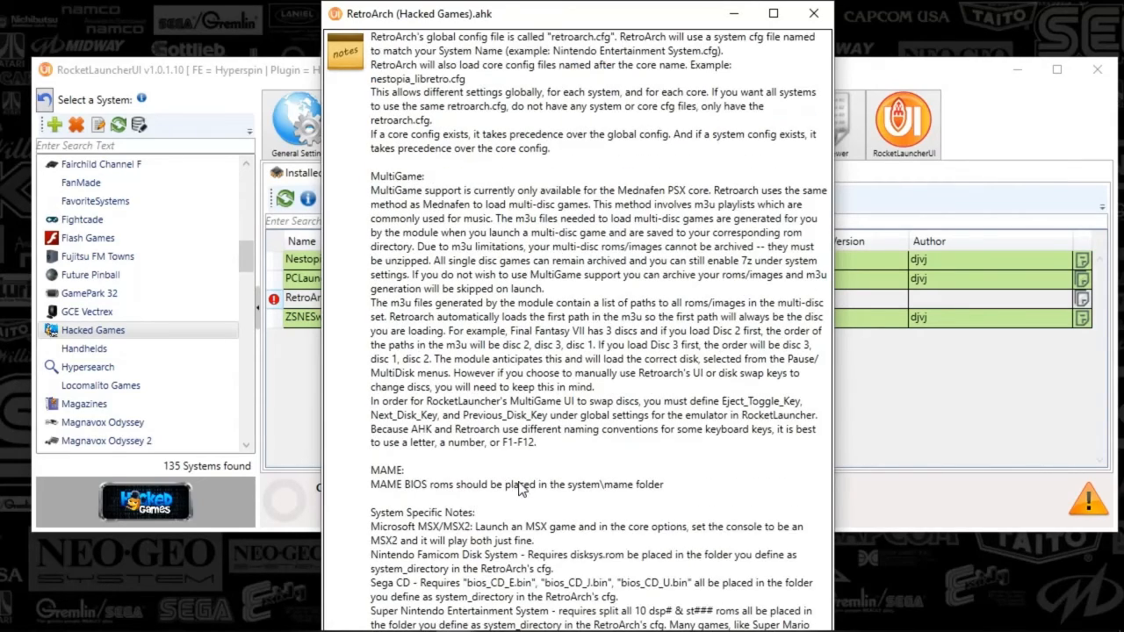
{"action": "scroll", "scroll_direction": "down", "scroll_amount": 3}
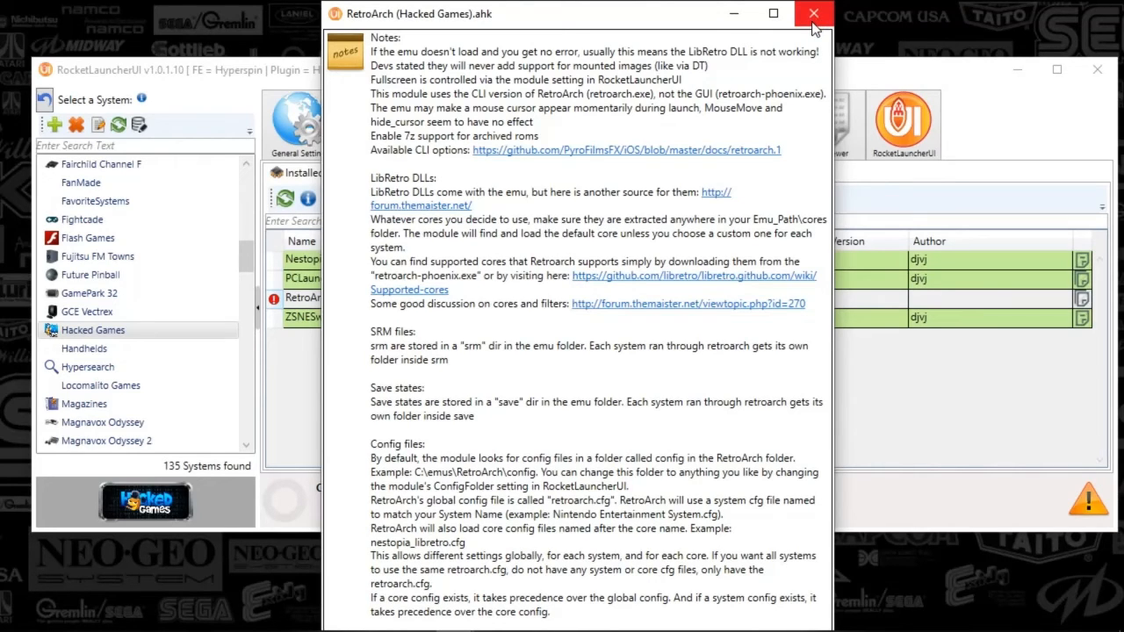
{"action": "mouse_move", "coordinate": [812, 14]}
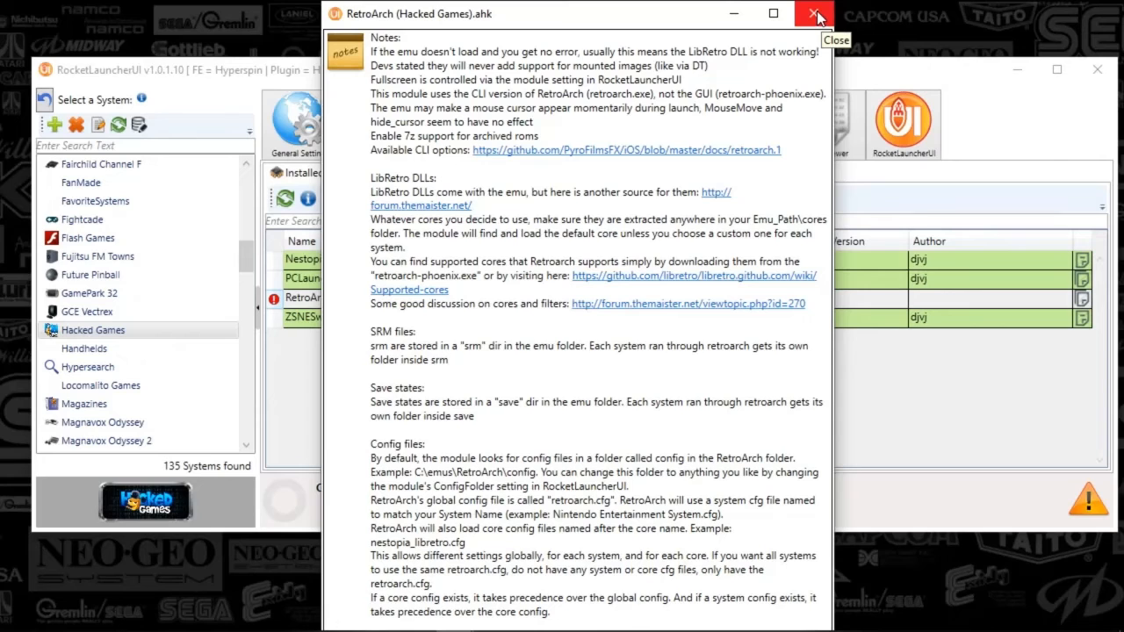
{"action": "left_click", "coordinate": [815, 15]}
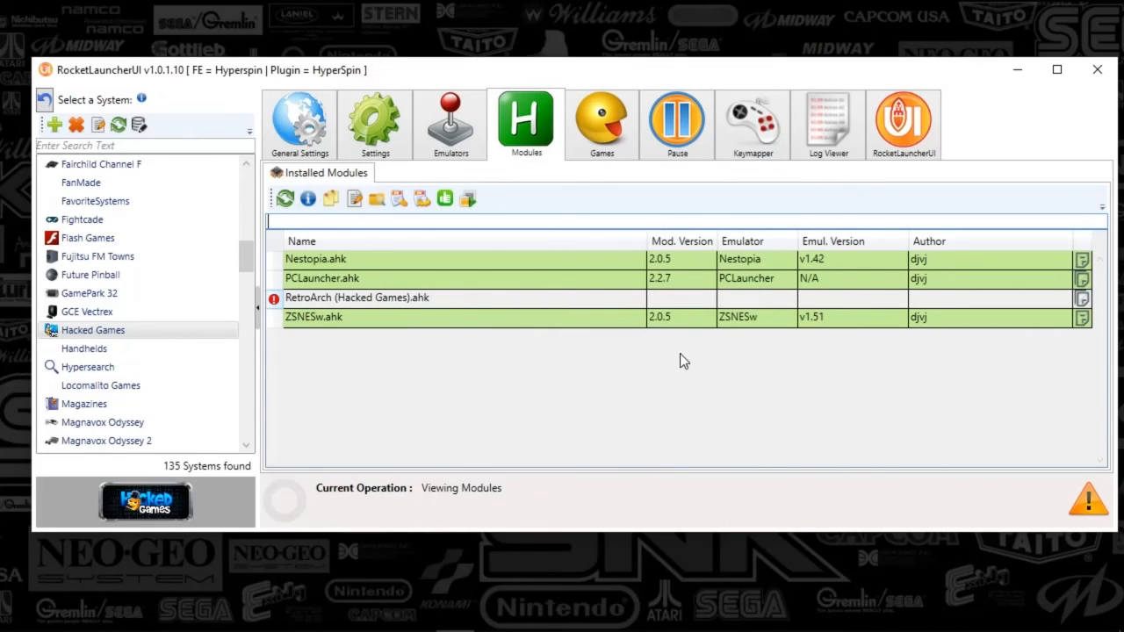
{"action": "mouse_move", "coordinate": [445, 199]}
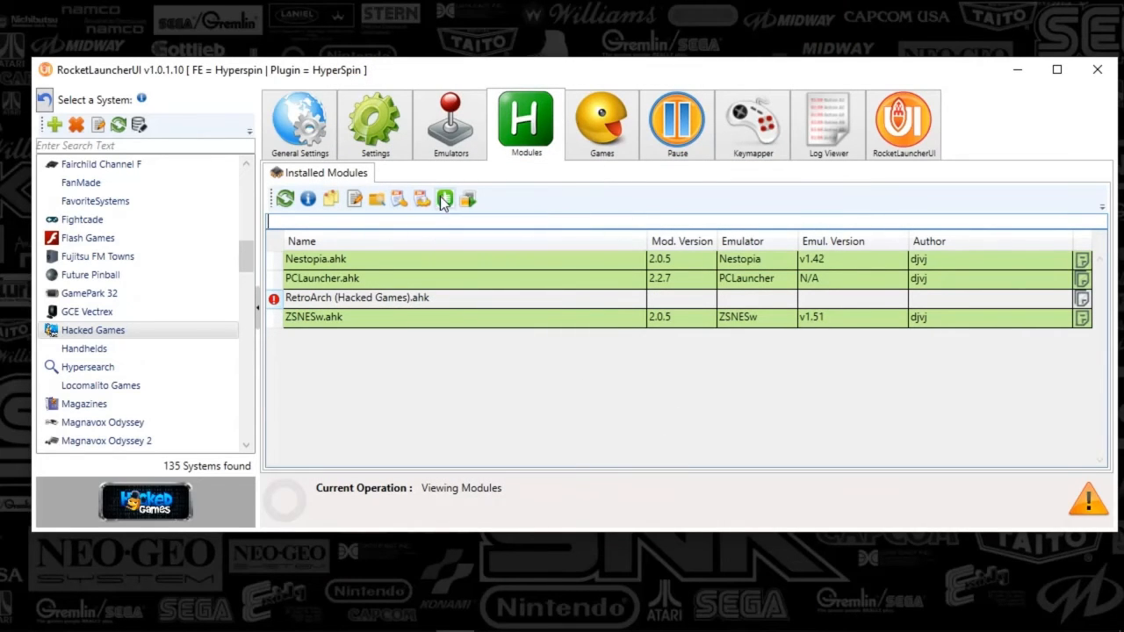
{"action": "mouse_move", "coordinate": [401, 197]}
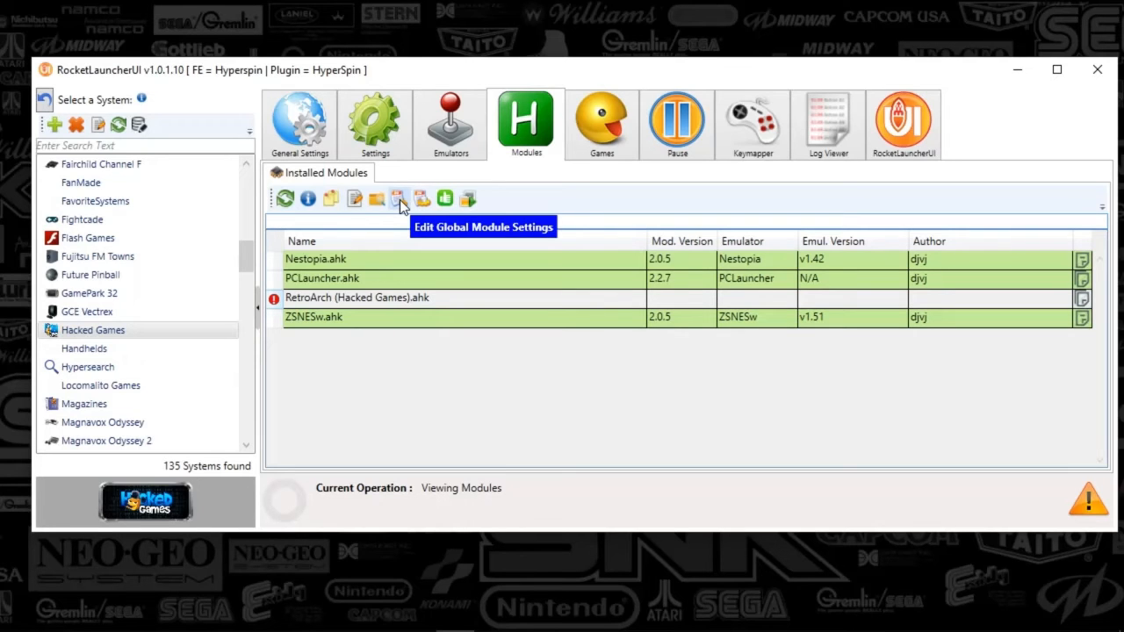
- Bring up the Global Settings Editor for the RetroArch (Hacked Games) module
{"action": "left_click", "coordinate": [397, 197]}
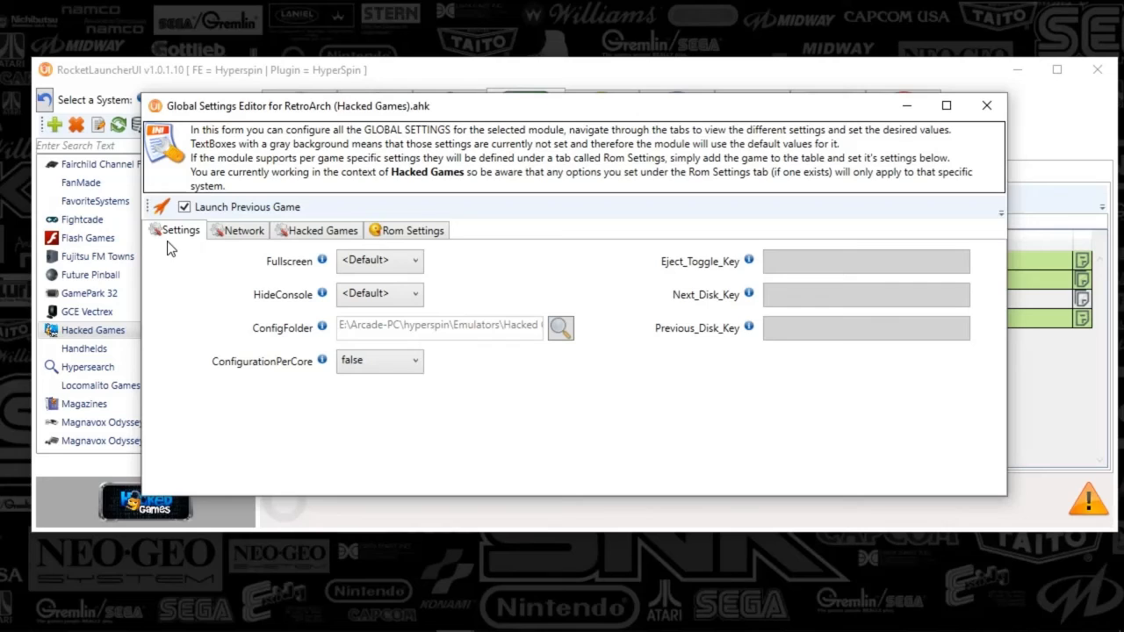
{"action": "mouse_move", "coordinate": [394, 288]}
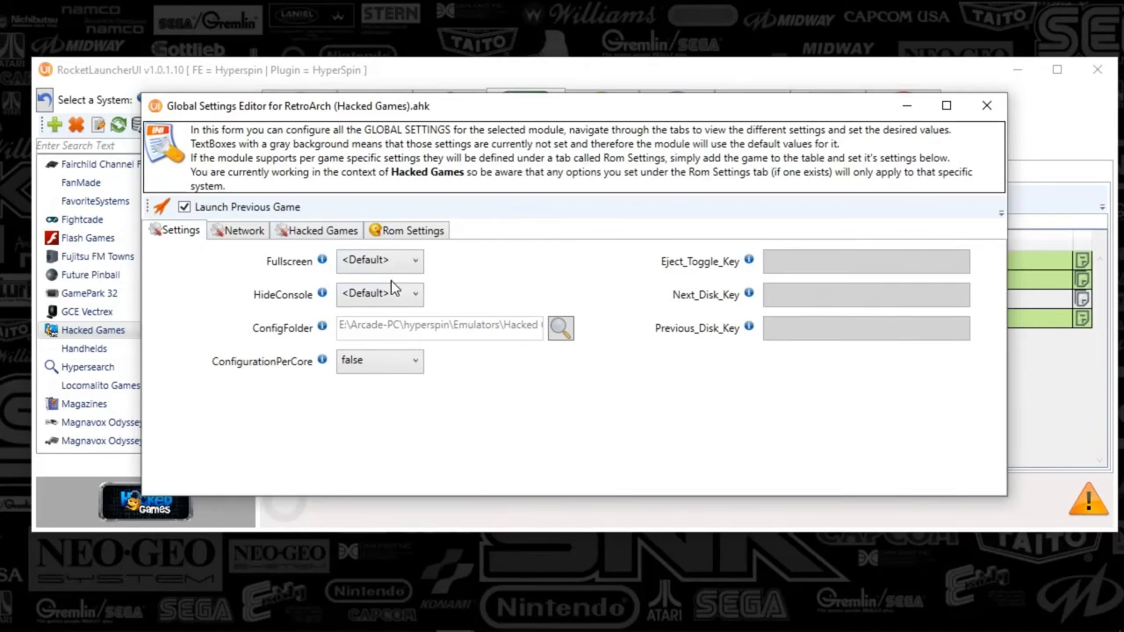
{"action": "mouse_move", "coordinate": [302, 336]}
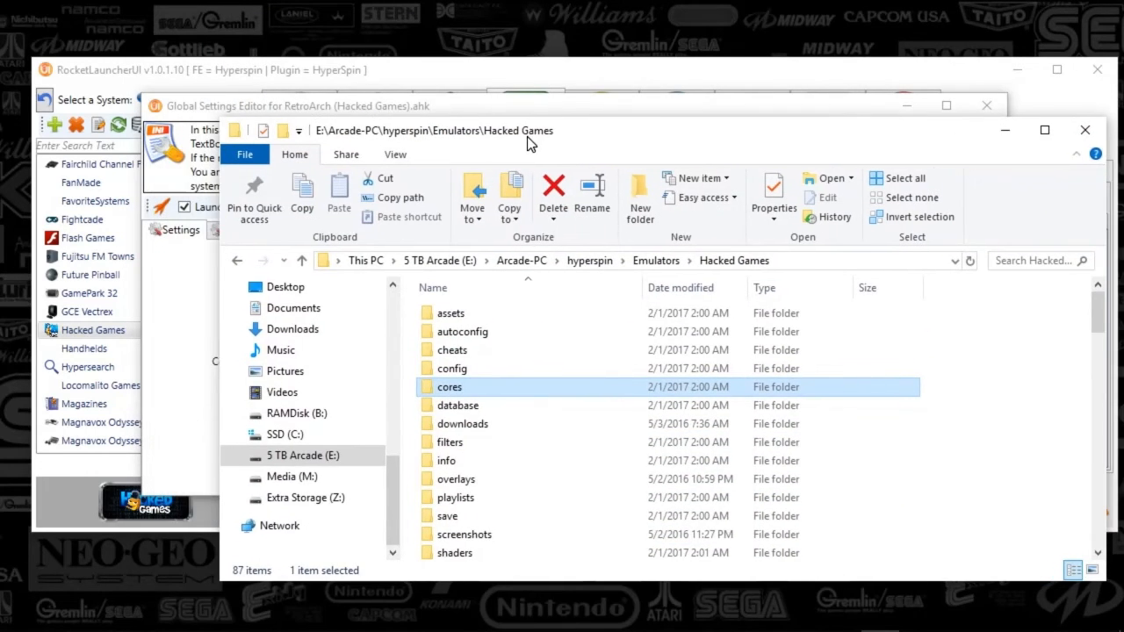
{"action": "mouse_move", "coordinate": [453, 369]}
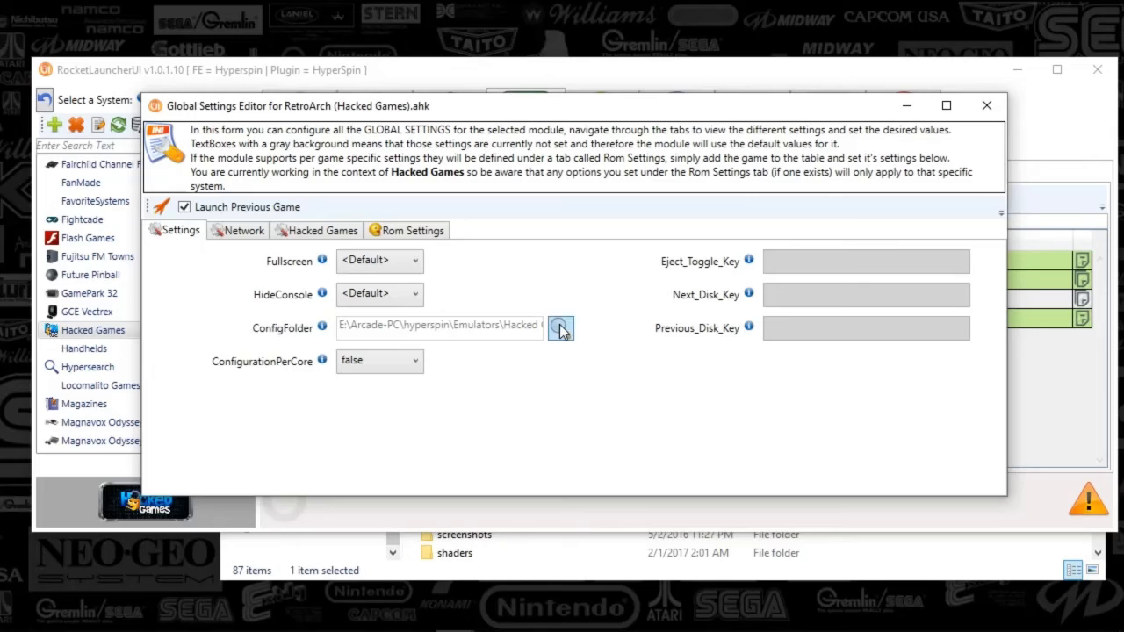
{"action": "mouse_move", "coordinate": [589, 329]}
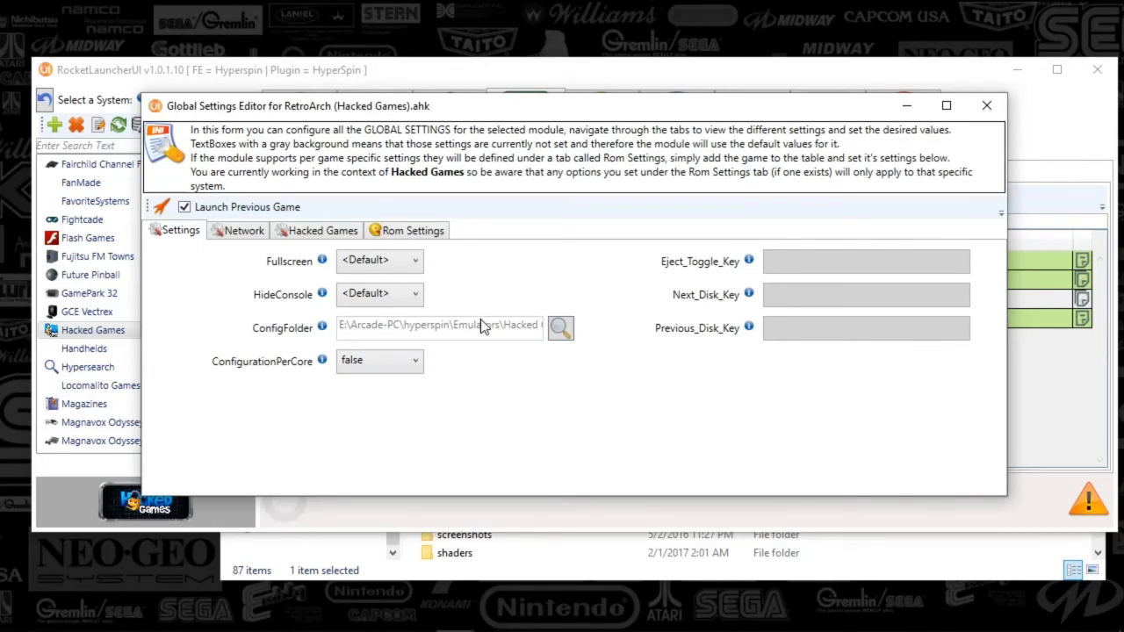
{"action": "mouse_move", "coordinate": [246, 397]}
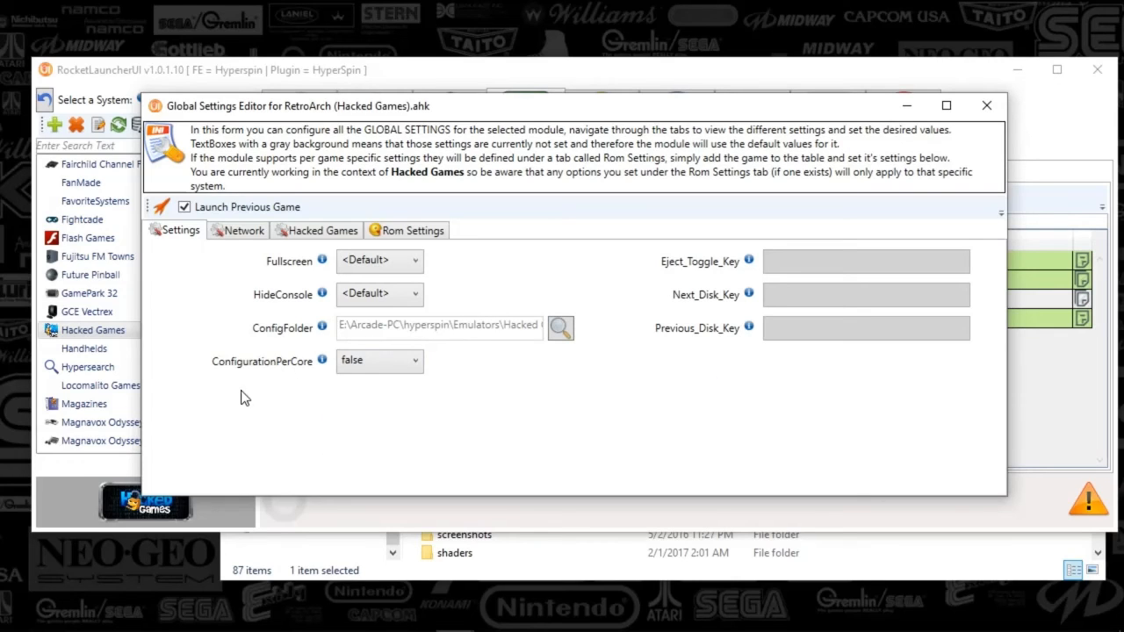
{"action": "mouse_move", "coordinate": [236, 385]}
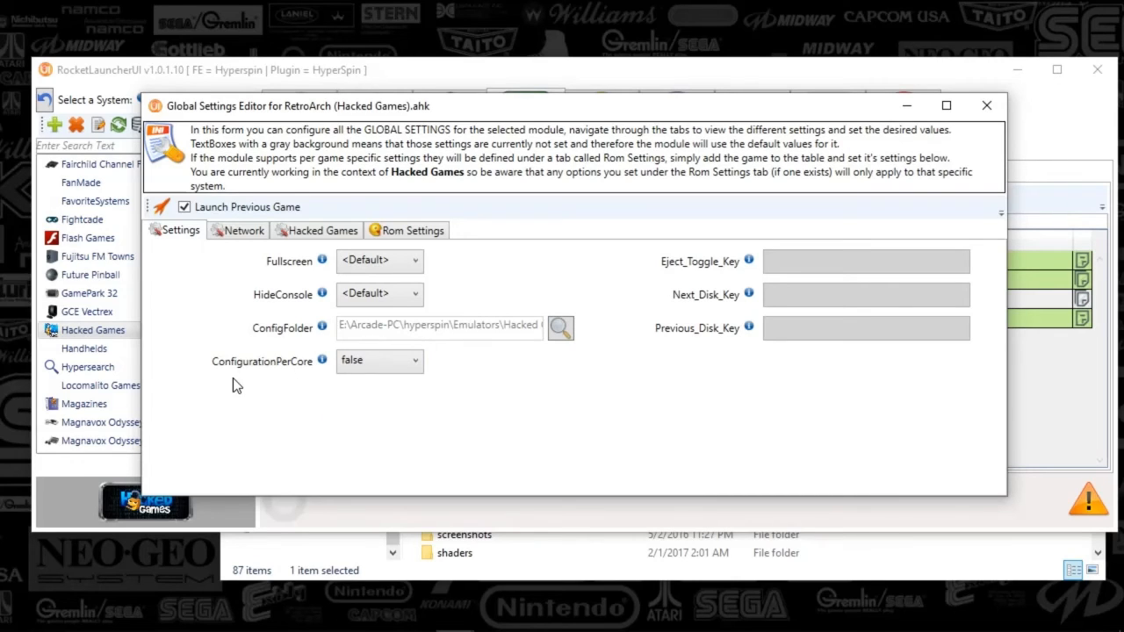
{"action": "mouse_move", "coordinate": [324, 362]}
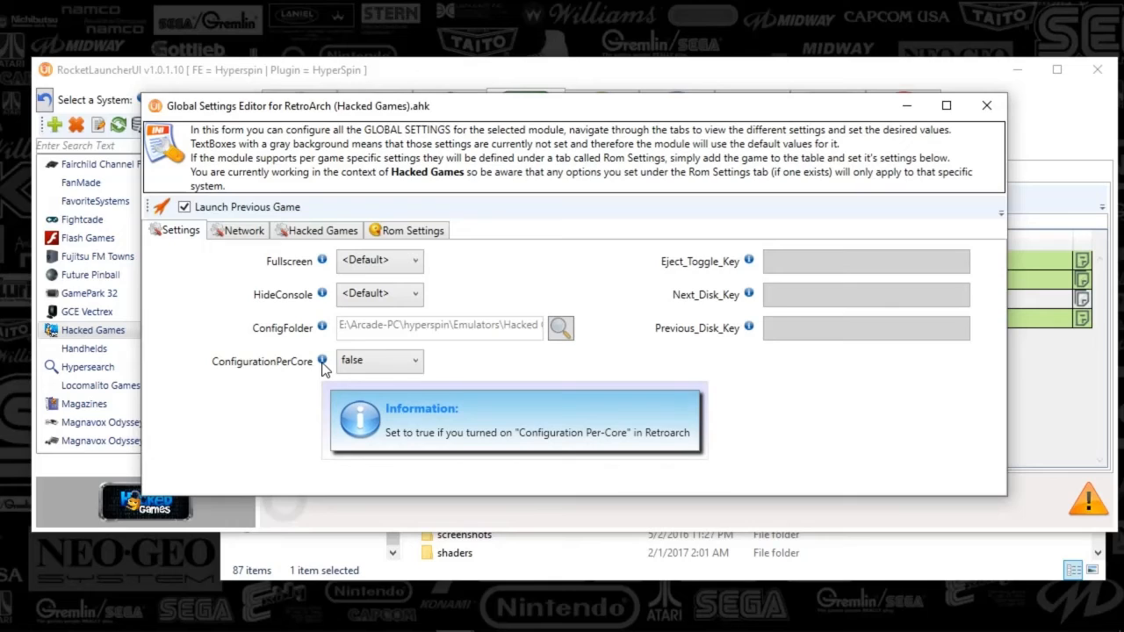
{"action": "mouse_move", "coordinate": [323, 361]}
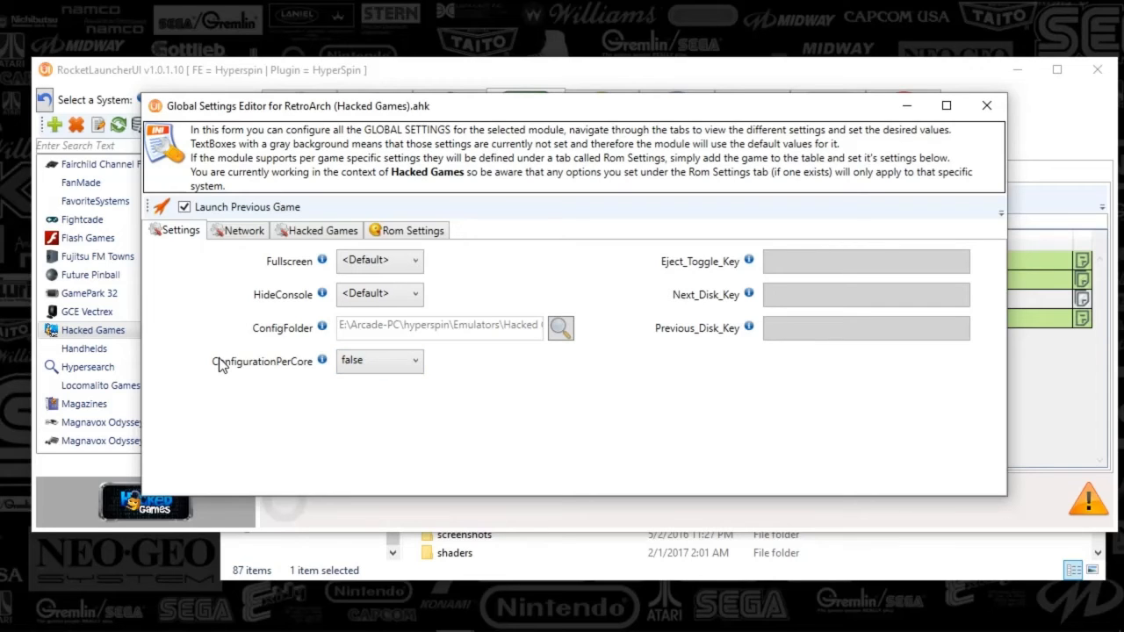
{"action": "mouse_move", "coordinate": [323, 362]}
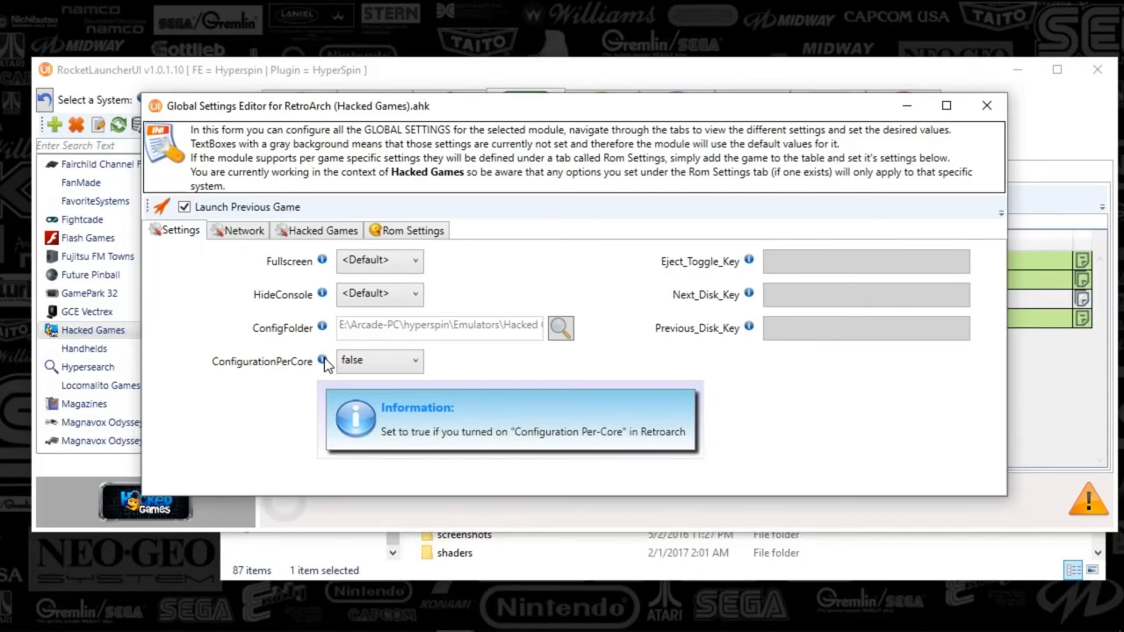
{"action": "mouse_move", "coordinate": [249, 376]}
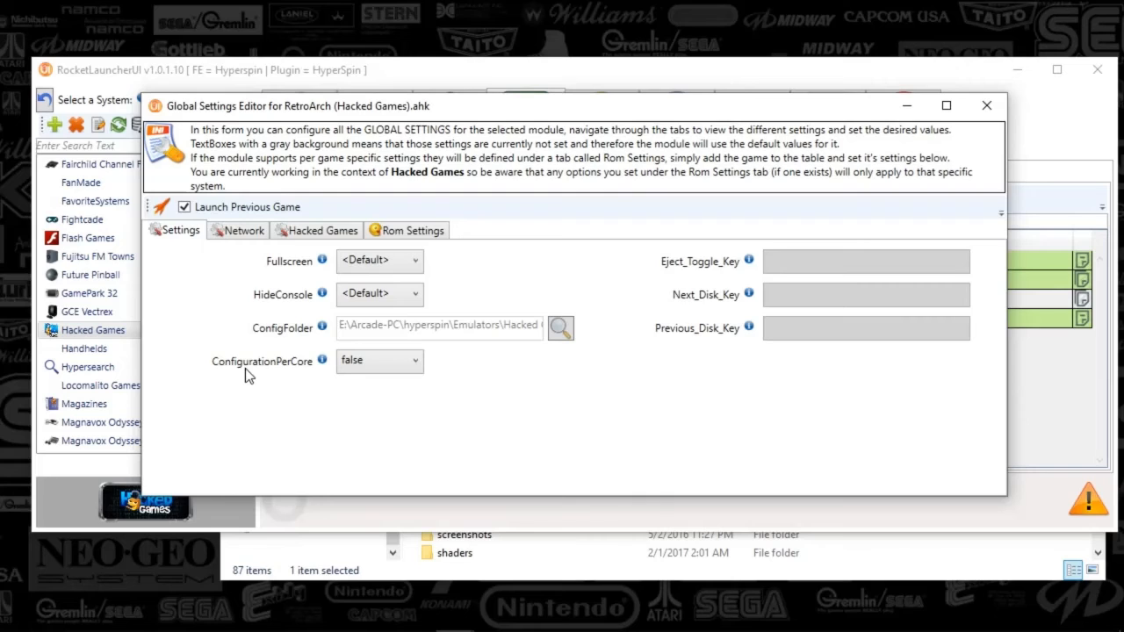
{"action": "mouse_move", "coordinate": [358, 341]}
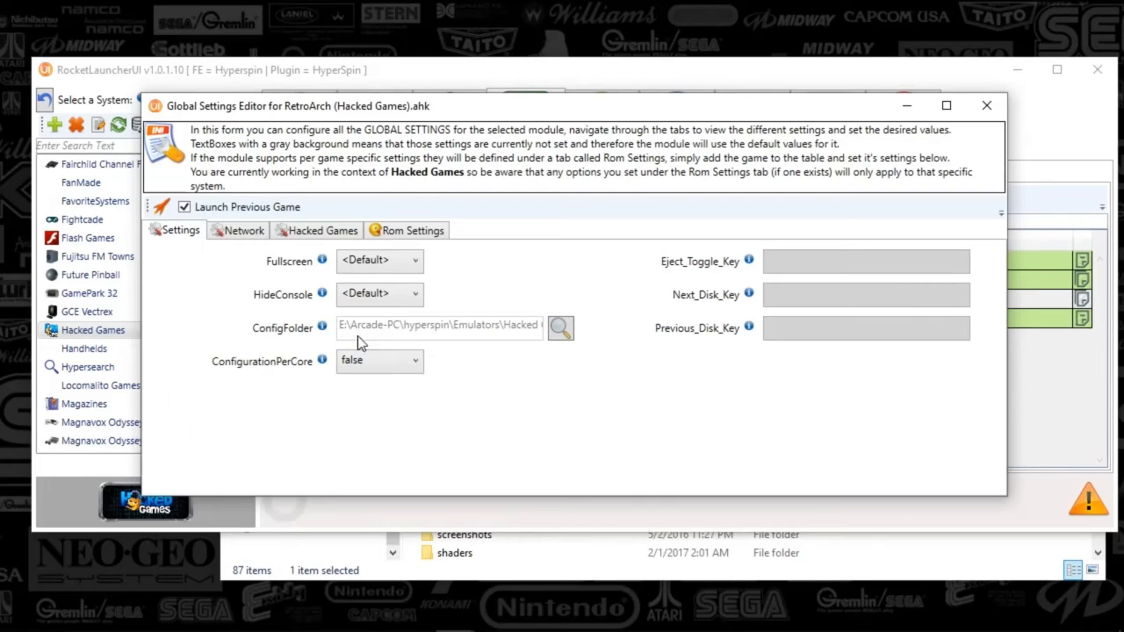
{"action": "mouse_move", "coordinate": [334, 380]}
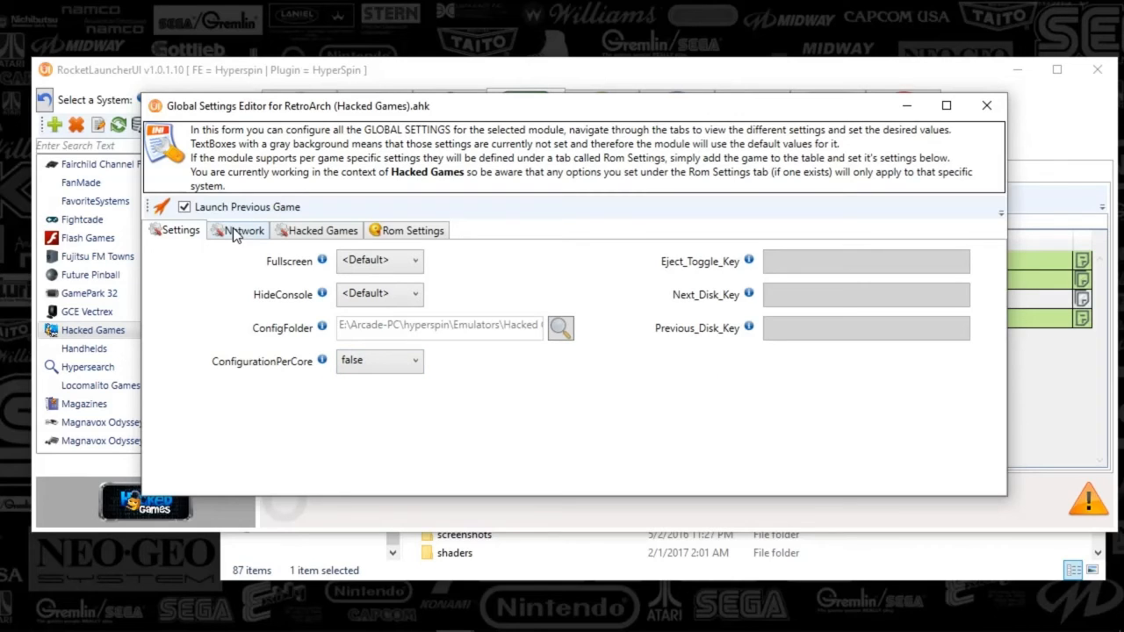
- Show the Network settings: Enable_Network_Play and Get_WAN_IP at default, server fields empty
{"action": "left_click", "coordinate": [242, 230]}
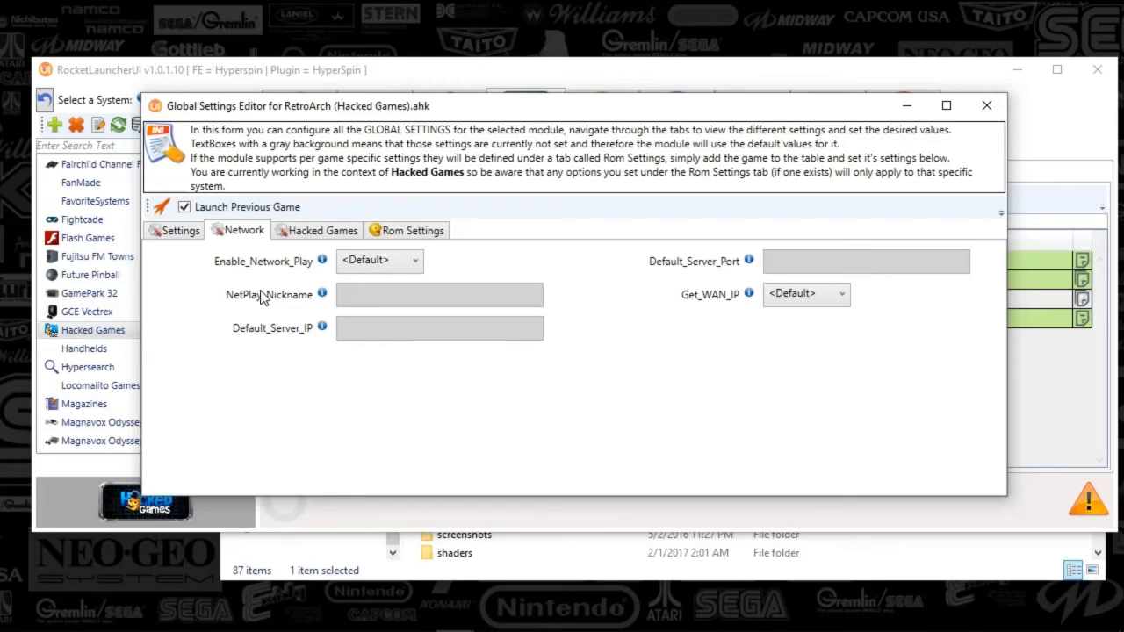
{"action": "mouse_move", "coordinate": [264, 295]}
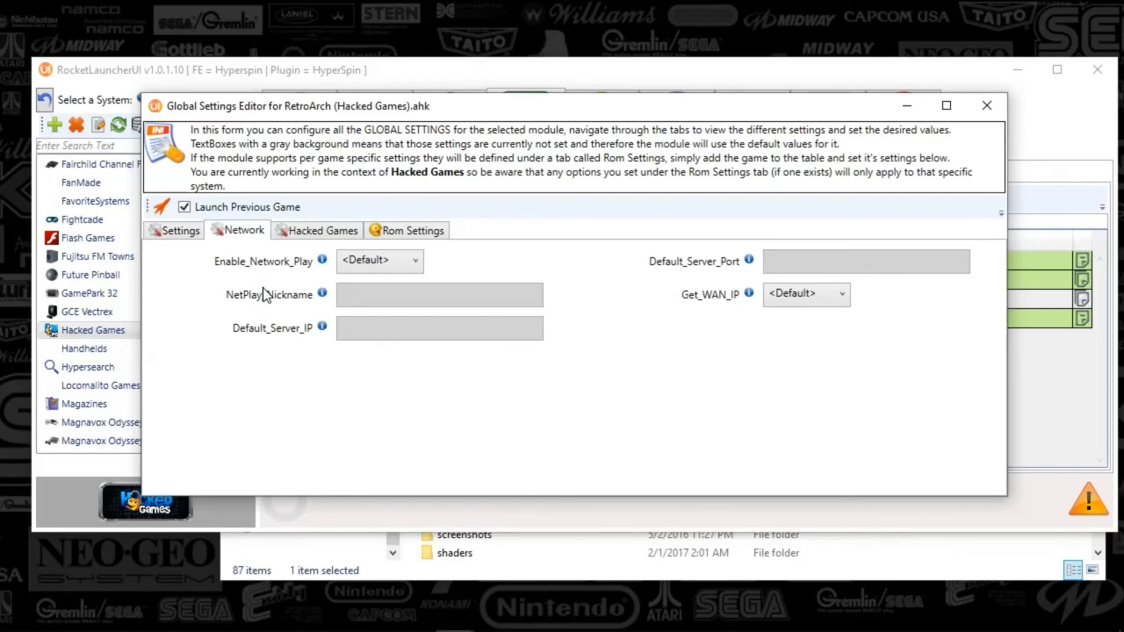
{"action": "mouse_move", "coordinate": [323, 230]}
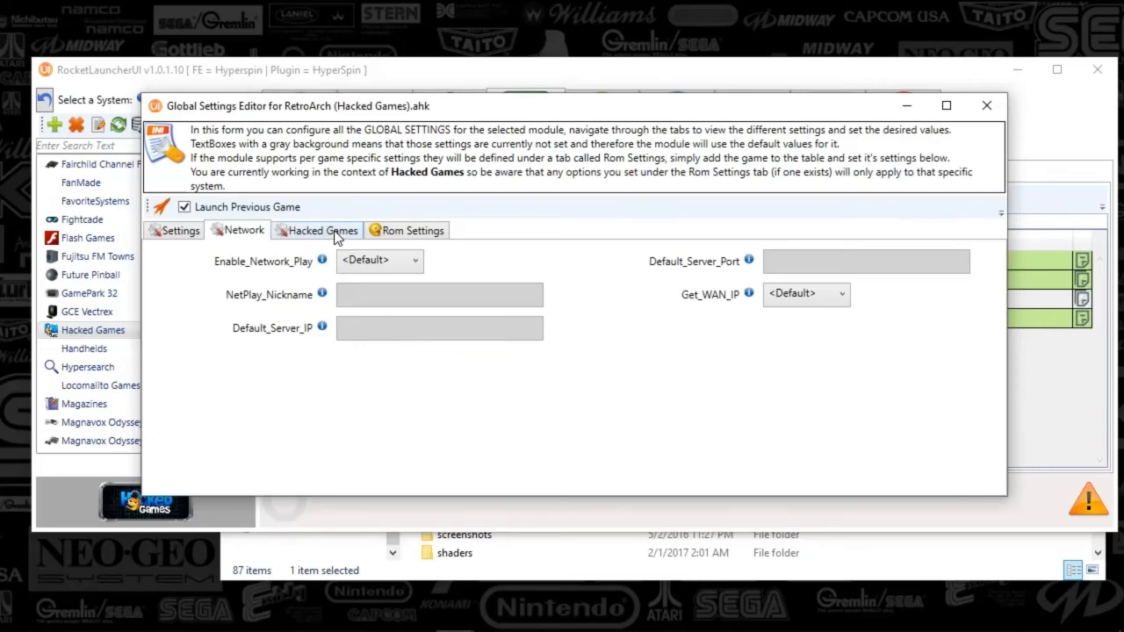
- Review the Hacked Games tab: picodrive_libretro core with video and bezel options at default
{"action": "left_click", "coordinate": [323, 230]}
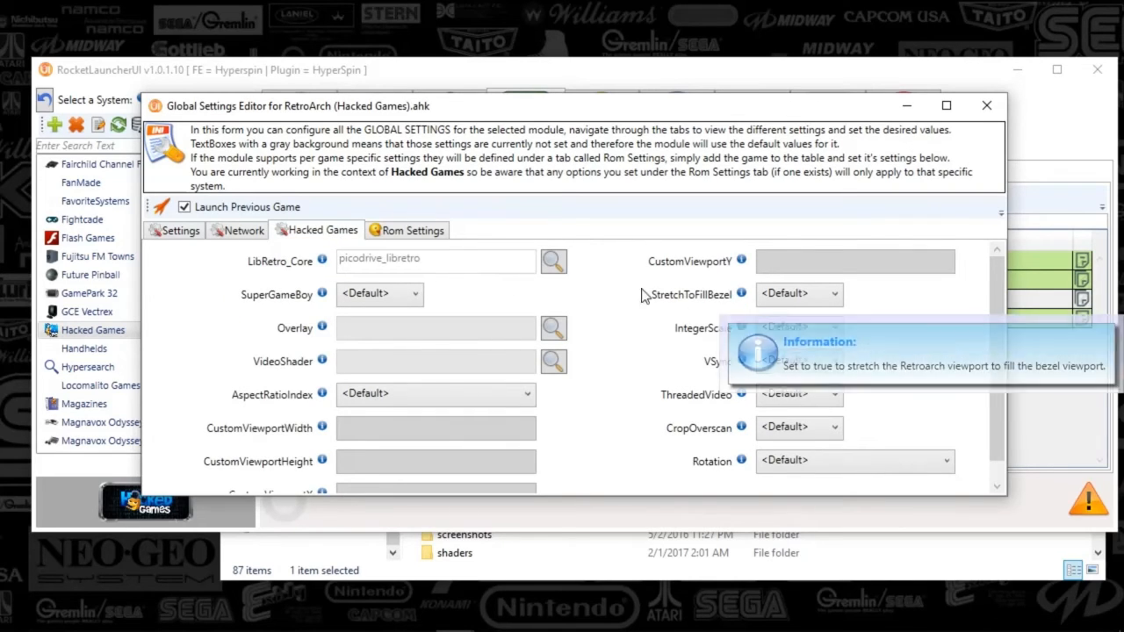
{"action": "scroll", "scroll_direction": "down", "scroll_amount": 3}
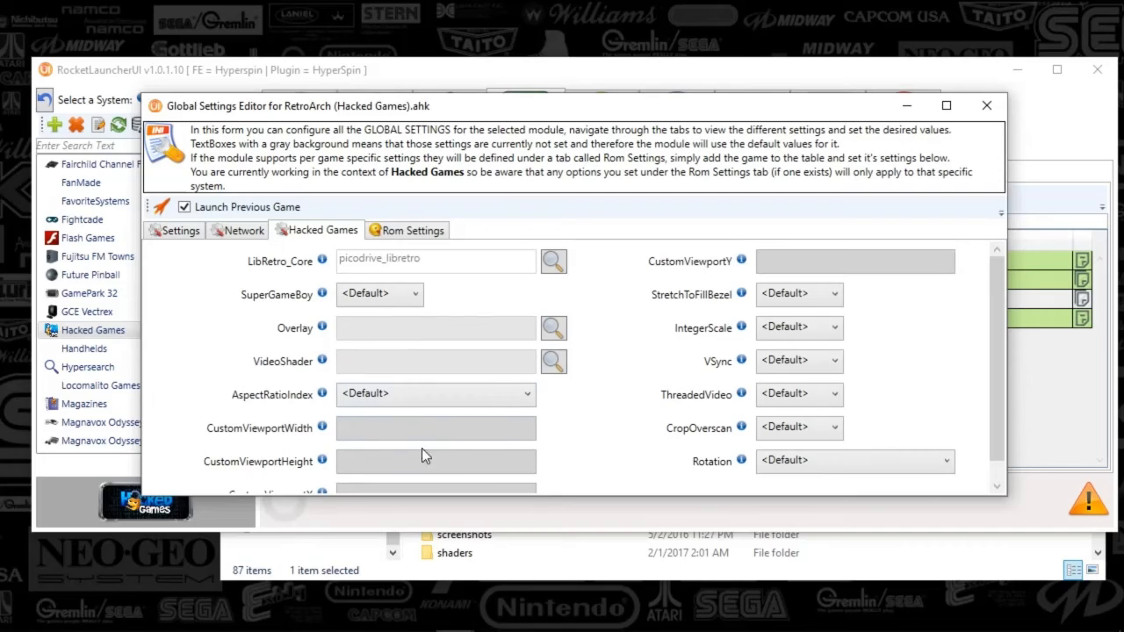
{"action": "mouse_move", "coordinate": [249, 255]}
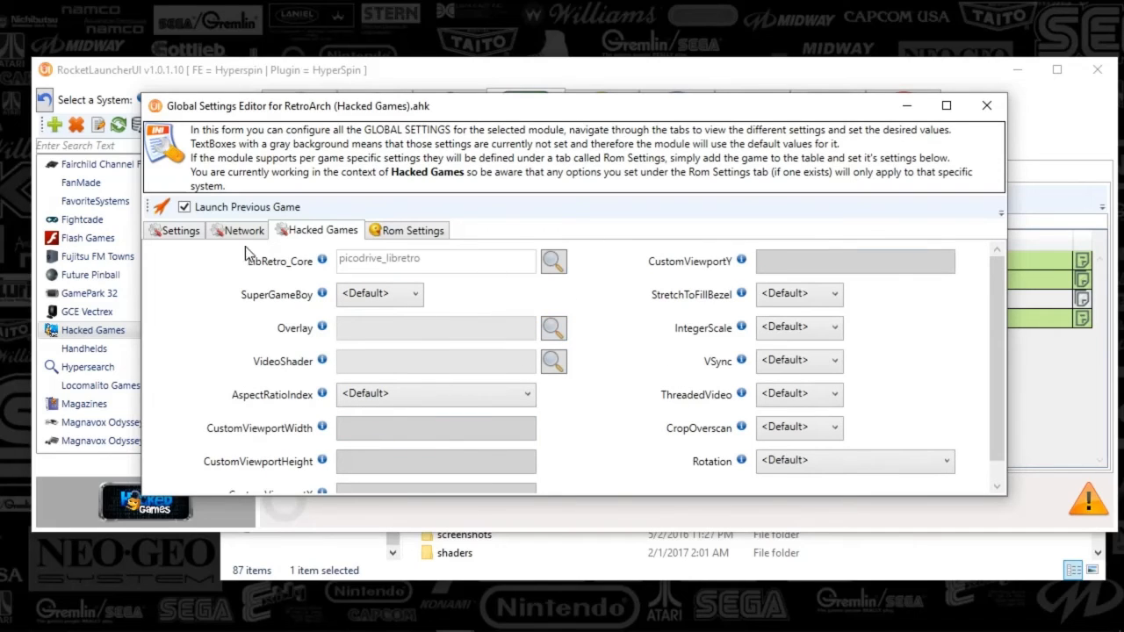
{"action": "mouse_move", "coordinate": [306, 271]}
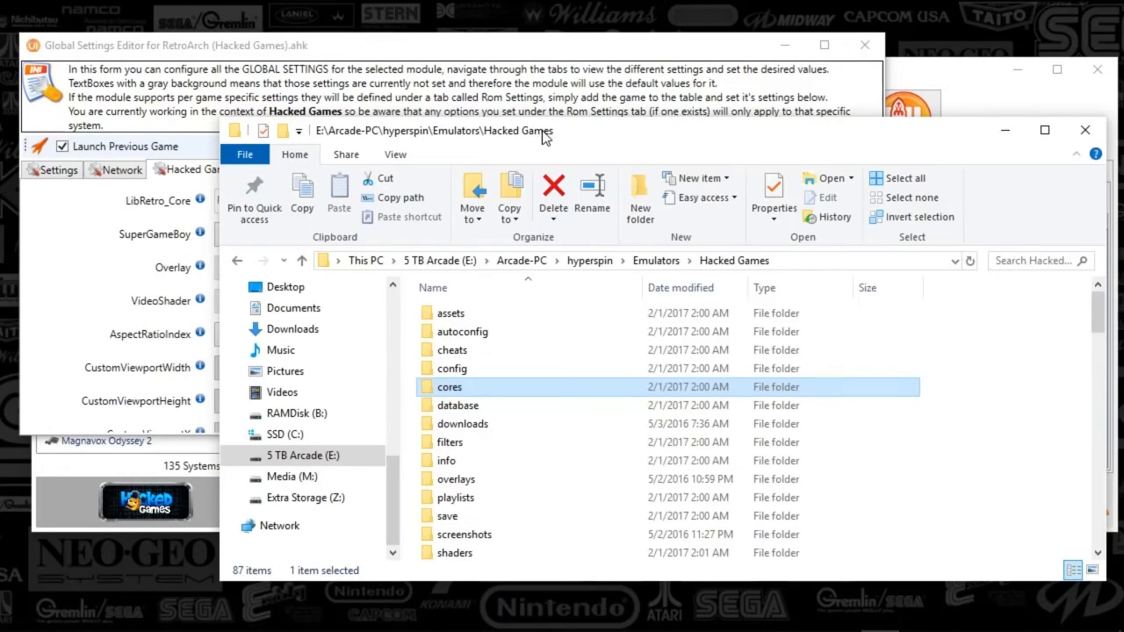
- Browse the Emulators\Hacked Games cores folder listing the libretro core files
{"action": "left_click_drag", "start_coordinate": [544, 130], "coordinate": [548, 133]}
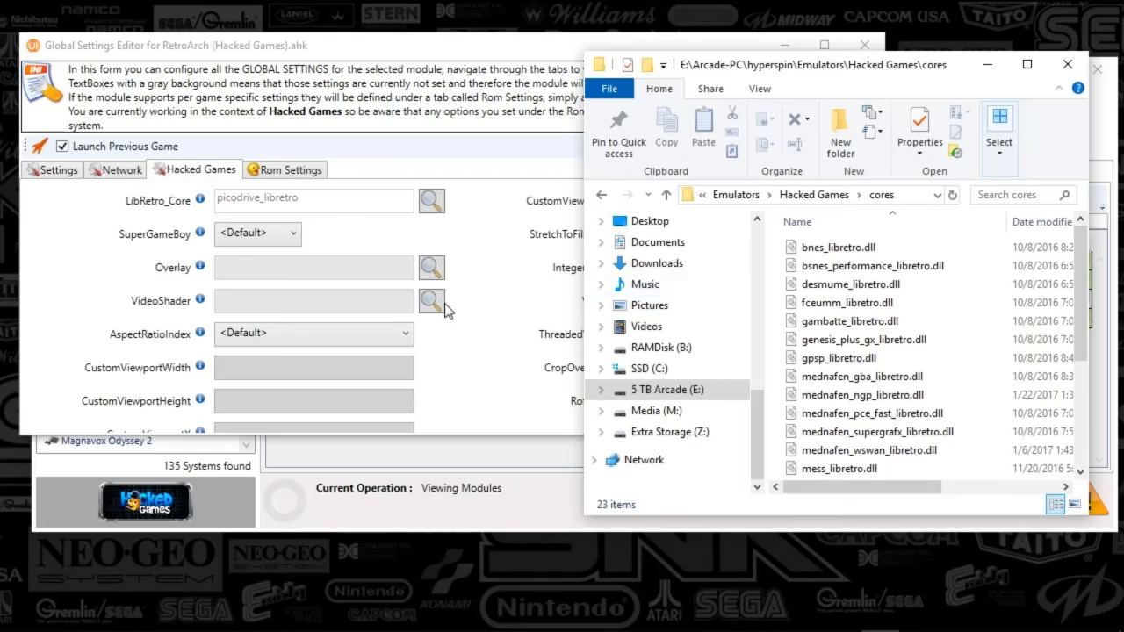
{"action": "mouse_move", "coordinate": [298, 225]}
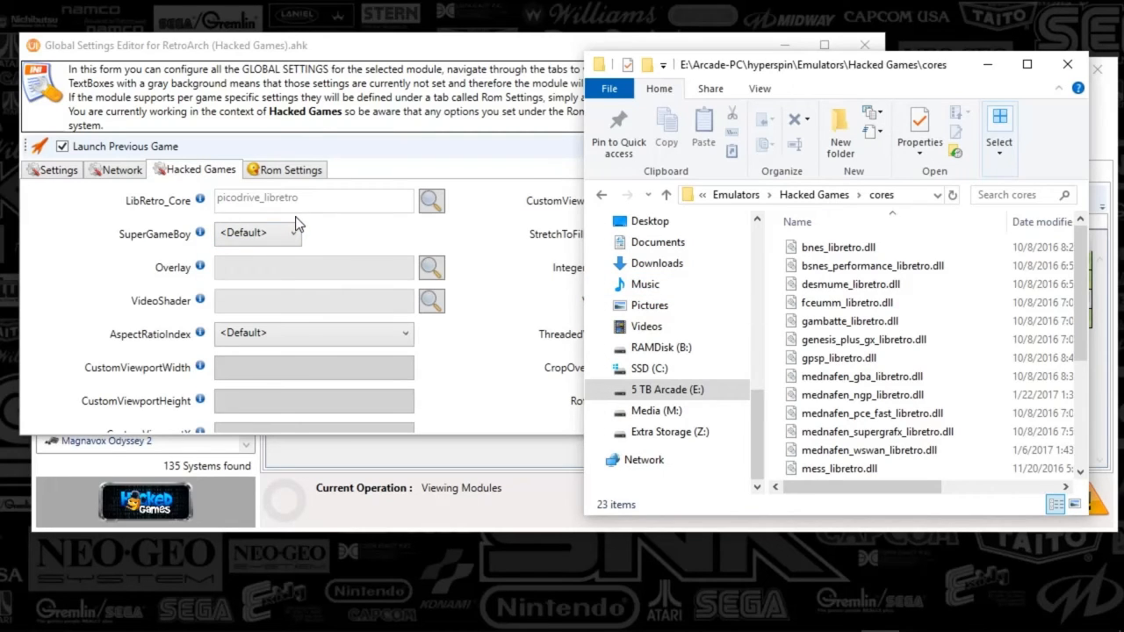
{"action": "scroll", "scroll_direction": "down", "scroll_amount": 3}
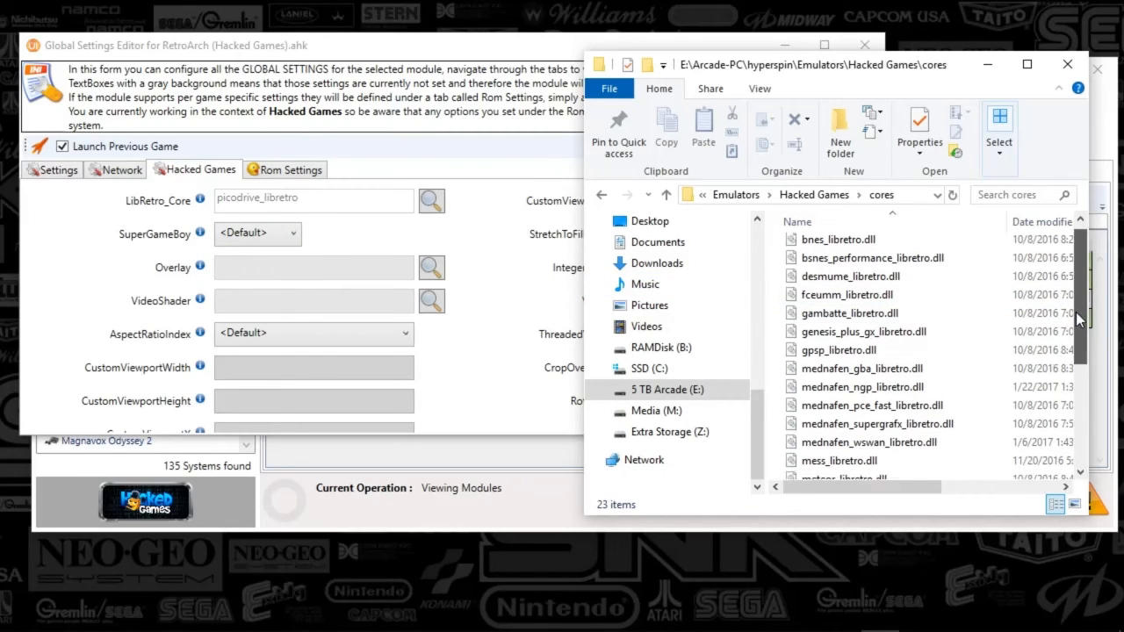
{"action": "scroll", "scroll_direction": "down", "scroll_amount": 3}
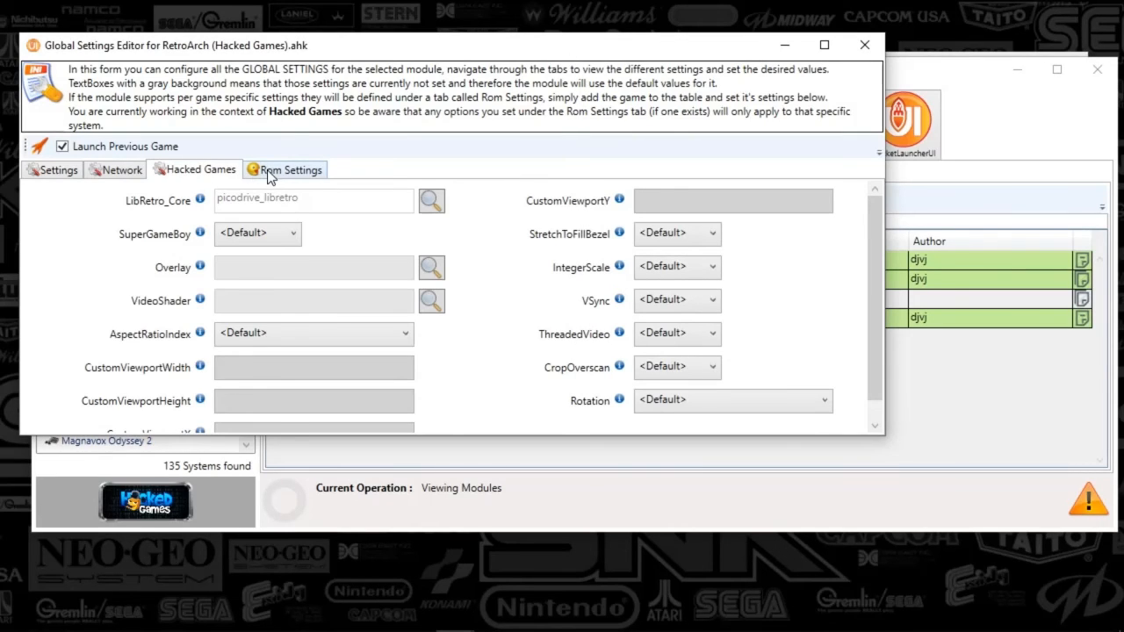
{"action": "mouse_move", "coordinate": [287, 180]}
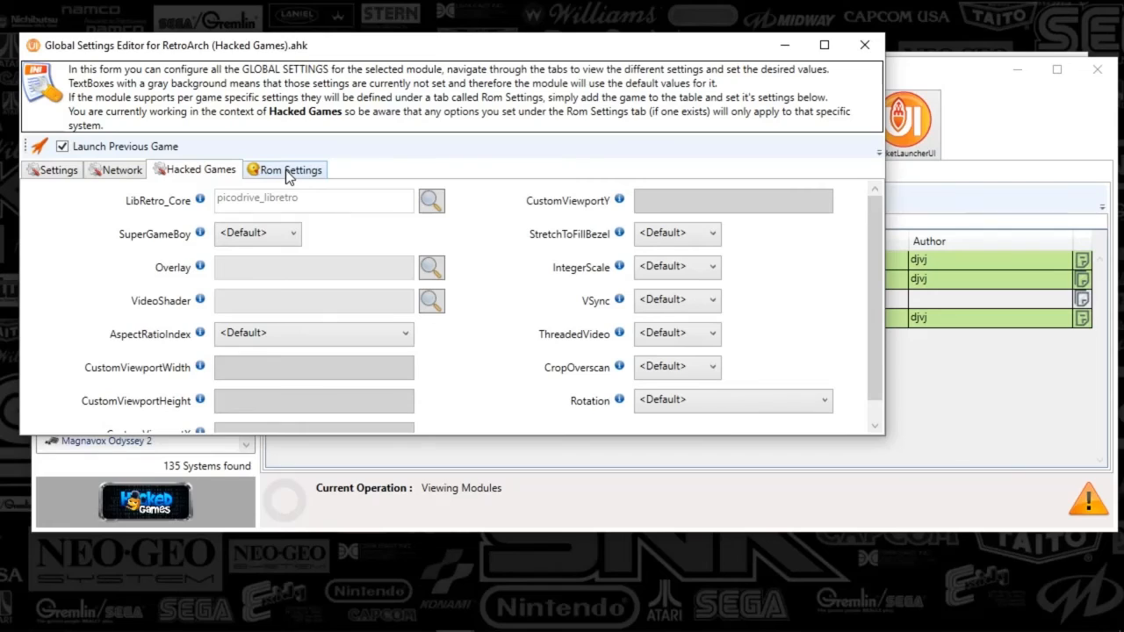
{"action": "mouse_move", "coordinate": [290, 175]}
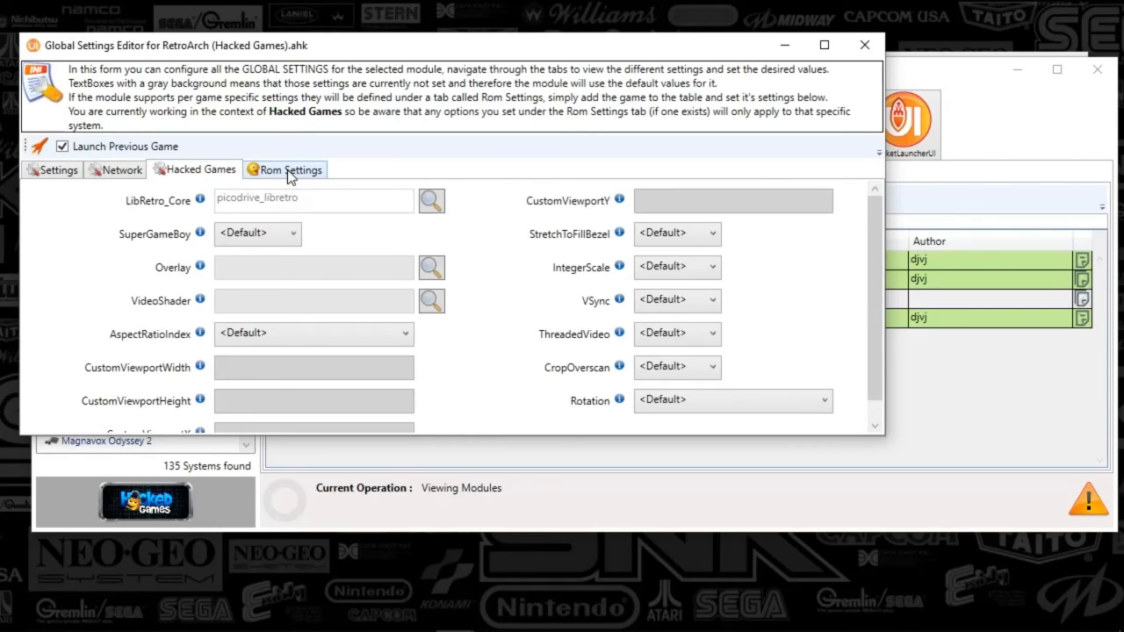
- Show the Rom Settings per-game overrides, e.g. Donkey Kong Country 2 and Chrono Trigger on bsnes_performance_libretro
{"action": "left_click", "coordinate": [284, 168]}
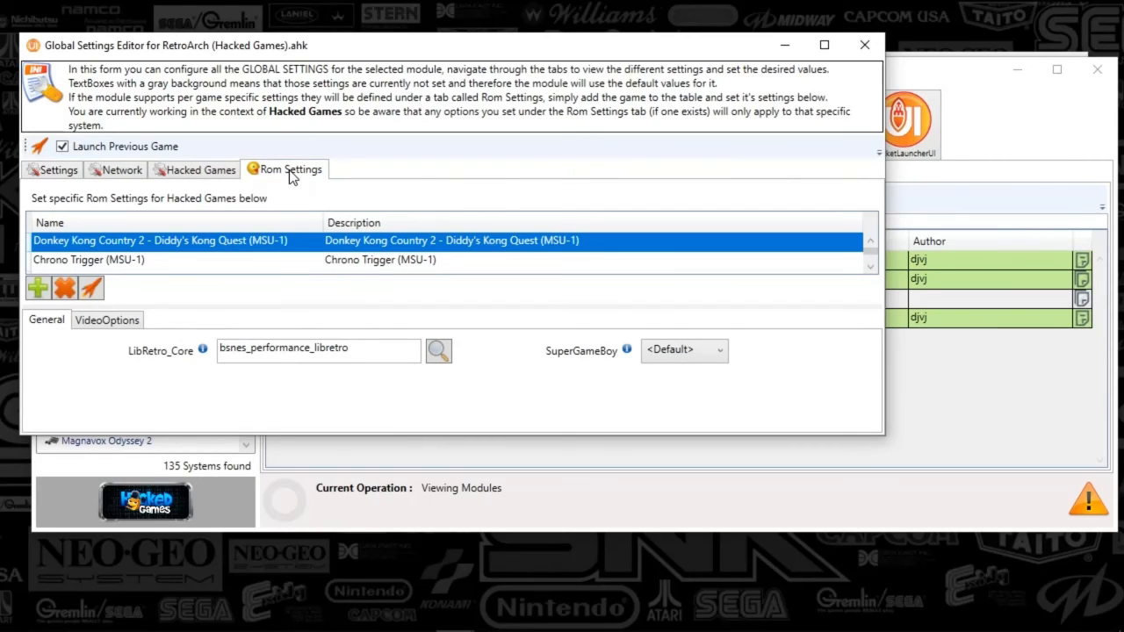
{"action": "mouse_move", "coordinate": [408, 267]}
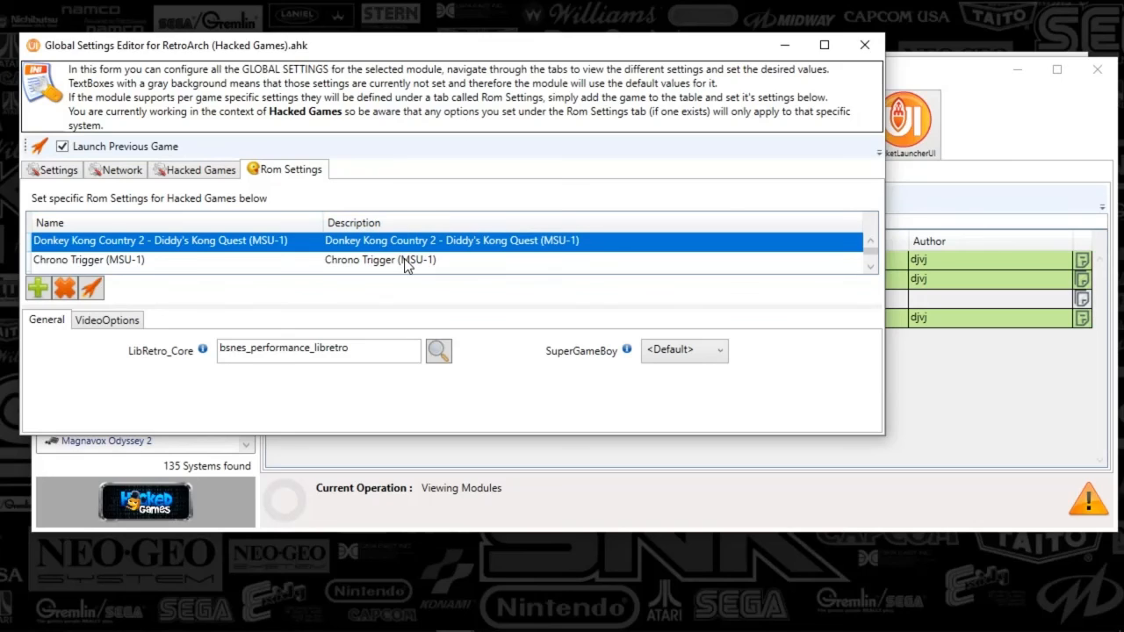
{"action": "mouse_move", "coordinate": [65, 288]}
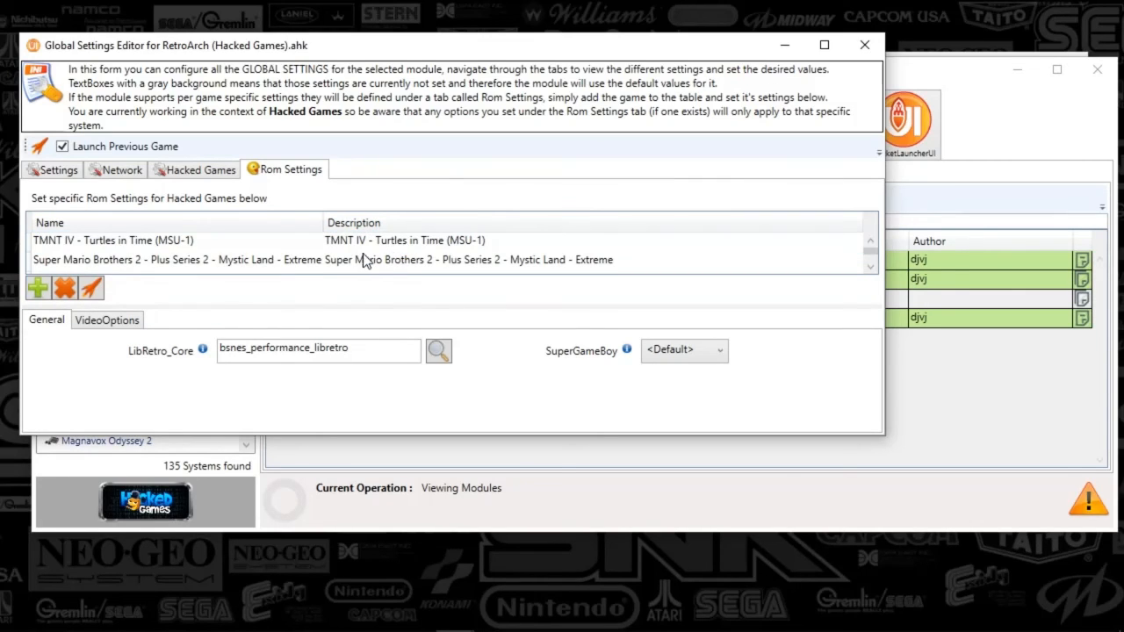
{"action": "mouse_move", "coordinate": [202, 351]}
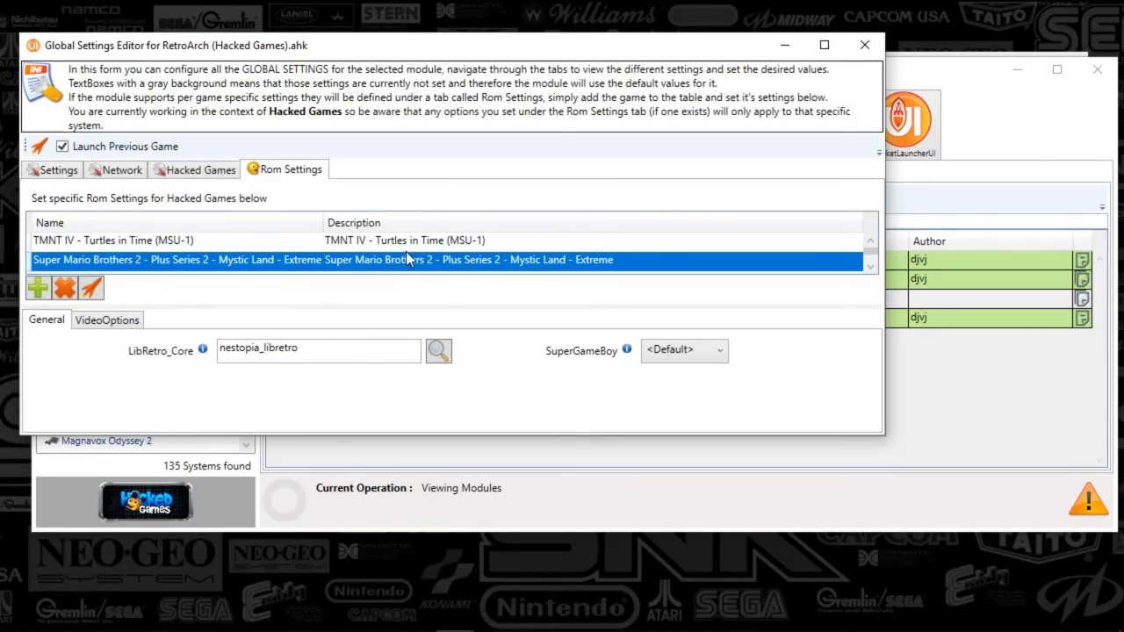
{"action": "mouse_move", "coordinate": [962, 79]}
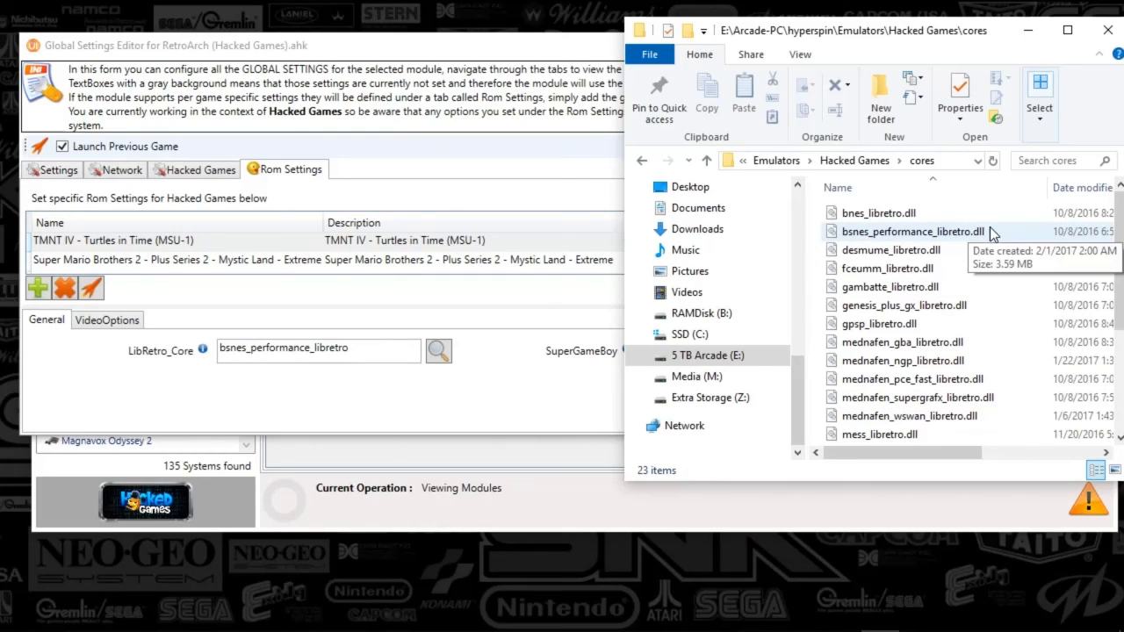
{"action": "mouse_move", "coordinate": [966, 236]}
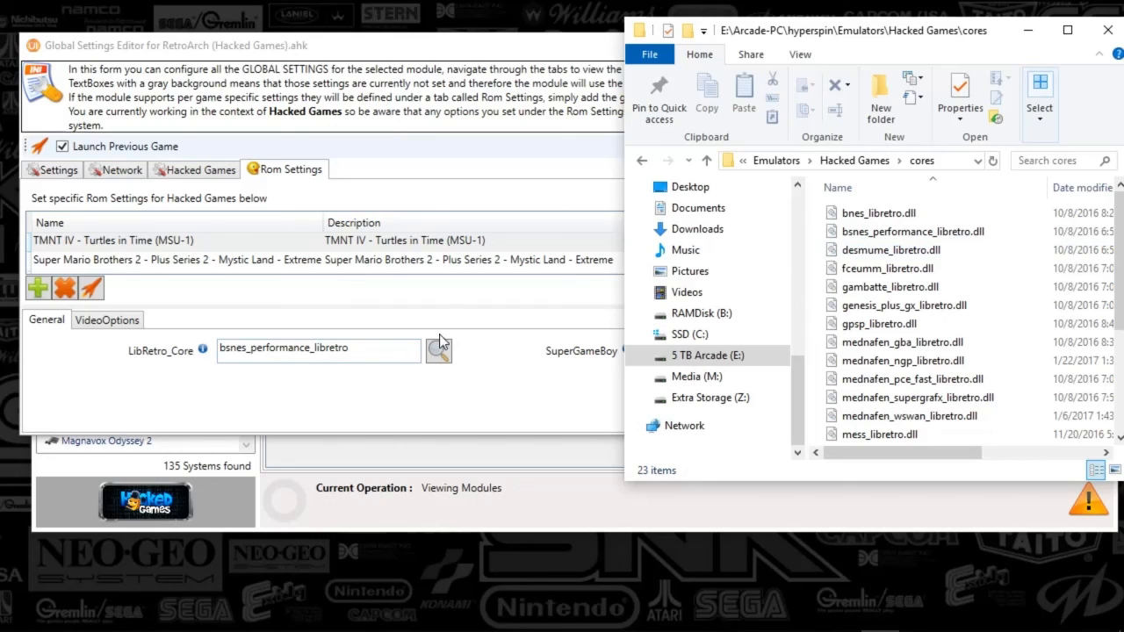
{"action": "mouse_move", "coordinate": [518, 414]}
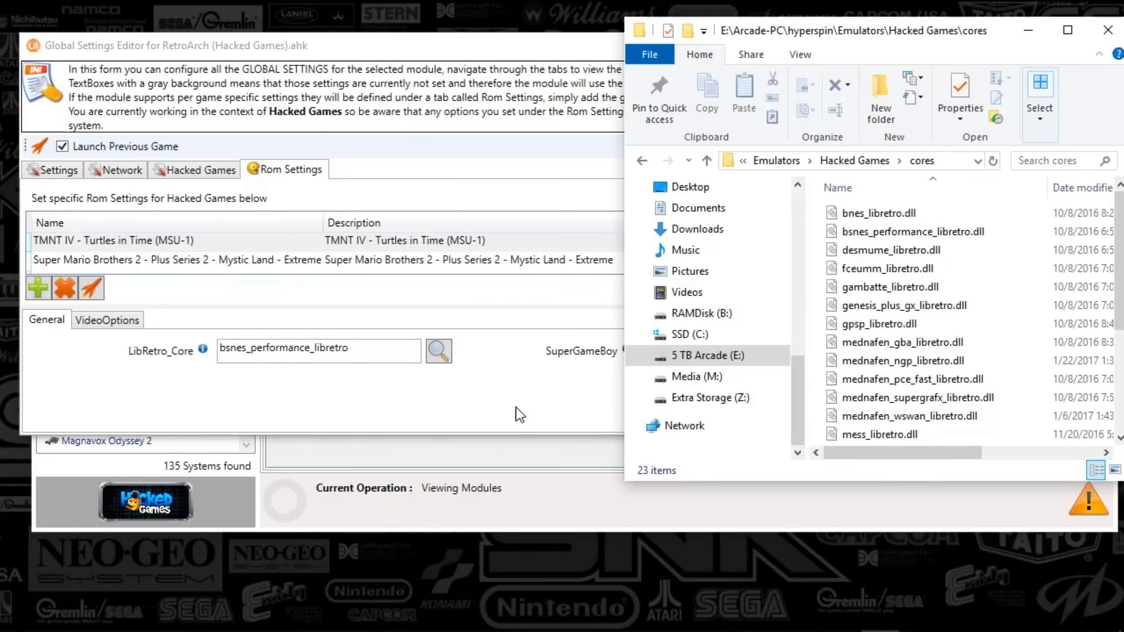
- Review Chrono Trigger's VideoOptions overrides
{"action": "left_click", "coordinate": [352, 260]}
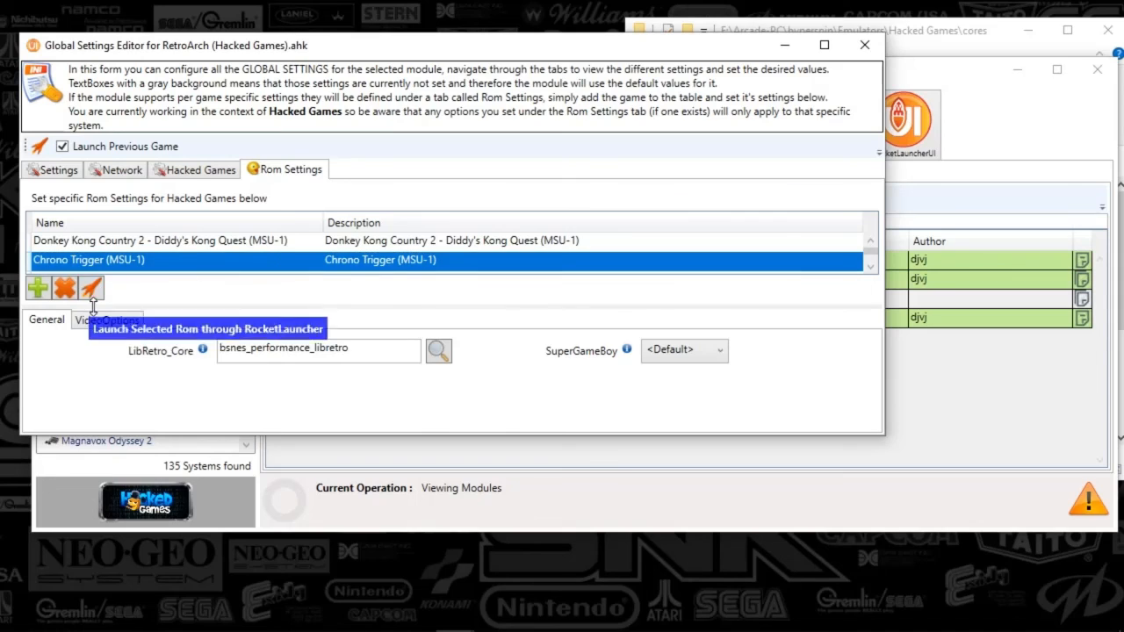
{"action": "left_click", "coordinate": [107, 320]}
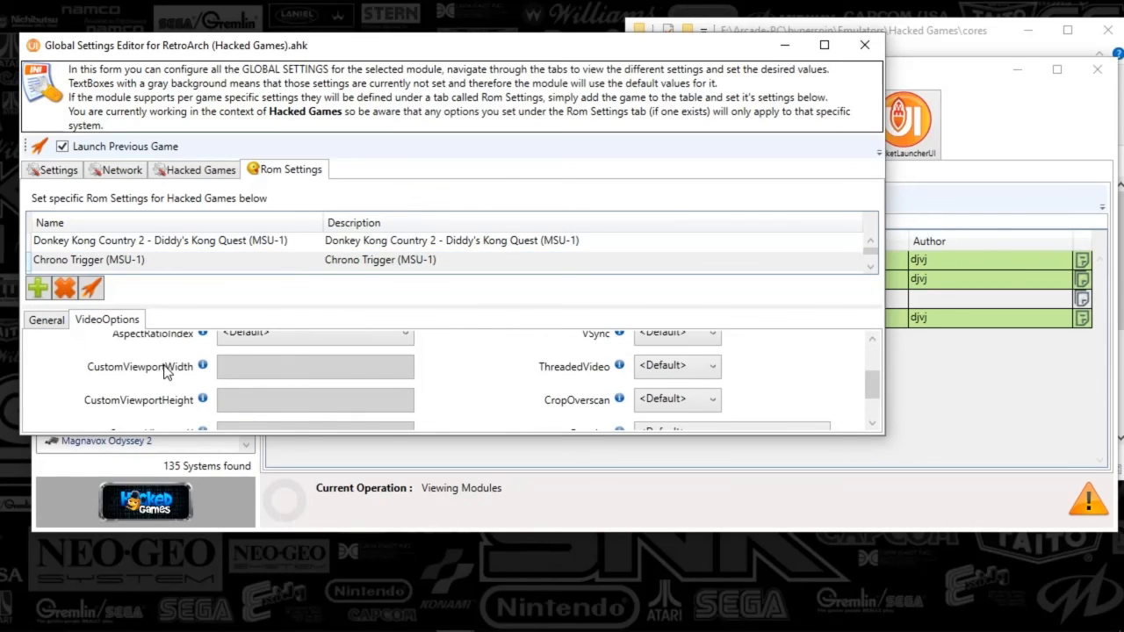
{"action": "scroll", "scroll_direction": "down", "scroll_amount": 3}
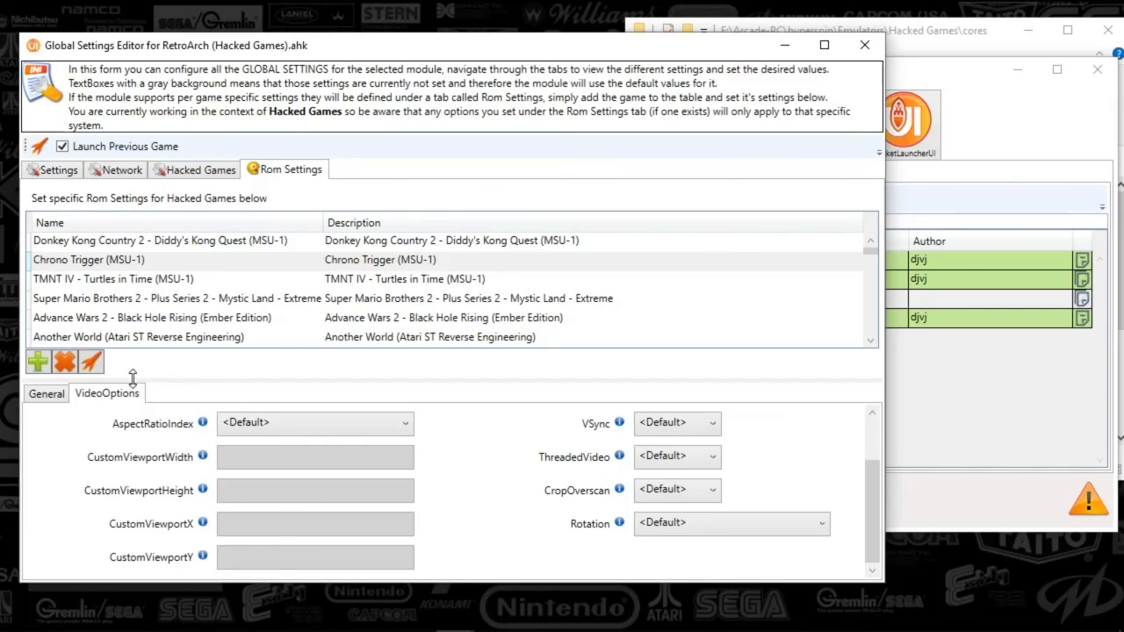
- Return to the system-wide Hacked Games settings
{"action": "left_click", "coordinate": [200, 168]}
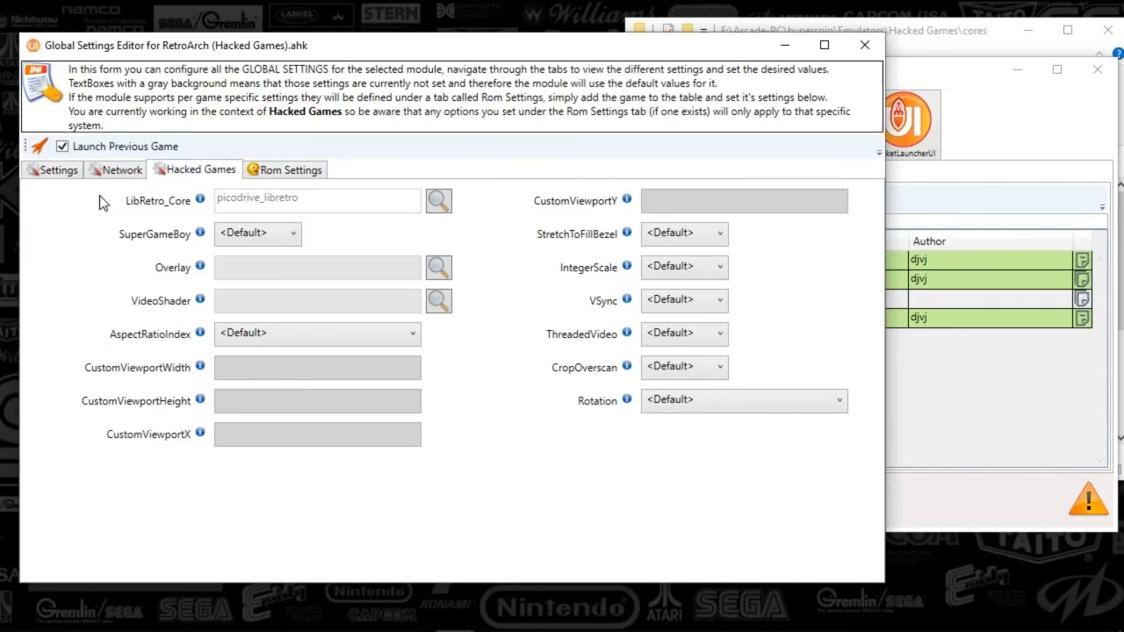